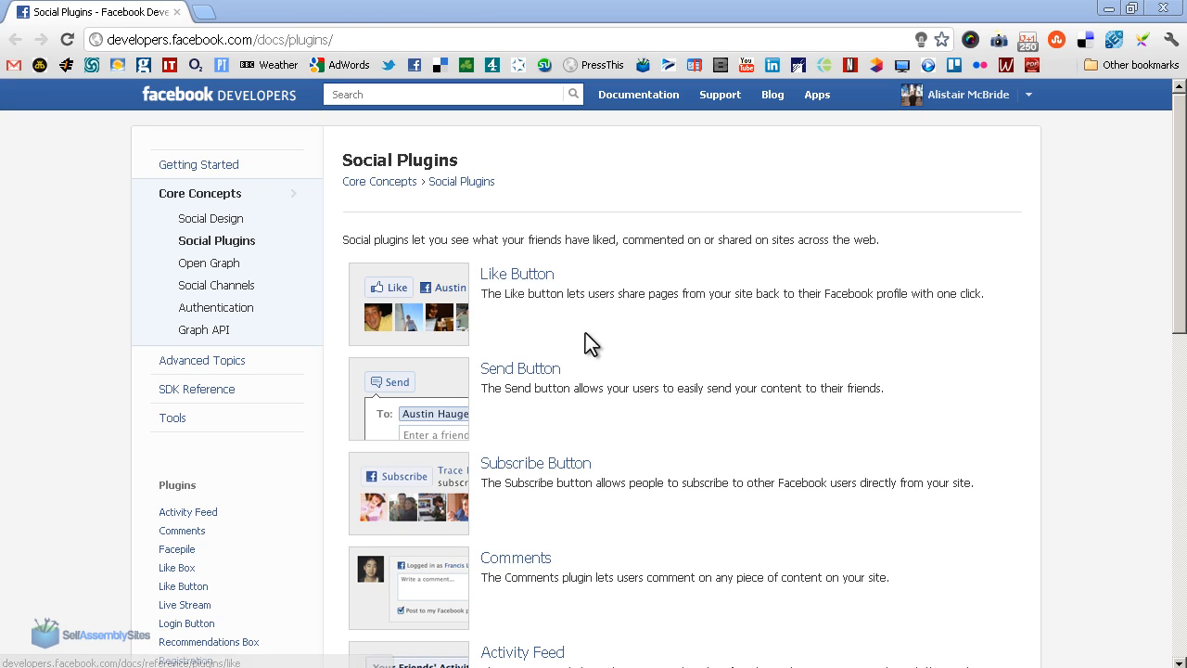
mouse_move(516, 274)
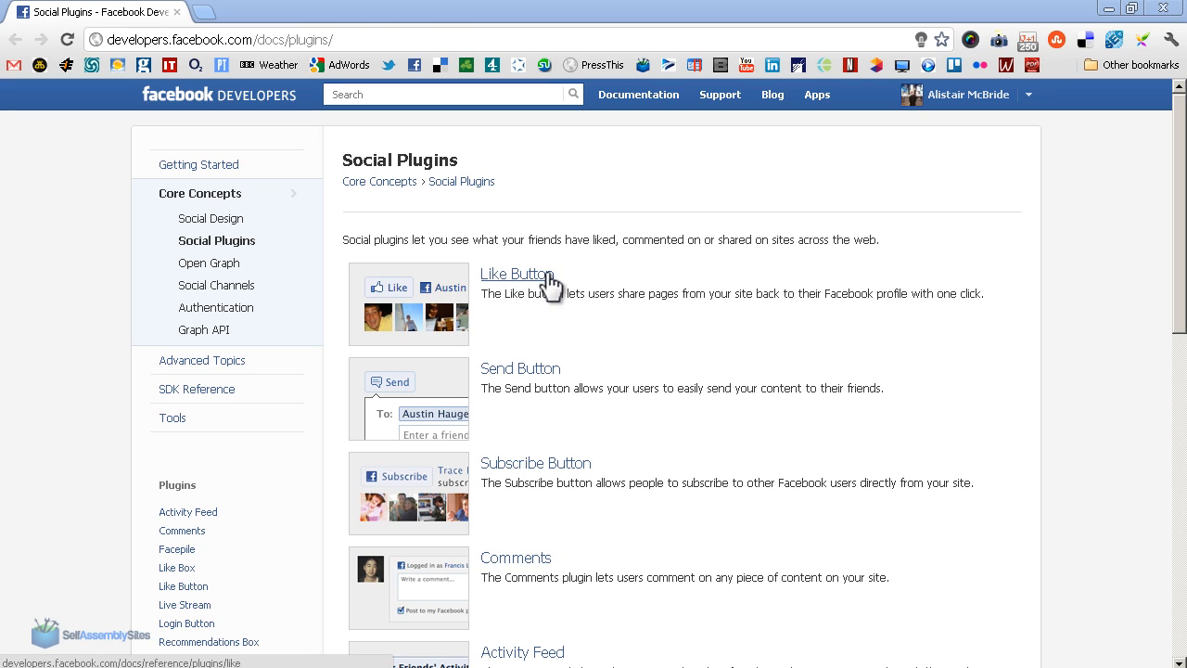
mouse_move(566, 334)
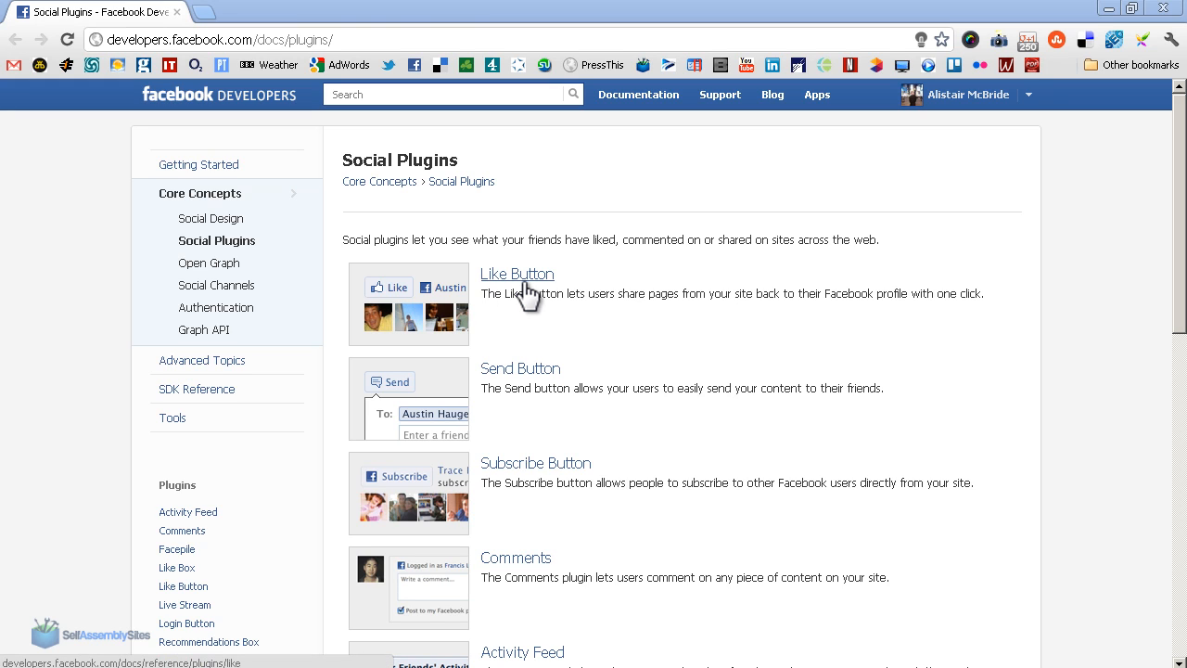
mouse_move(549, 388)
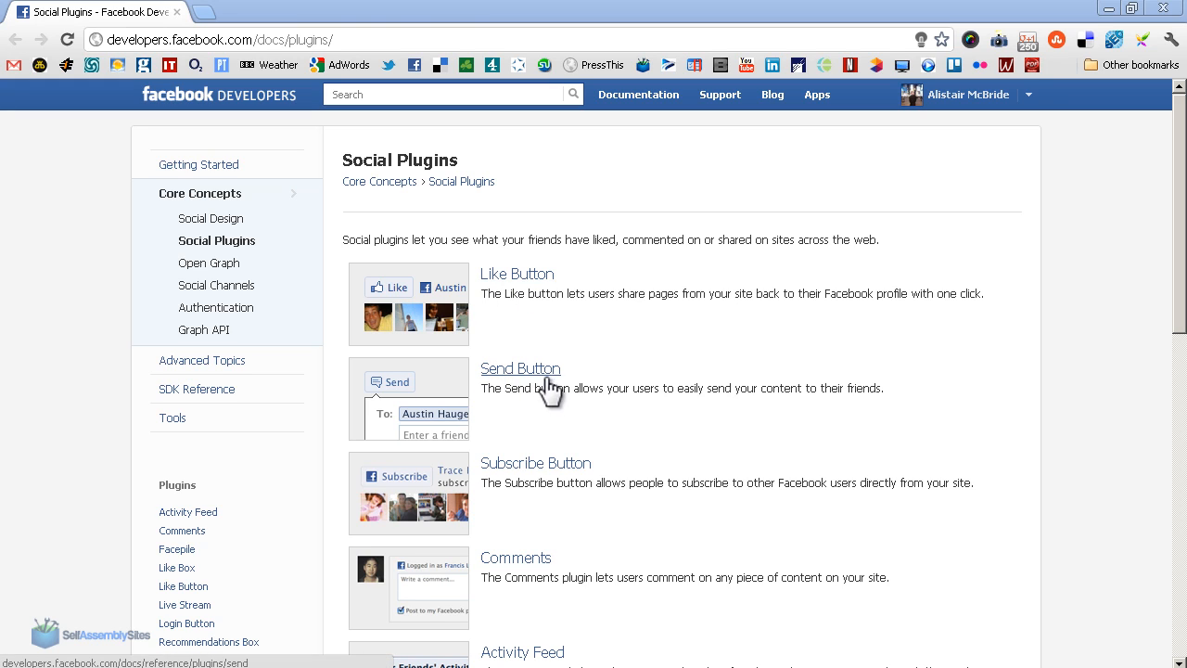
mouse_move(398, 394)
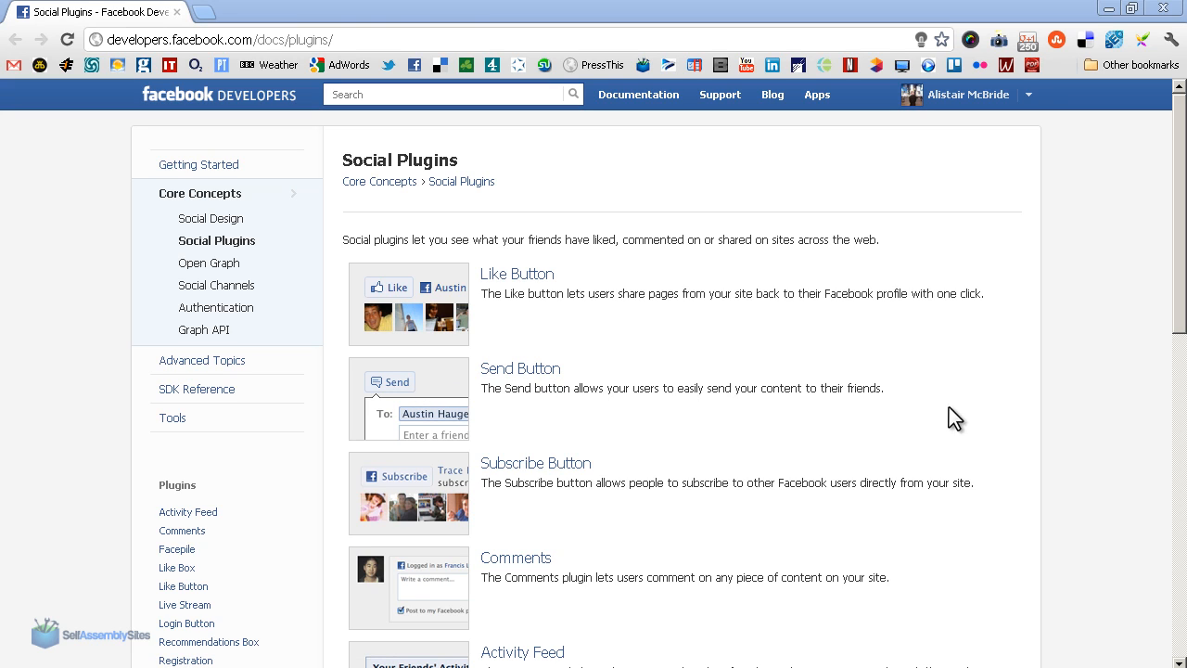
left_click_drag(757, 388, 863, 388)
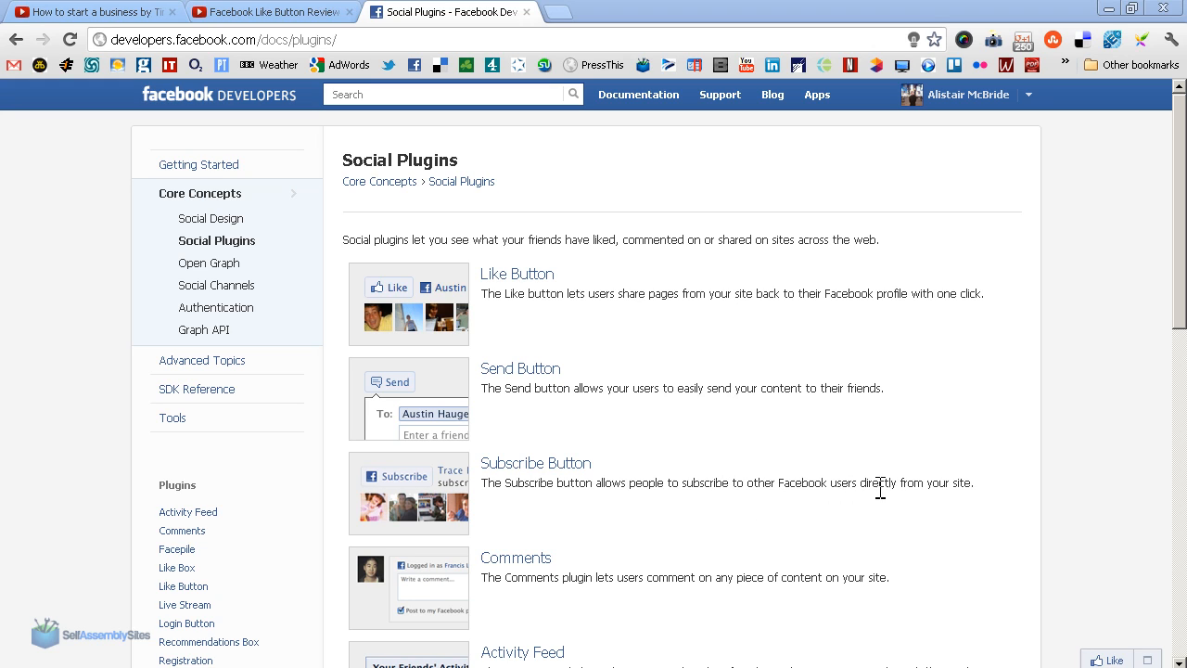
mouse_move(460, 515)
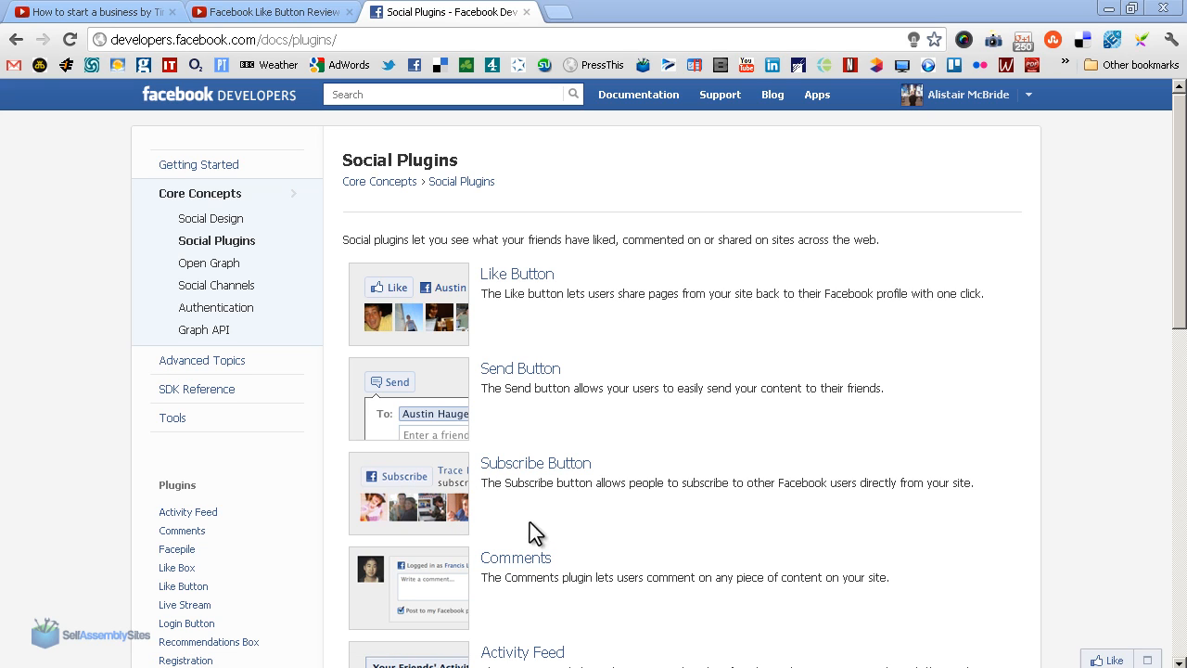
mouse_move(603, 521)
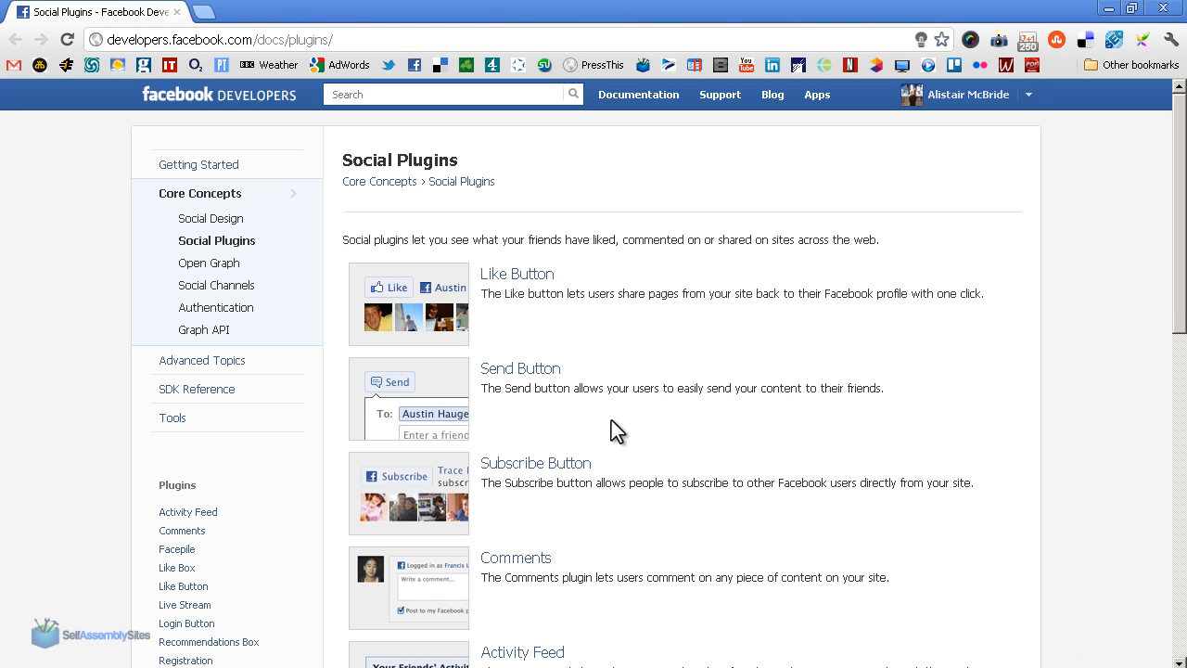
mouse_move(560, 483)
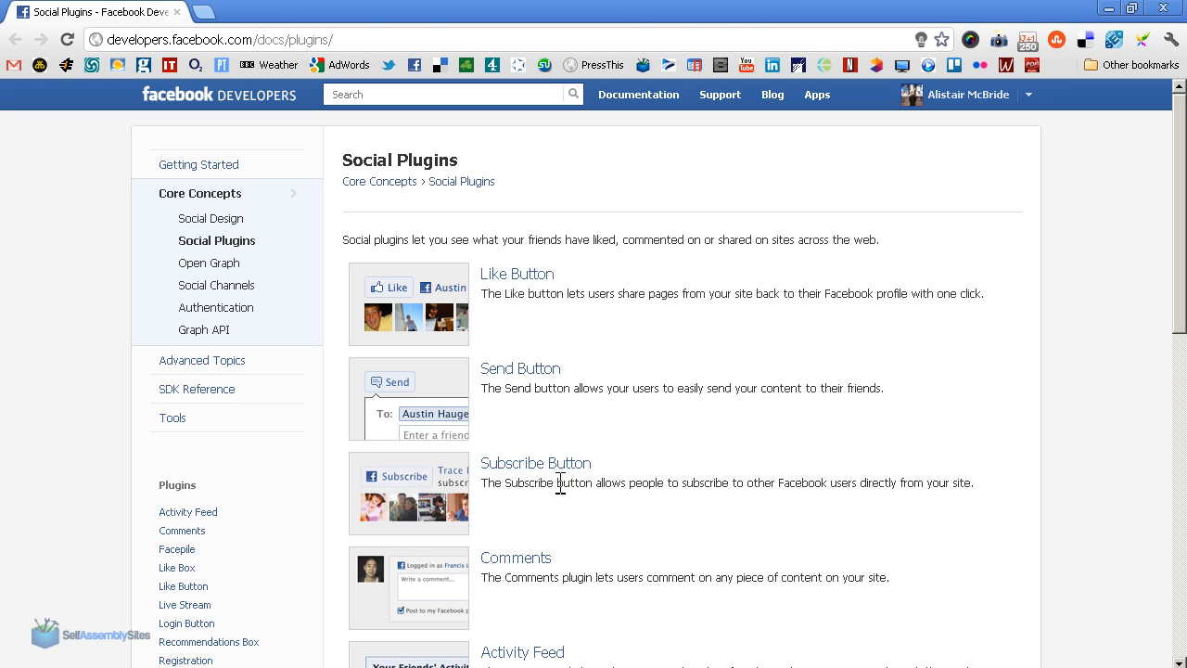
mouse_move(508, 375)
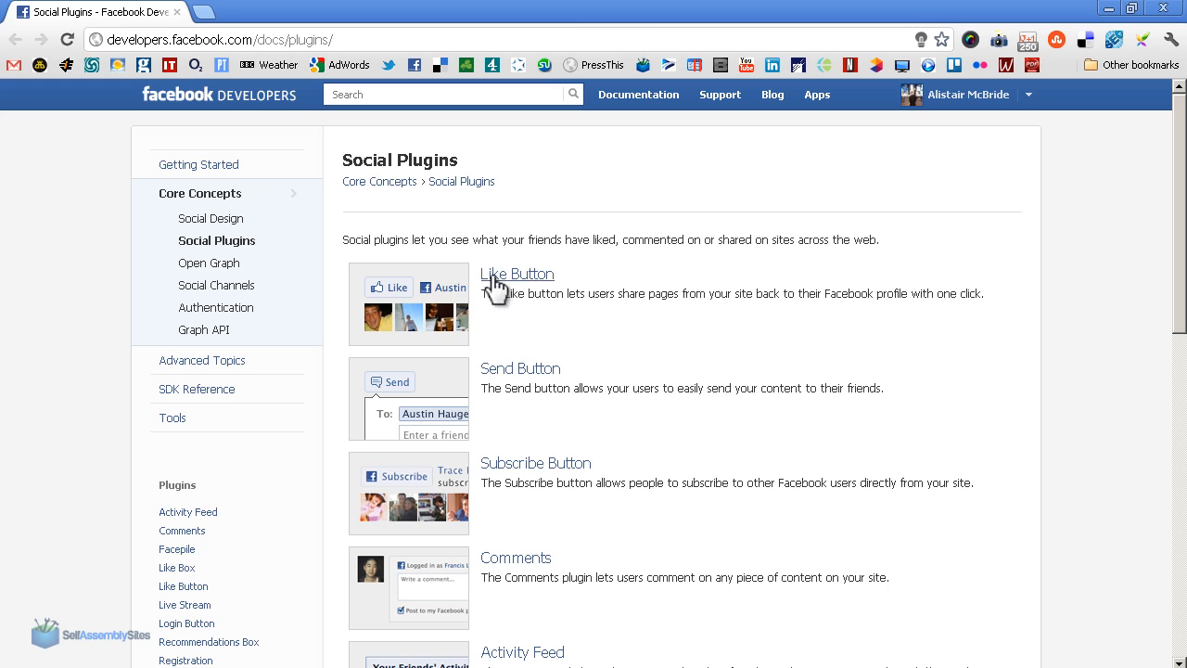
mouse_move(545, 287)
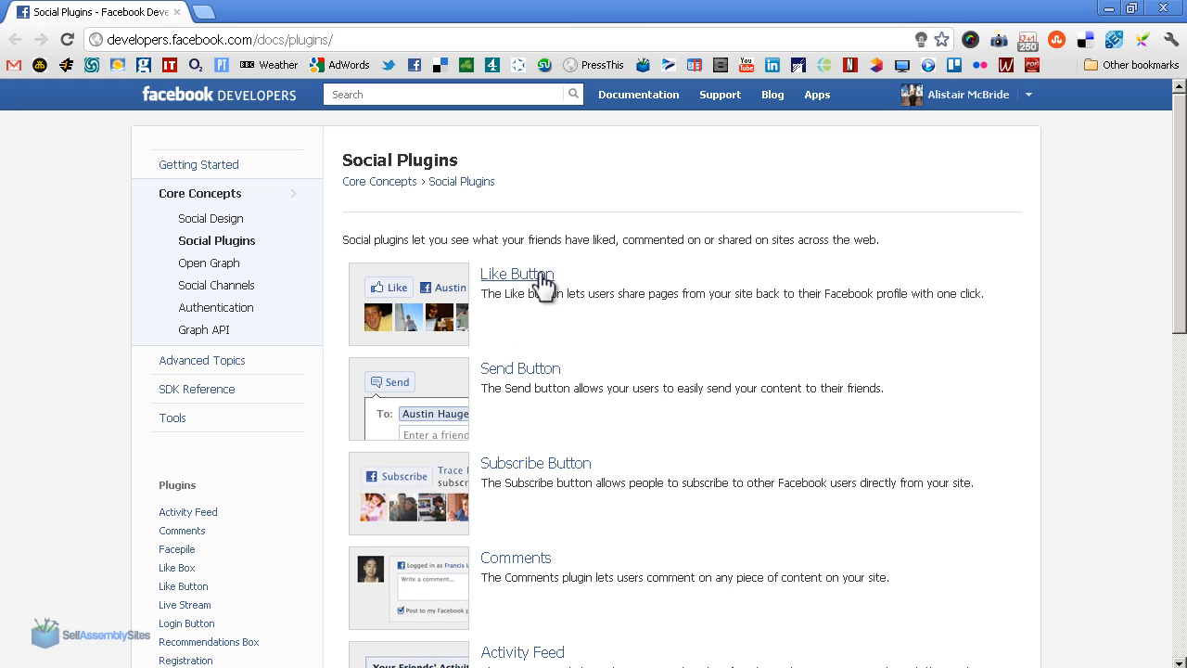
mouse_move(499, 438)
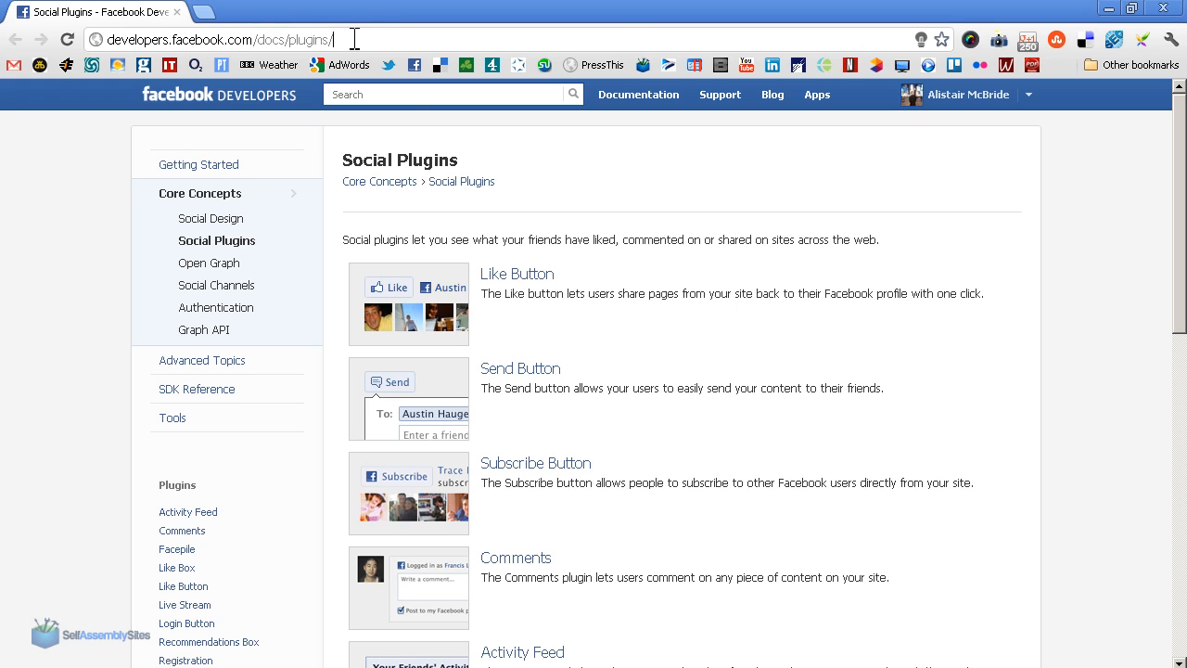
mouse_move(516, 275)
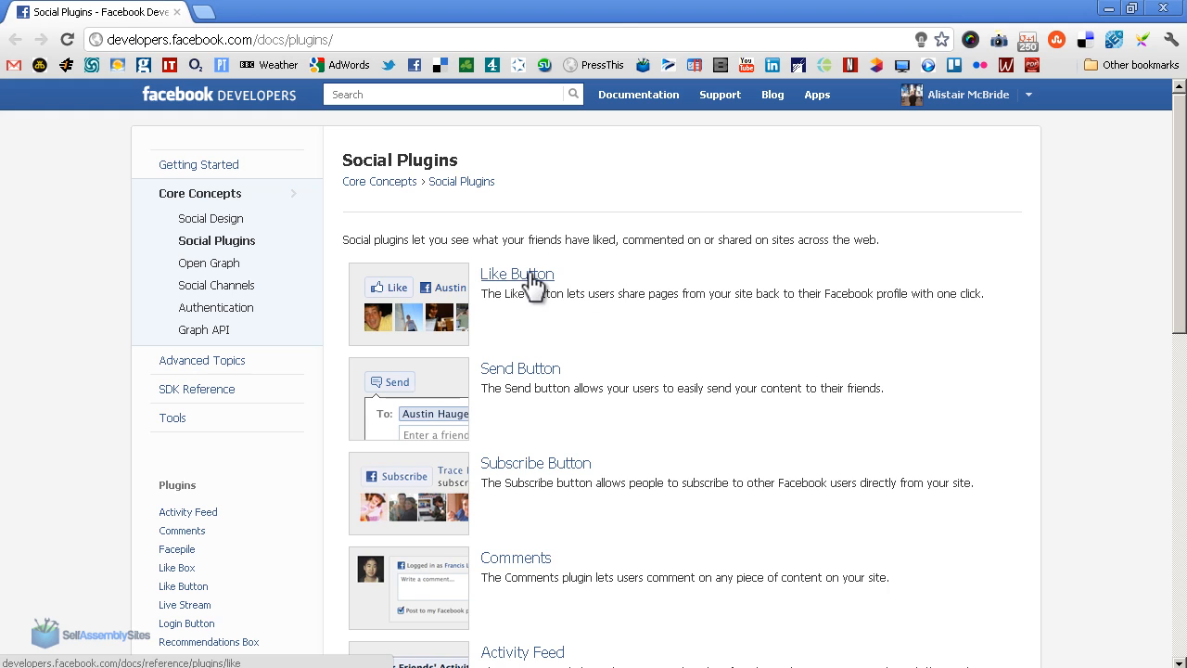
left_click(516, 274)
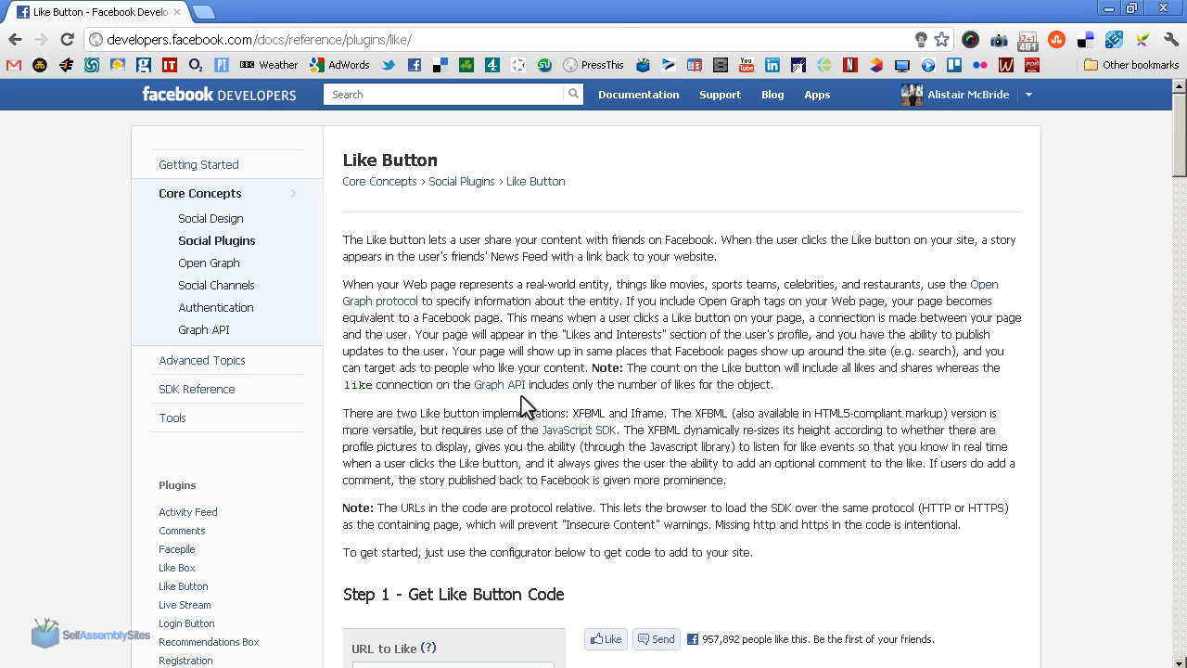
scroll("down", 3)
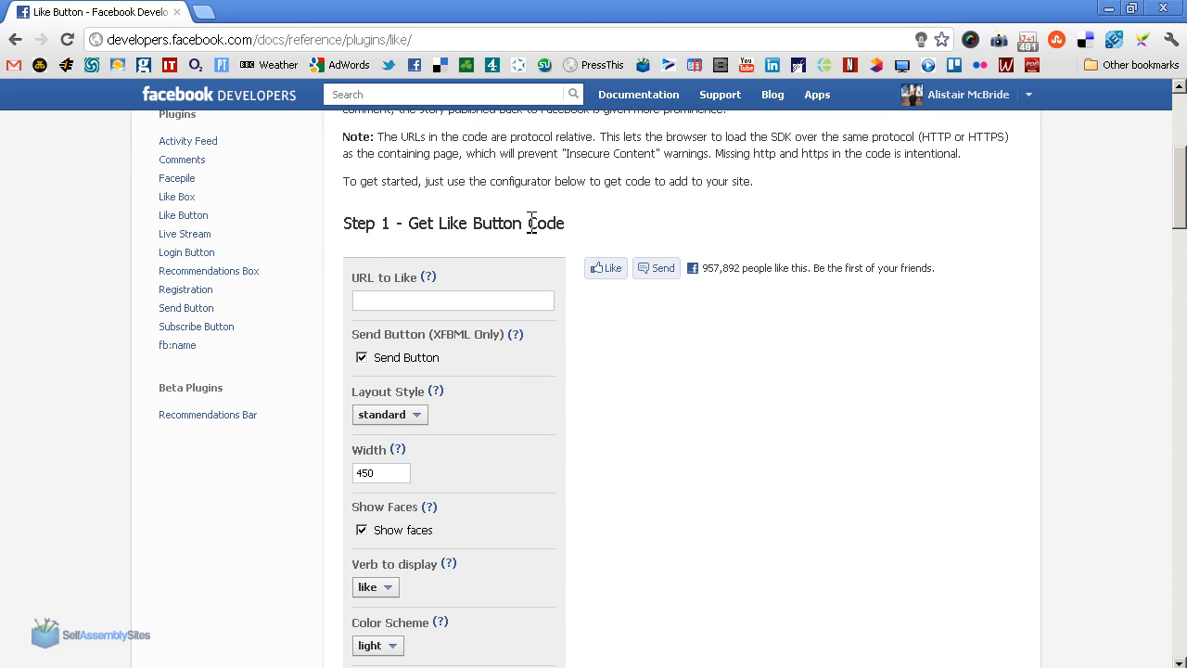
left_click(452, 300)
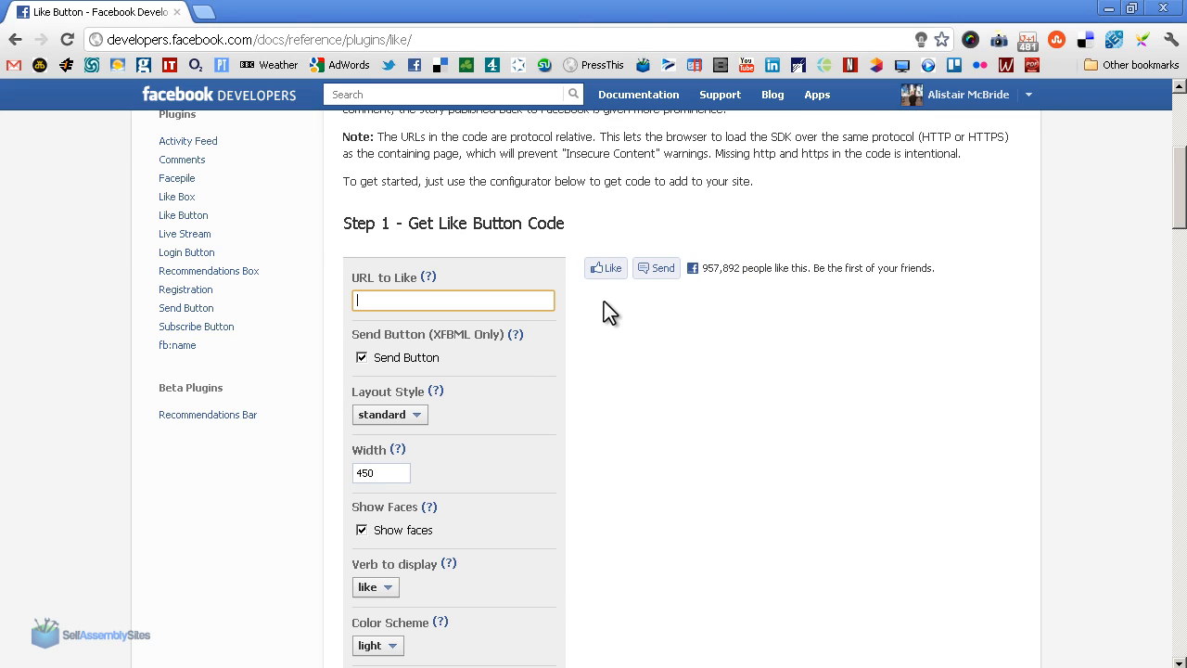
scroll("down", 3)
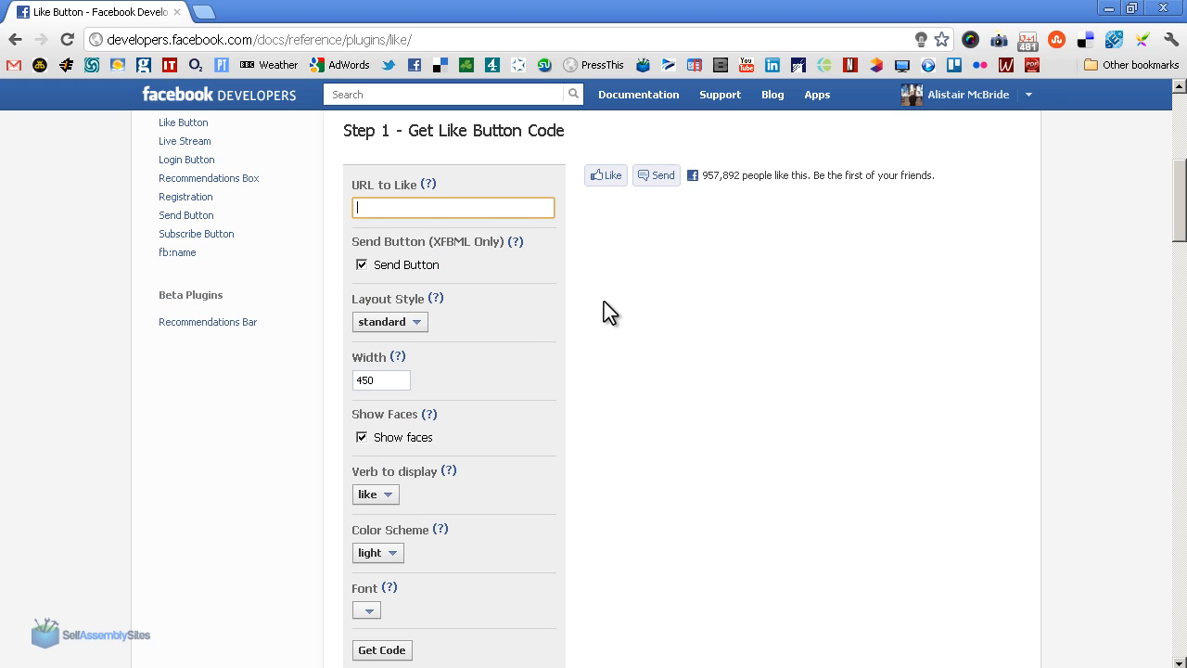
type("www.")
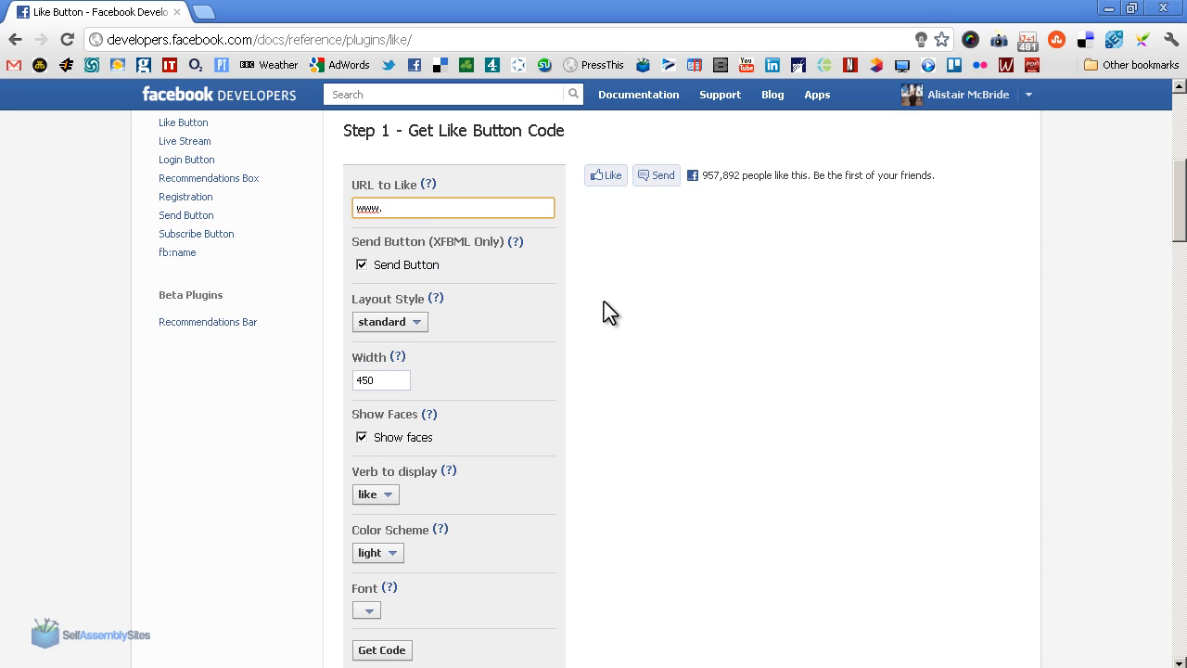
type("www.selfassemblysites.com/join")
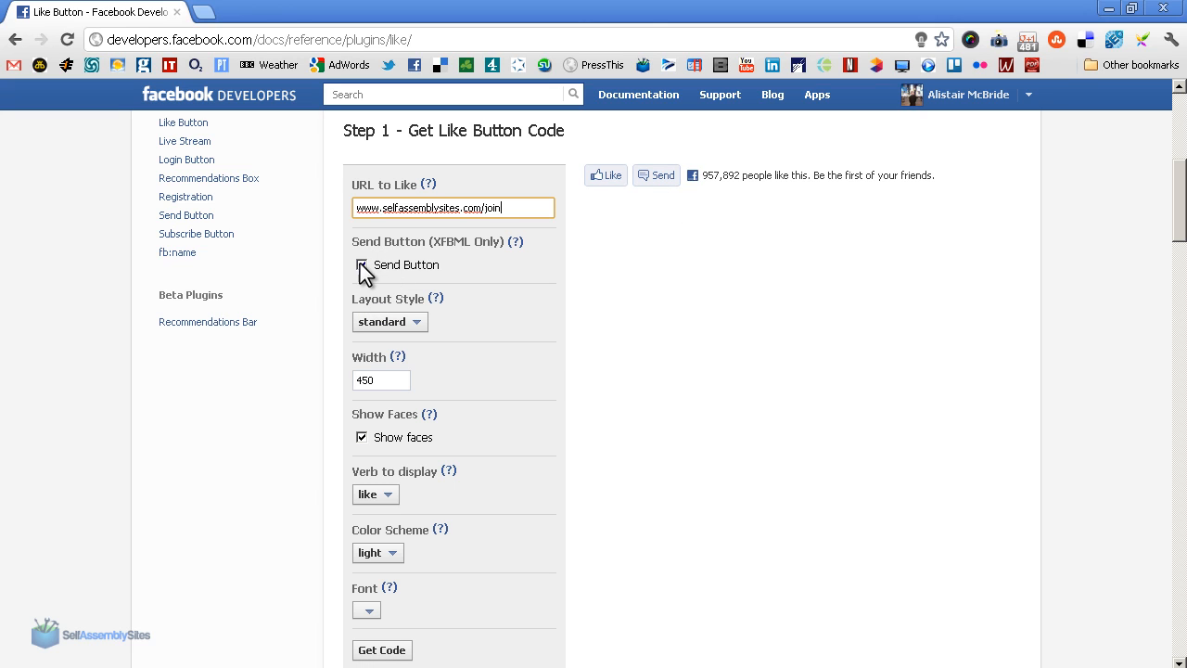
Step: Keep the Send button enabled and choose the button_count layout style
left_click(360, 264)
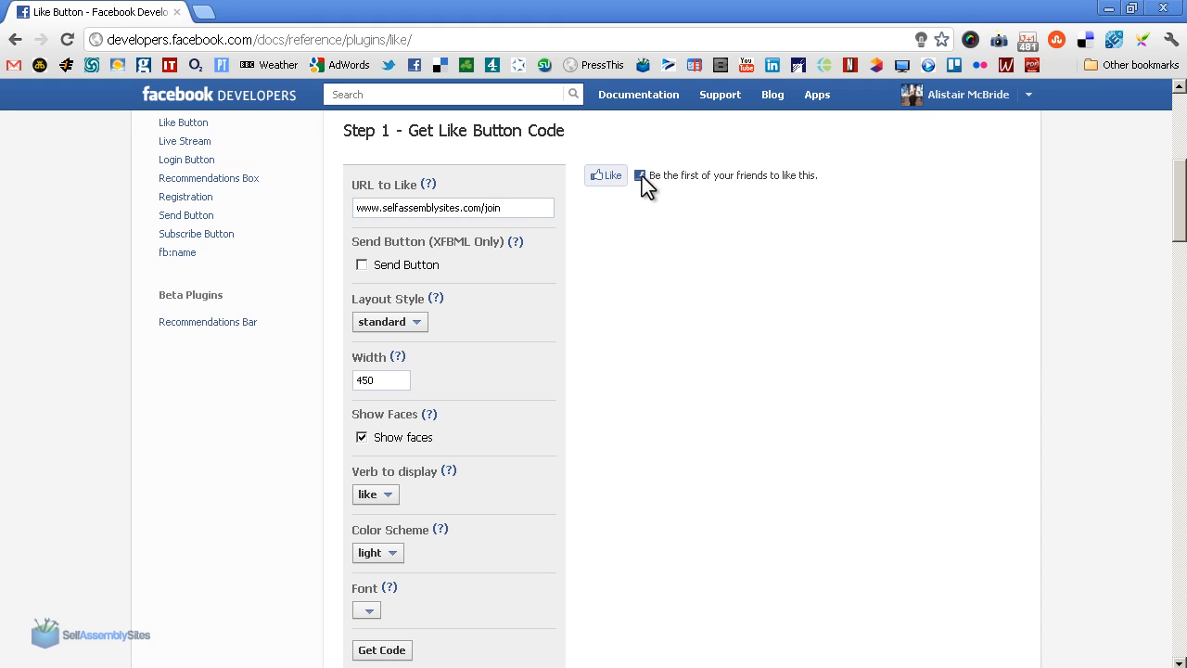
mouse_move(536, 337)
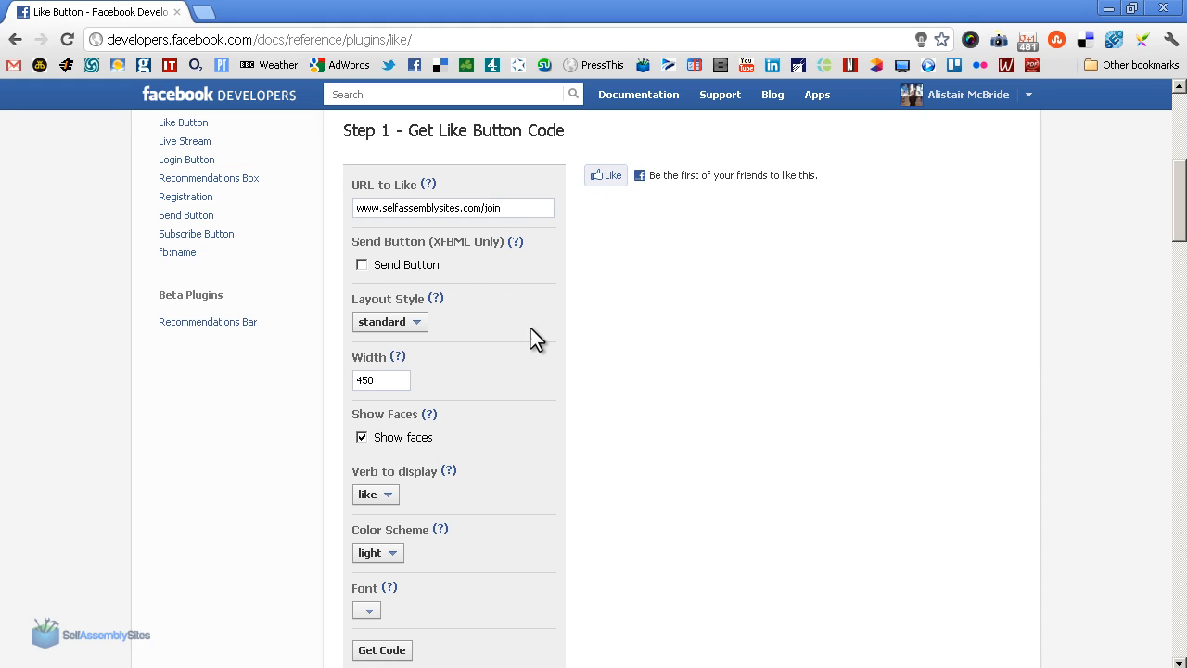
left_click(360, 263)
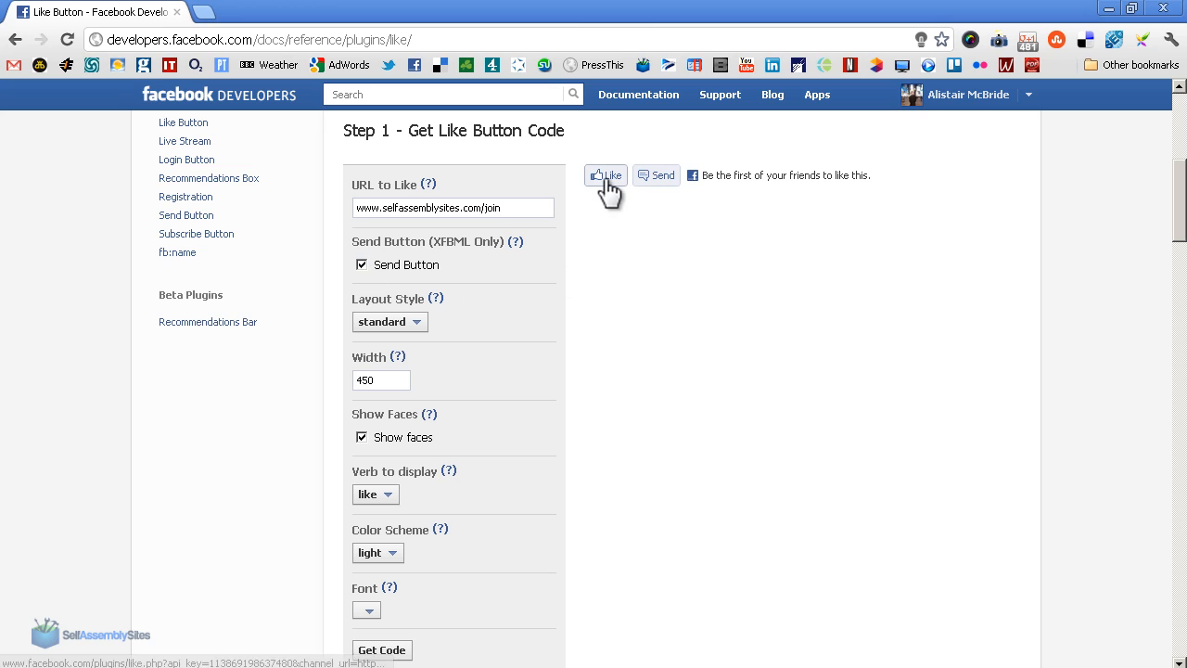
mouse_move(526, 234)
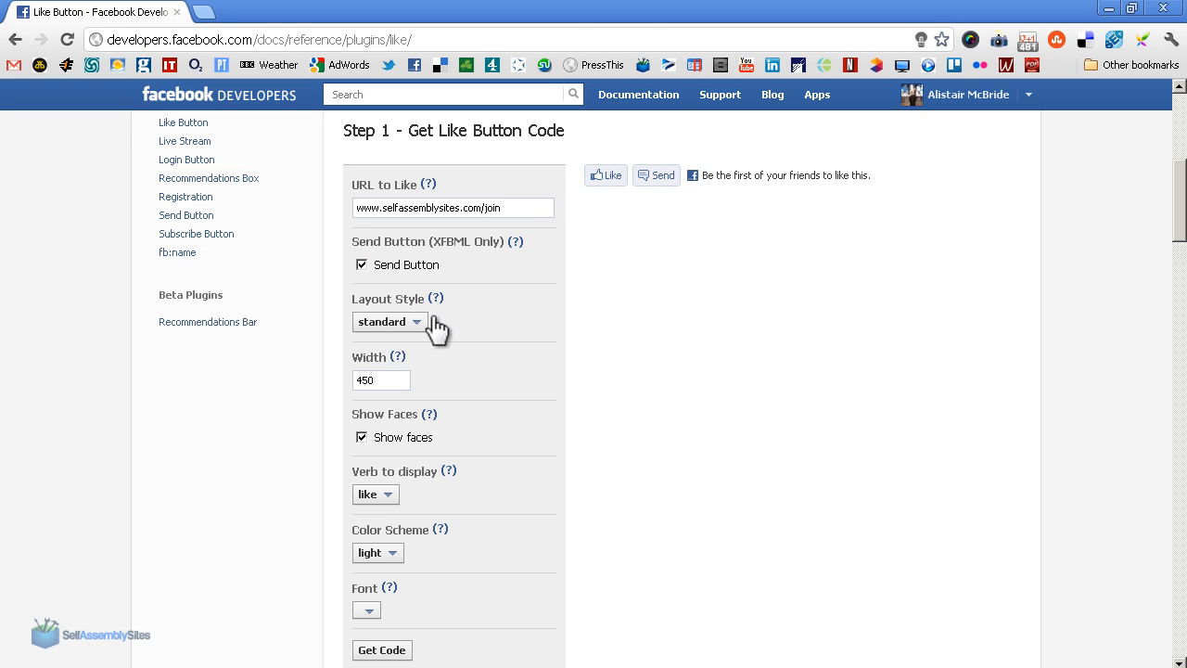
left_click(389, 321)
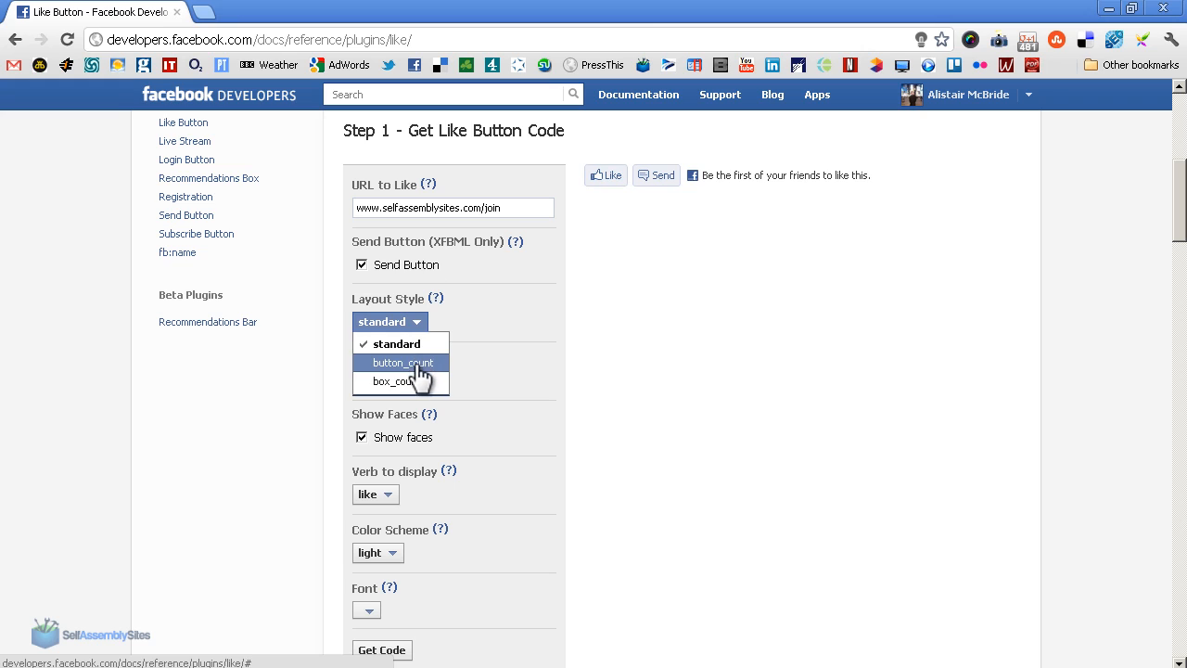
left_click(401, 362)
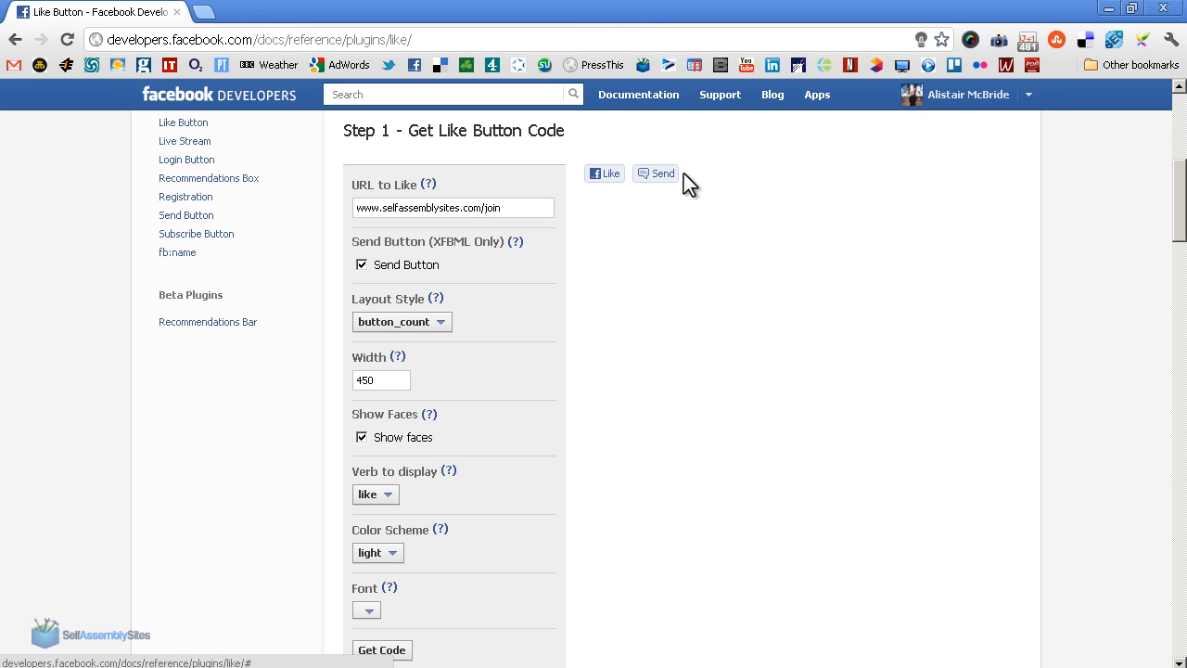
scroll("down", 3)
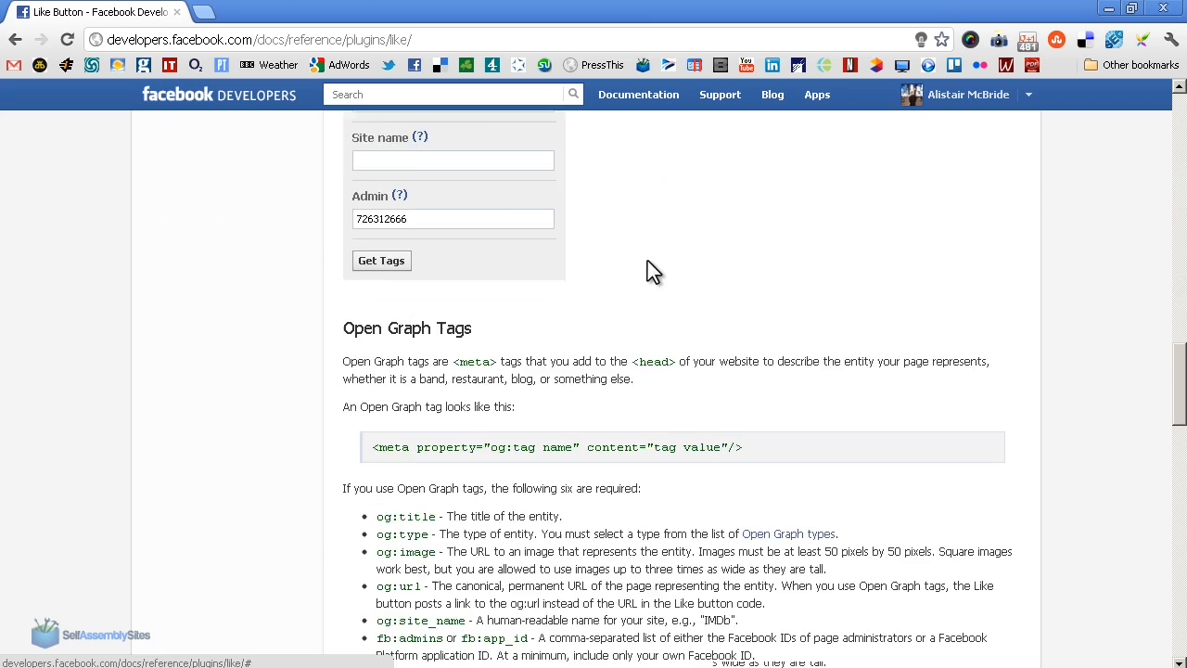
scroll("down", 3)
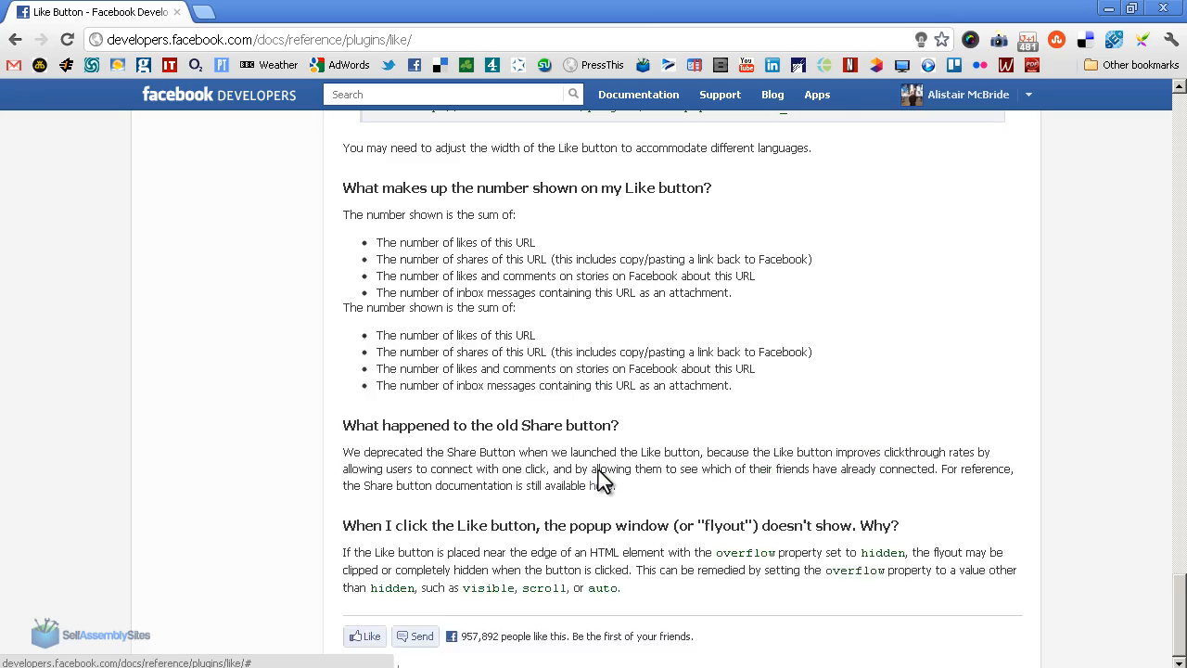
scroll("up", 3)
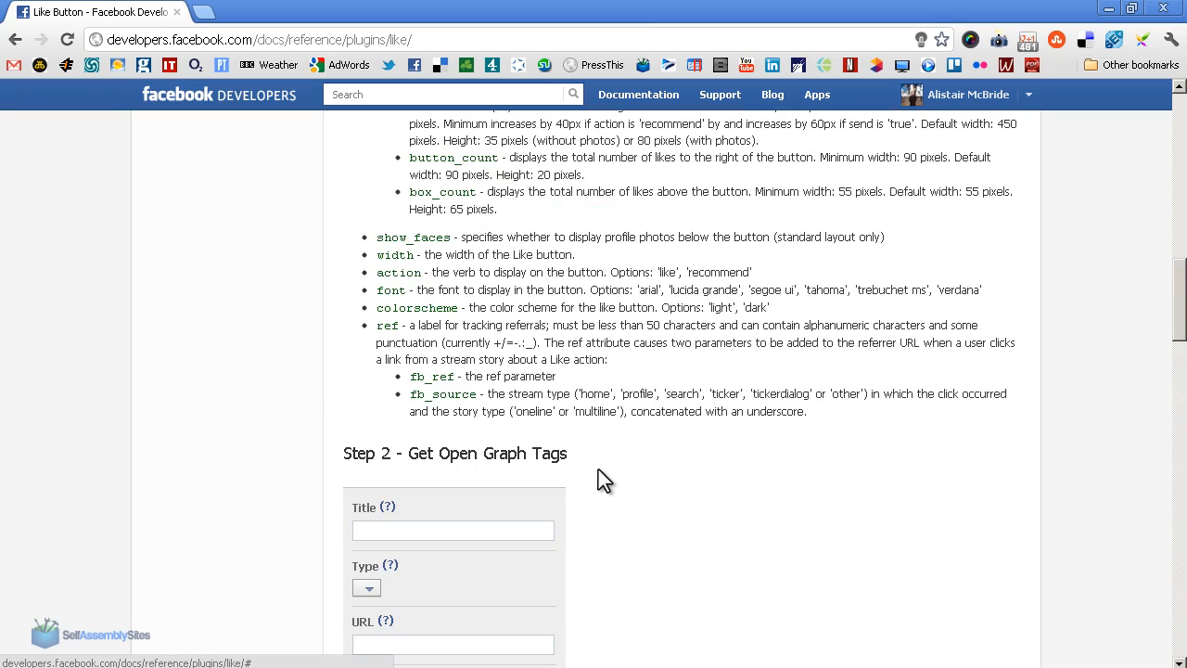
scroll("up", 3)
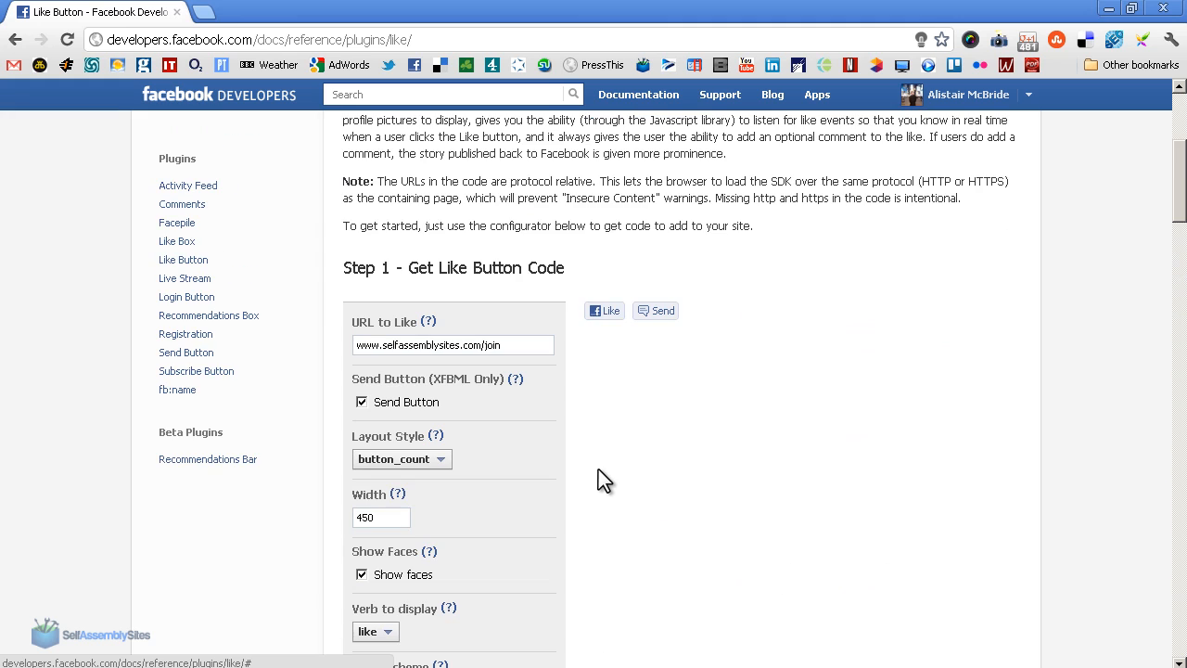
mouse_move(668, 357)
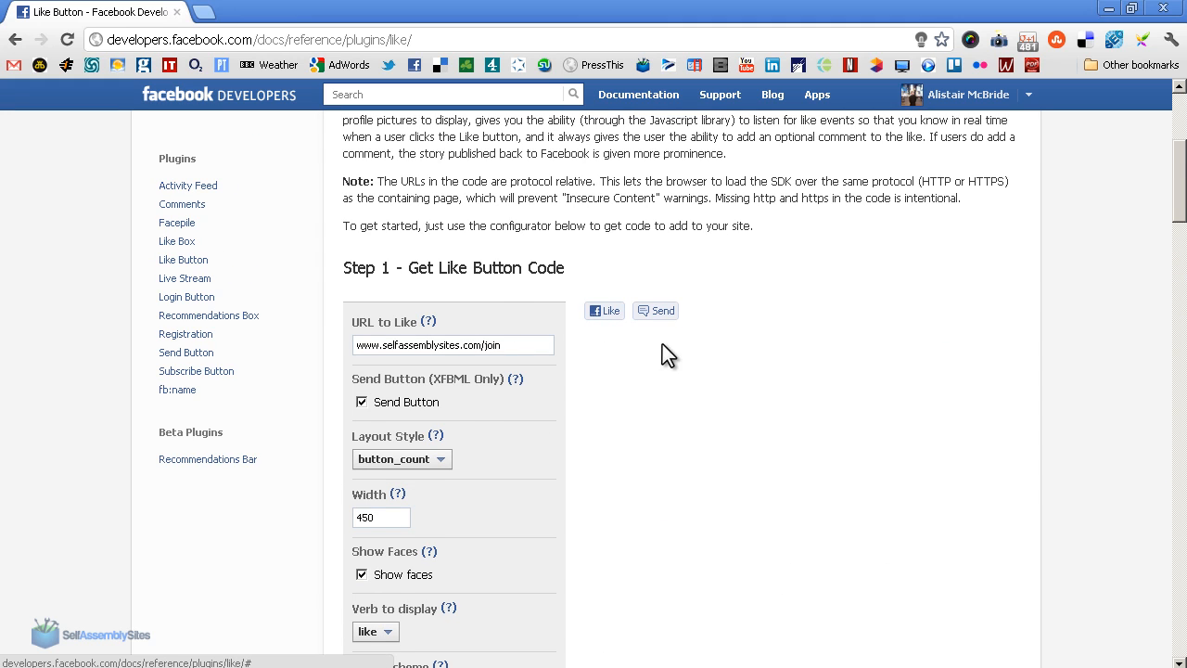
scroll("down", 3)
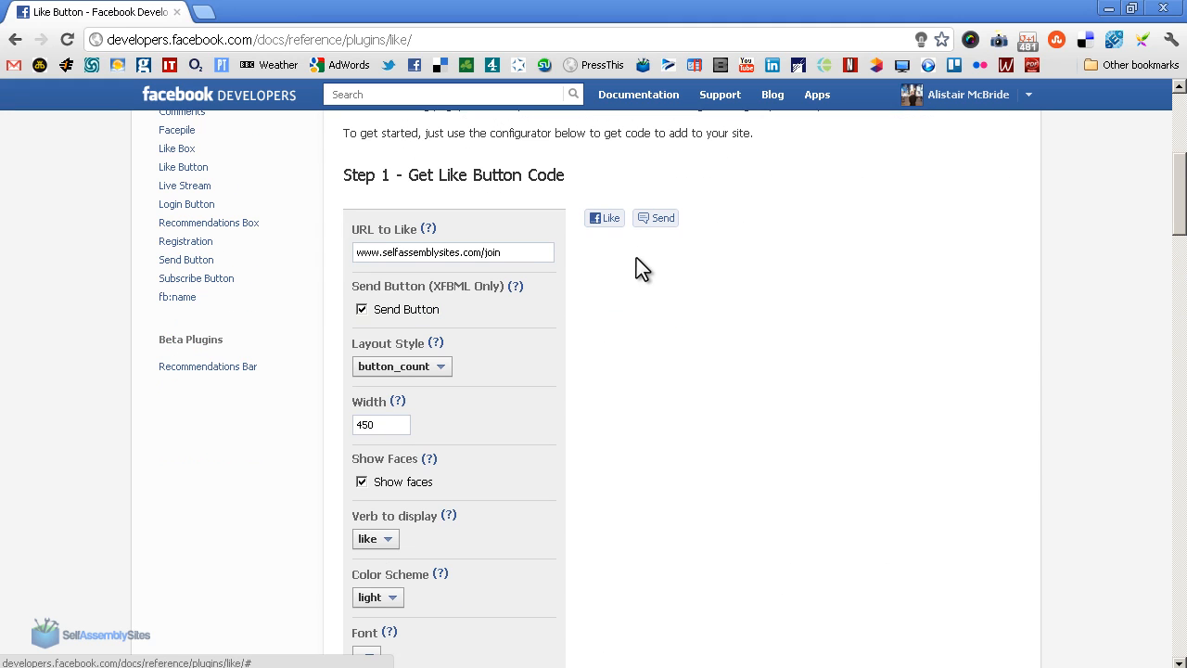
mouse_move(713, 237)
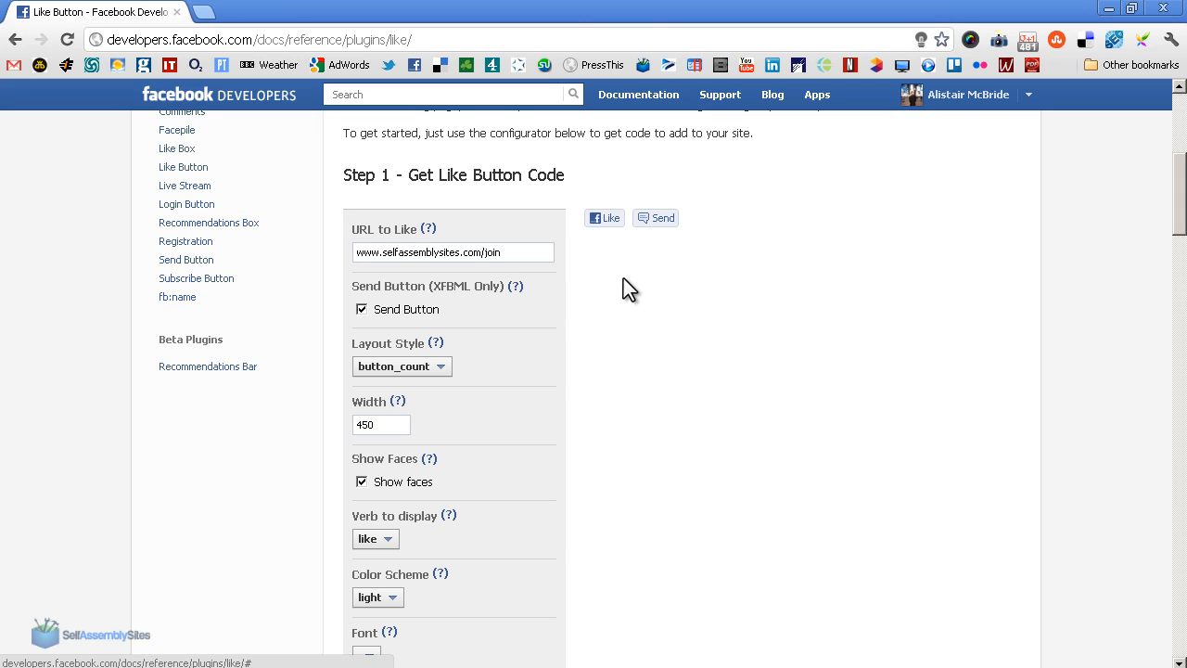
mouse_move(850, 234)
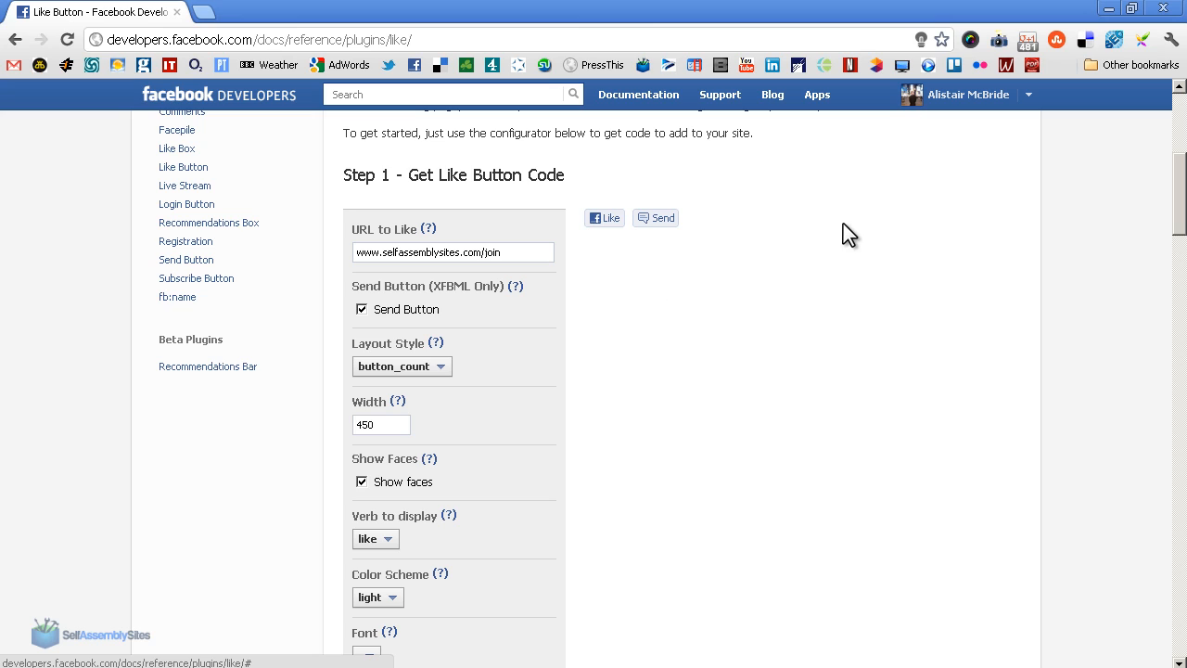
mouse_move(765, 239)
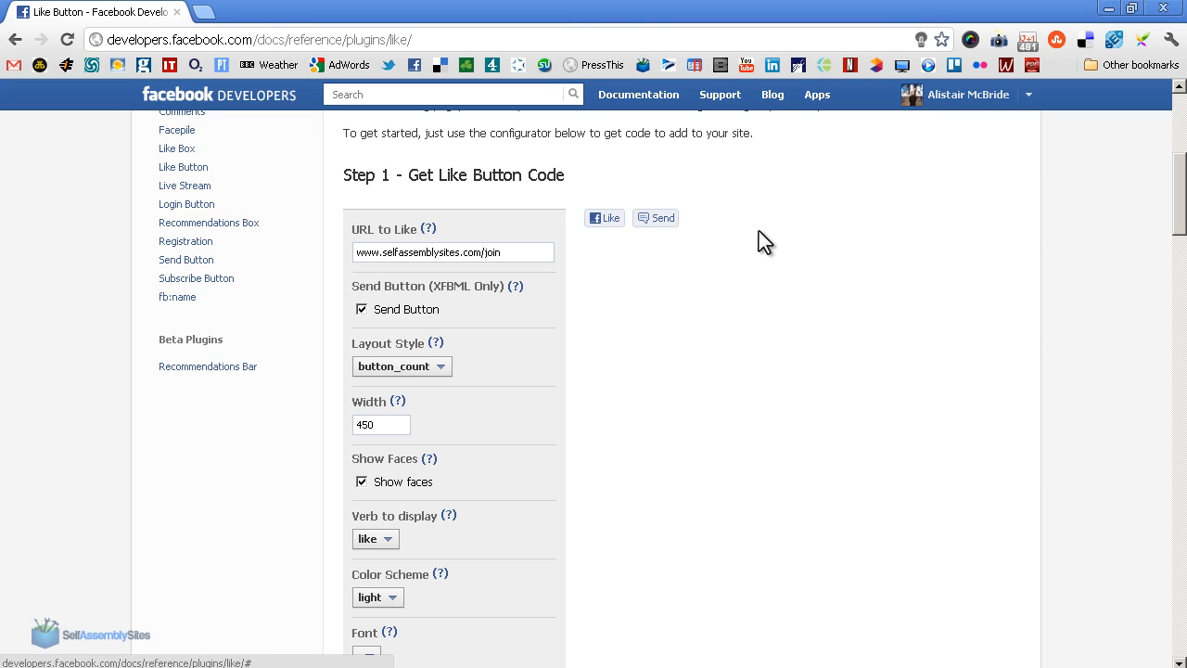
mouse_move(824, 237)
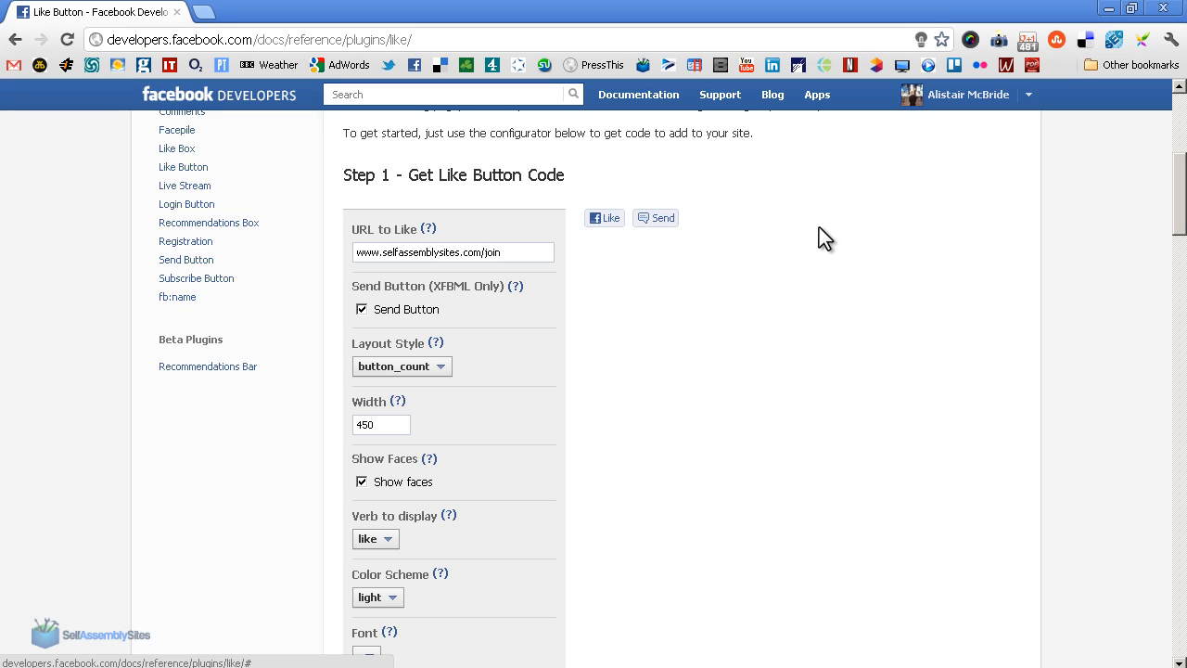
Step: Try the other layouts including box_count, then return the button to the standard layout
left_click(401, 365)
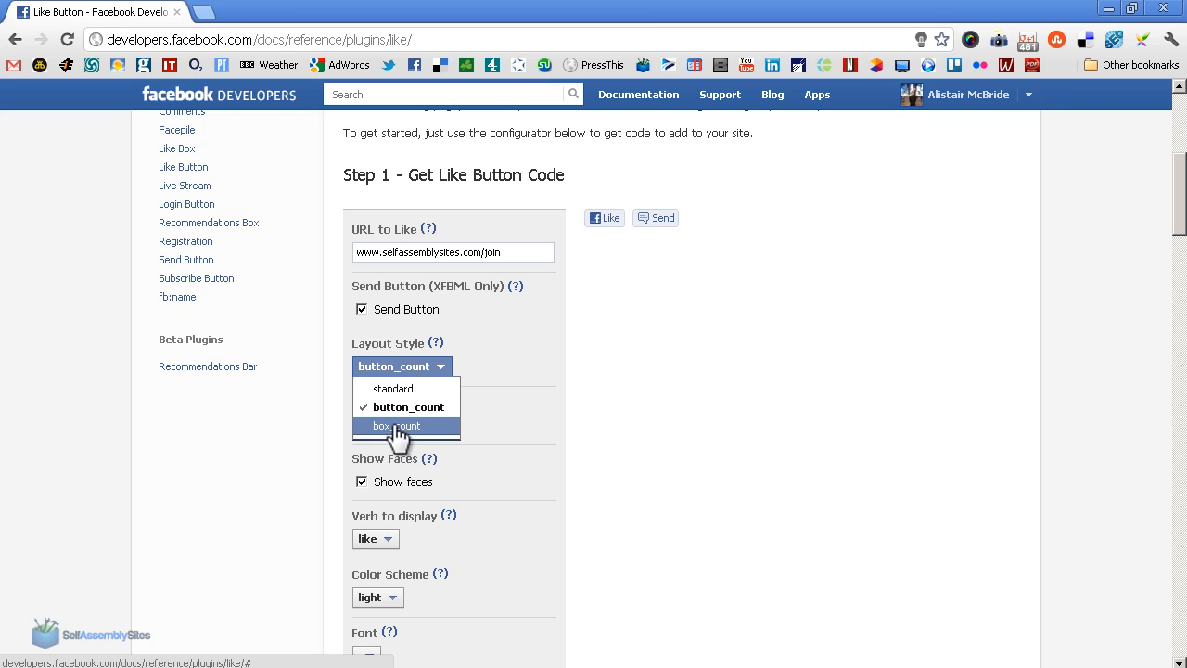
left_click(397, 425)
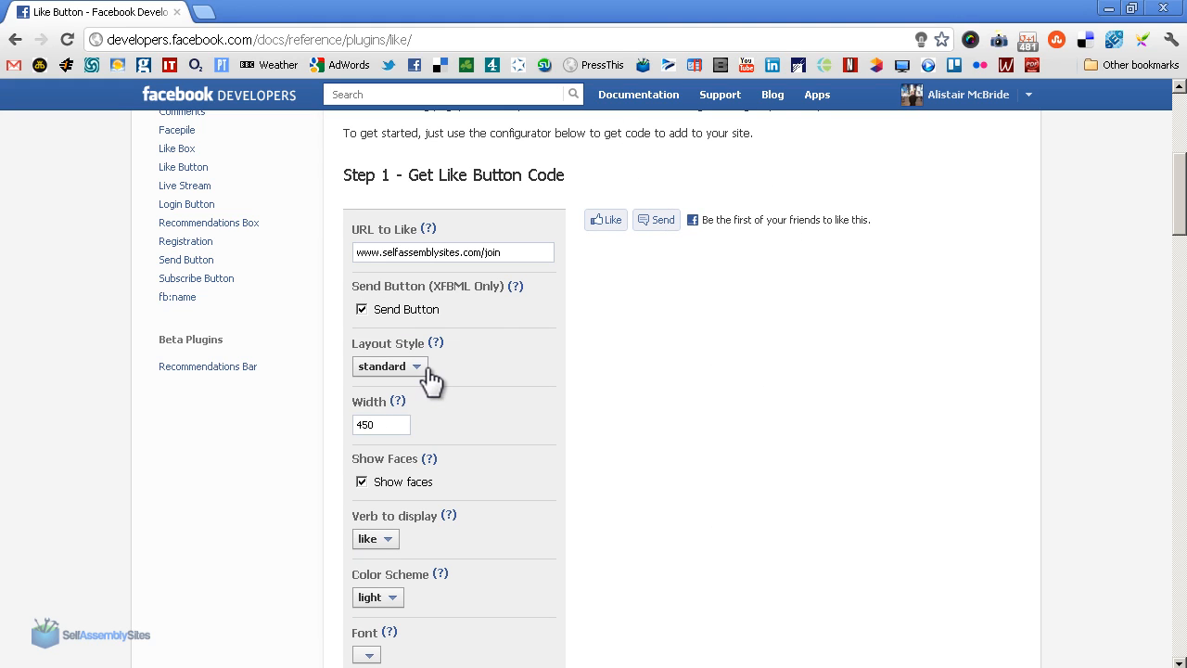
left_click(389, 366)
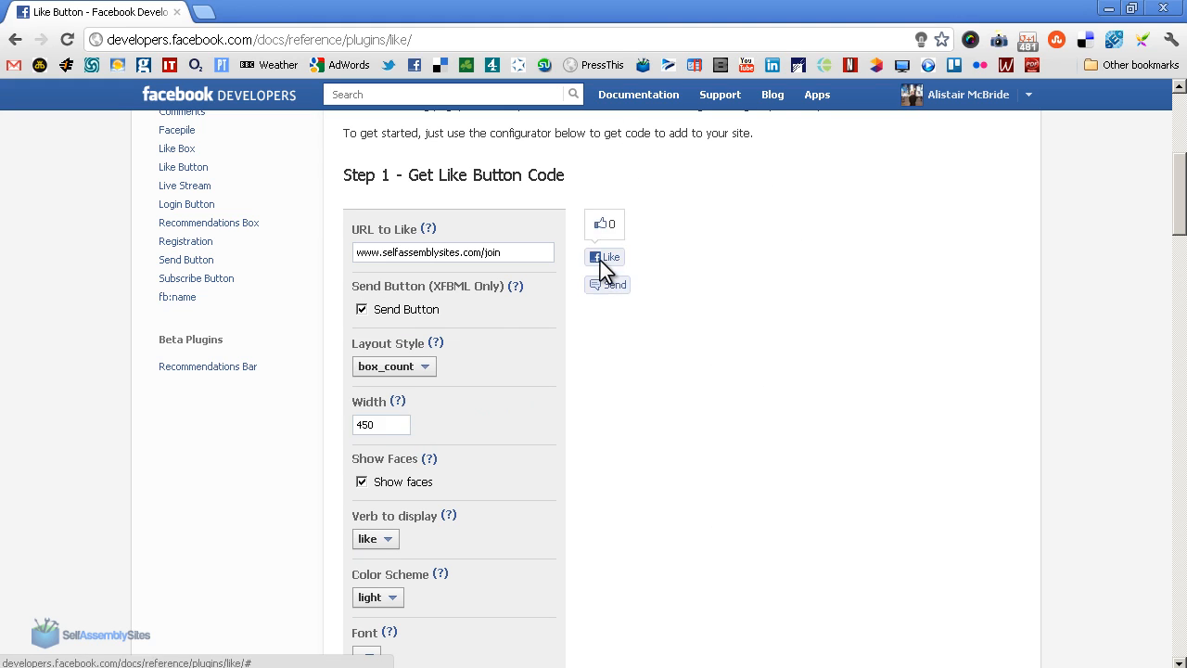
mouse_move(667, 207)
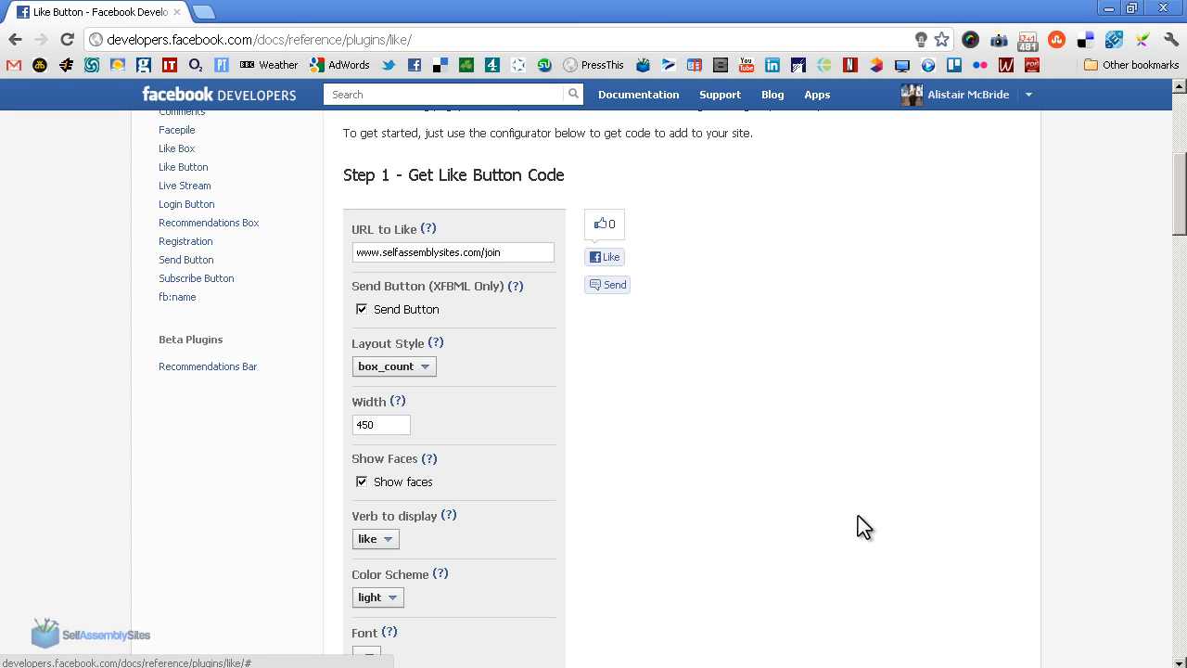
mouse_move(427, 381)
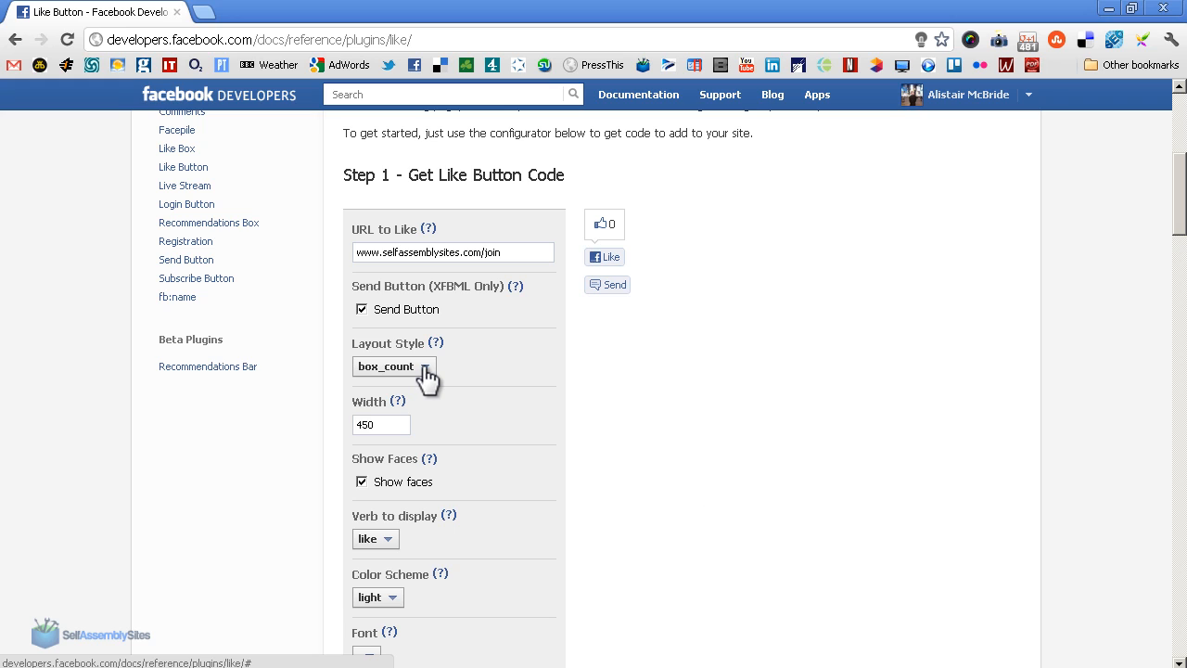
mouse_move(583, 312)
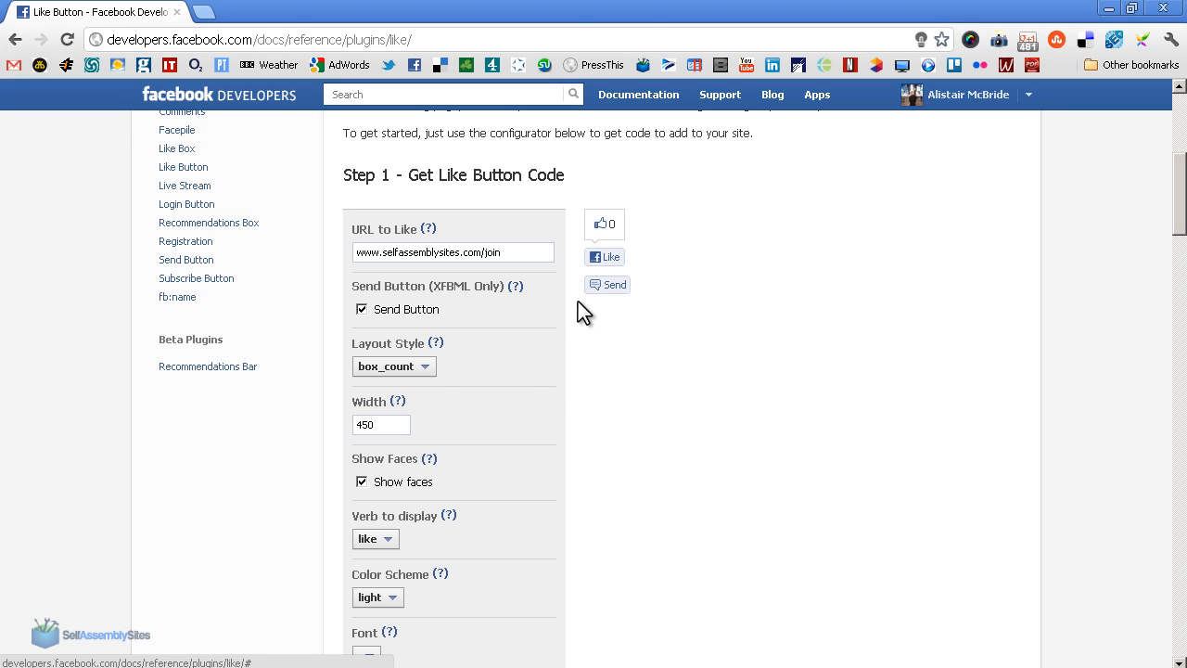
left_click(393, 366)
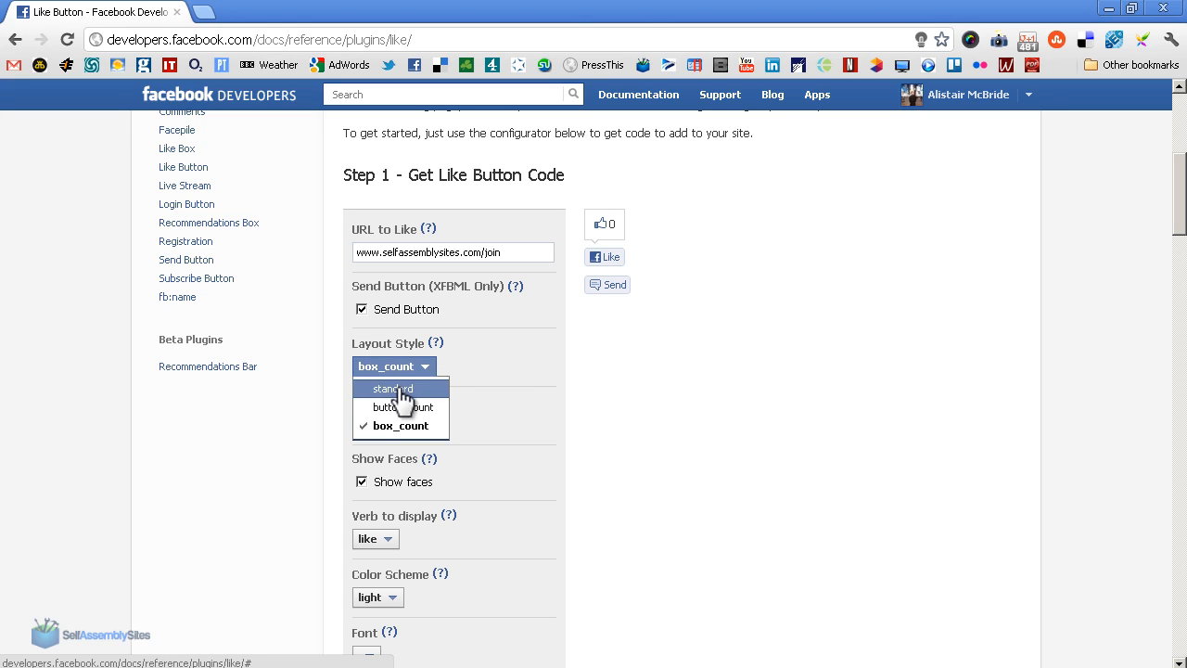
left_click(394, 388)
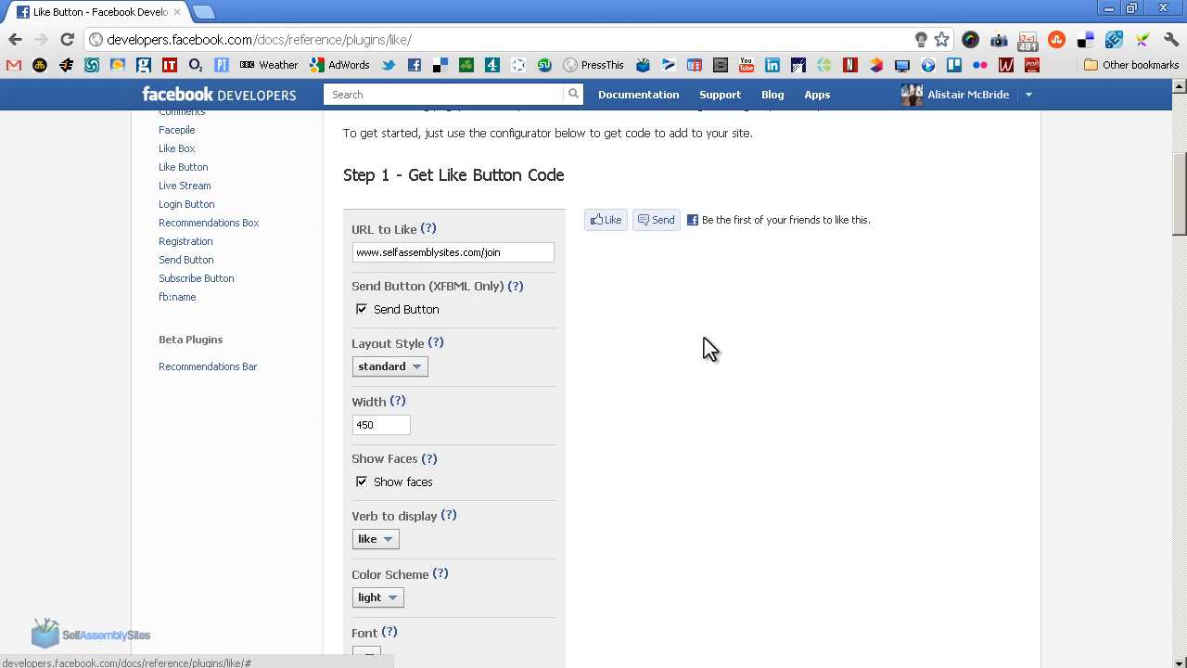
Step: Set the verb to display to recommend so the button says Recommend
scroll("down", 3)
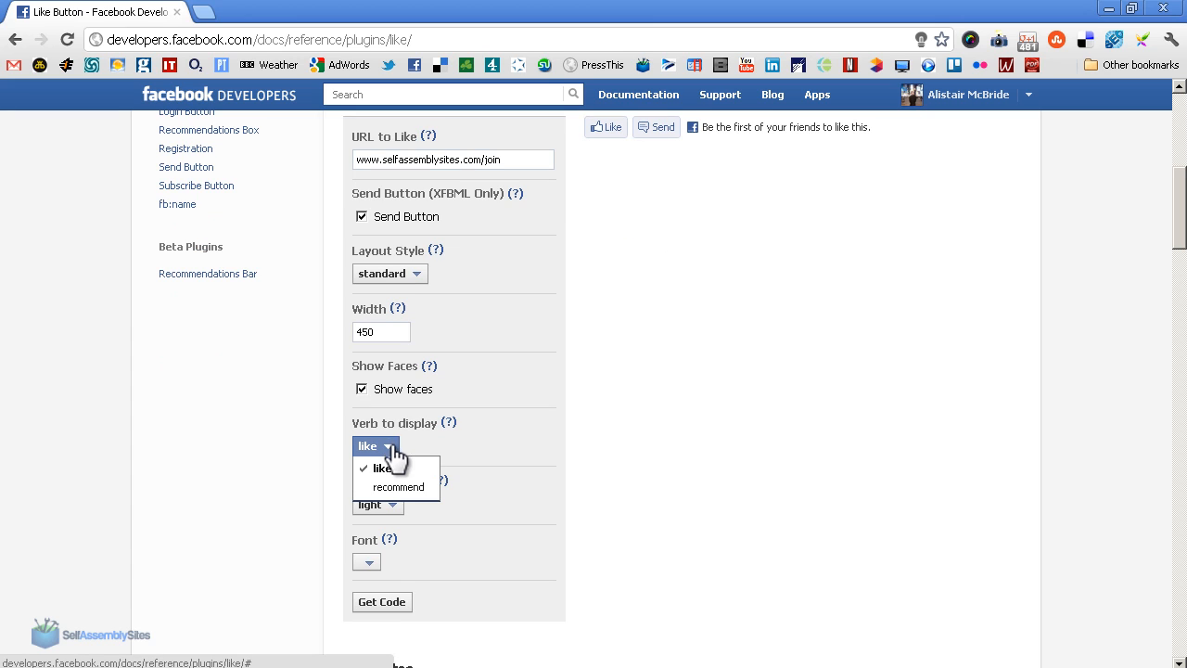
left_click(397, 486)
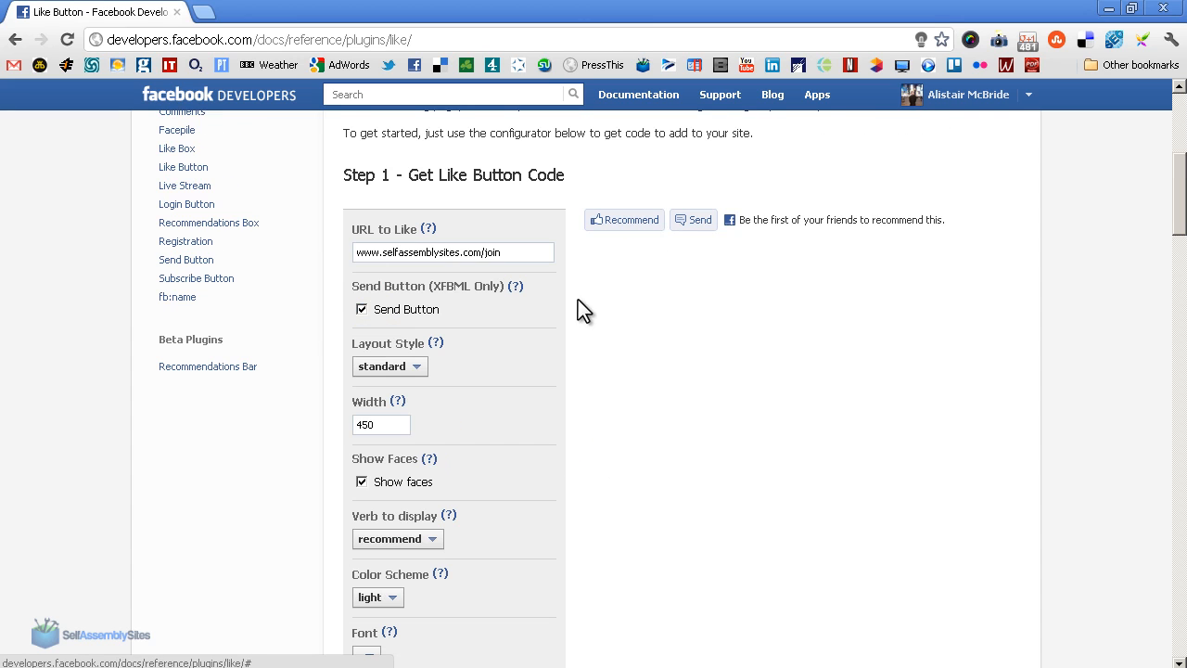
scroll("down", 3)
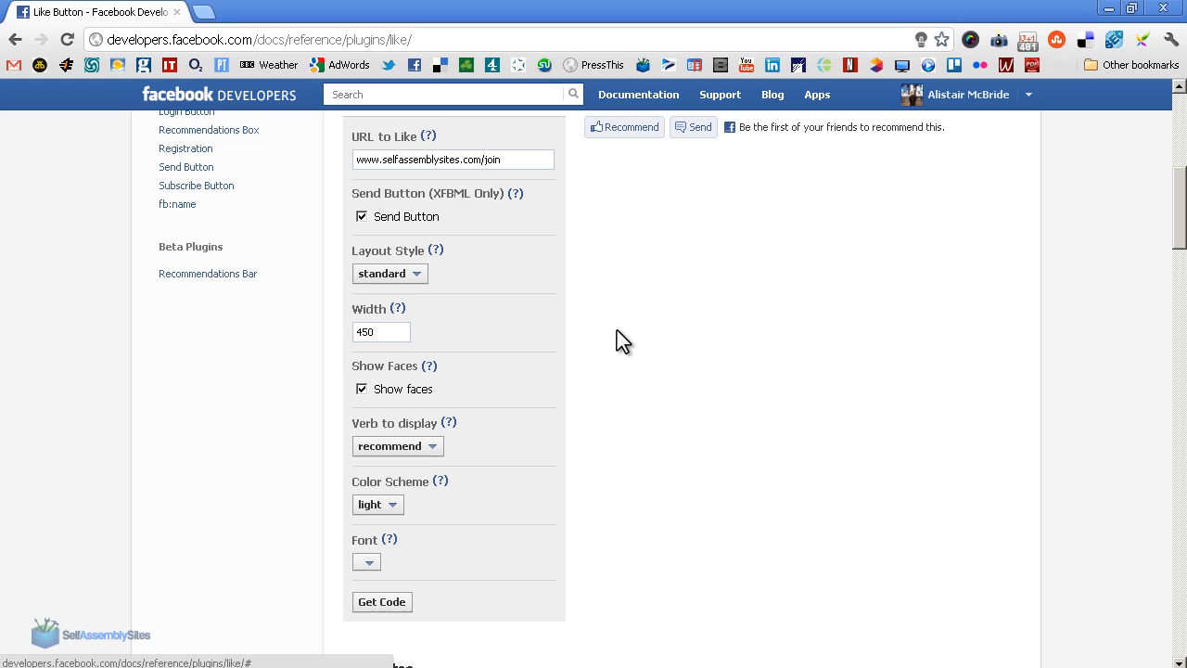
mouse_move(609, 249)
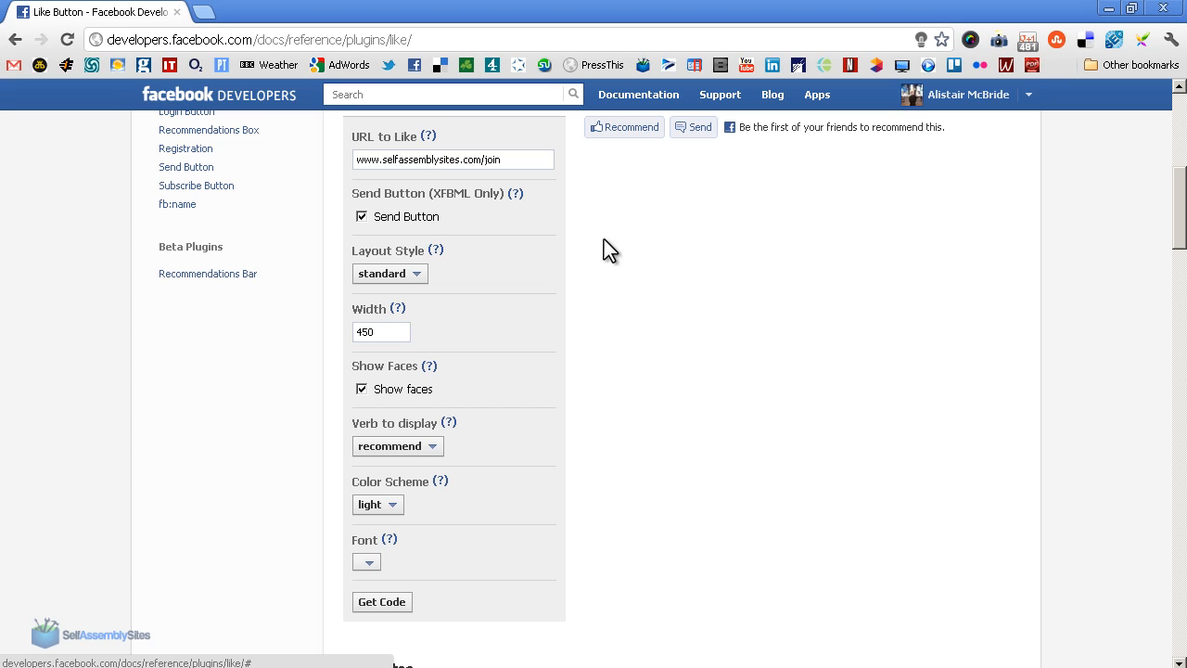
mouse_move(615, 168)
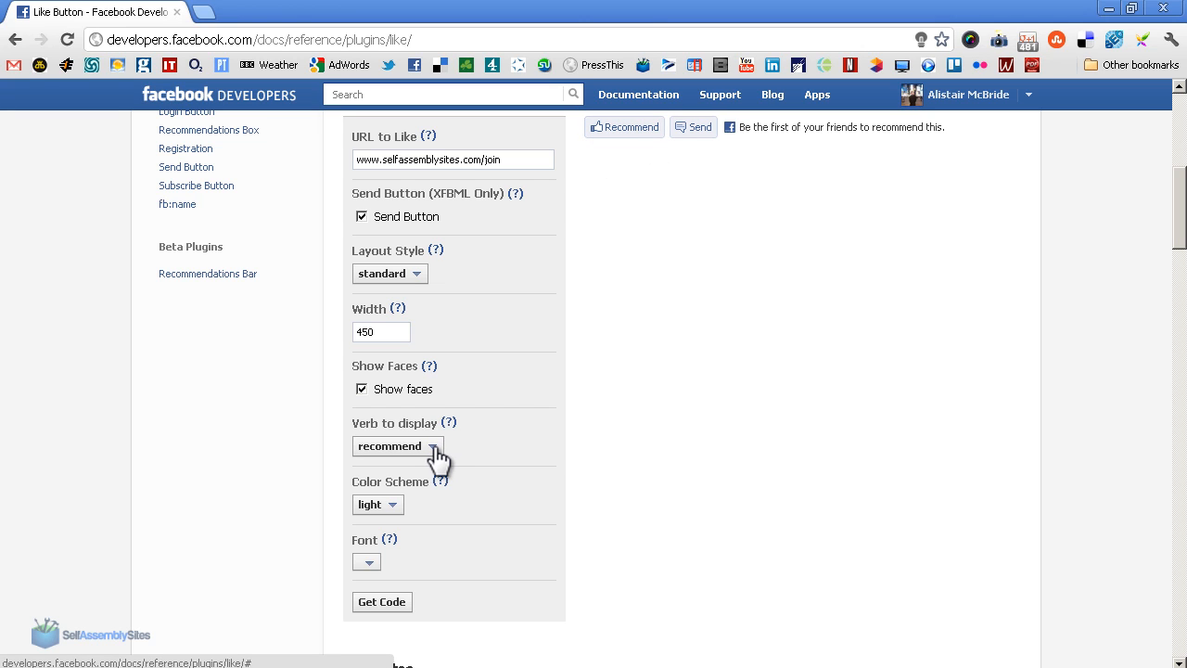
Step: Set the verb back to like, try button_count and box_count, and keep the standard layout
left_click(397, 445)
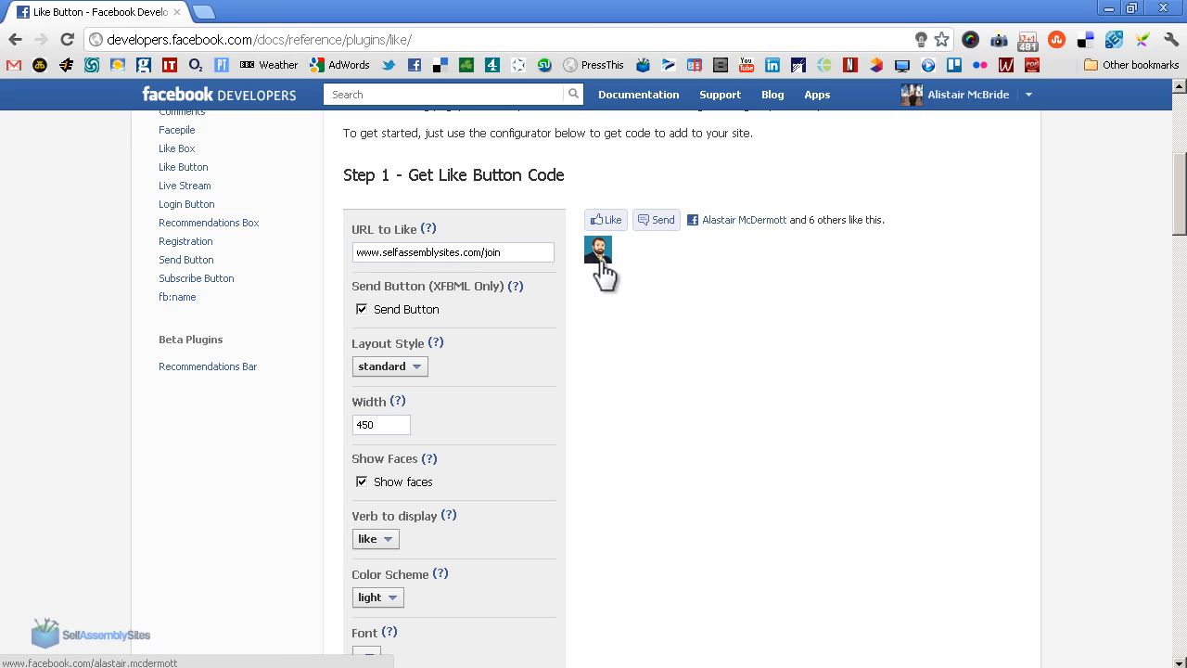
mouse_move(598, 256)
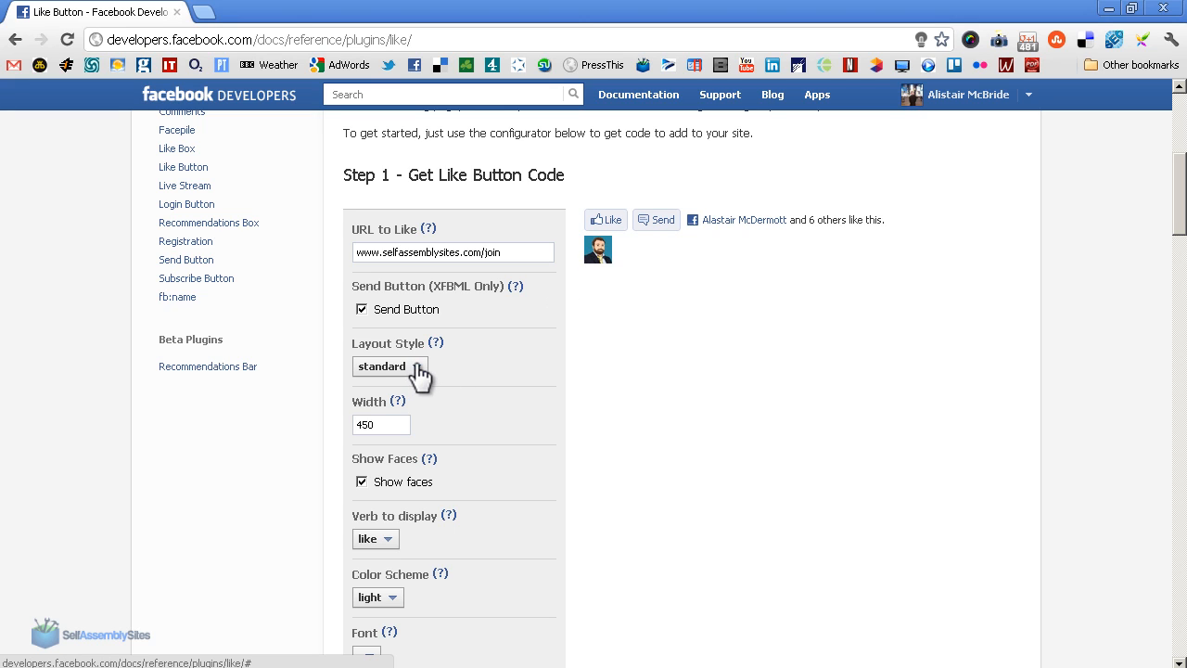
left_click(389, 367)
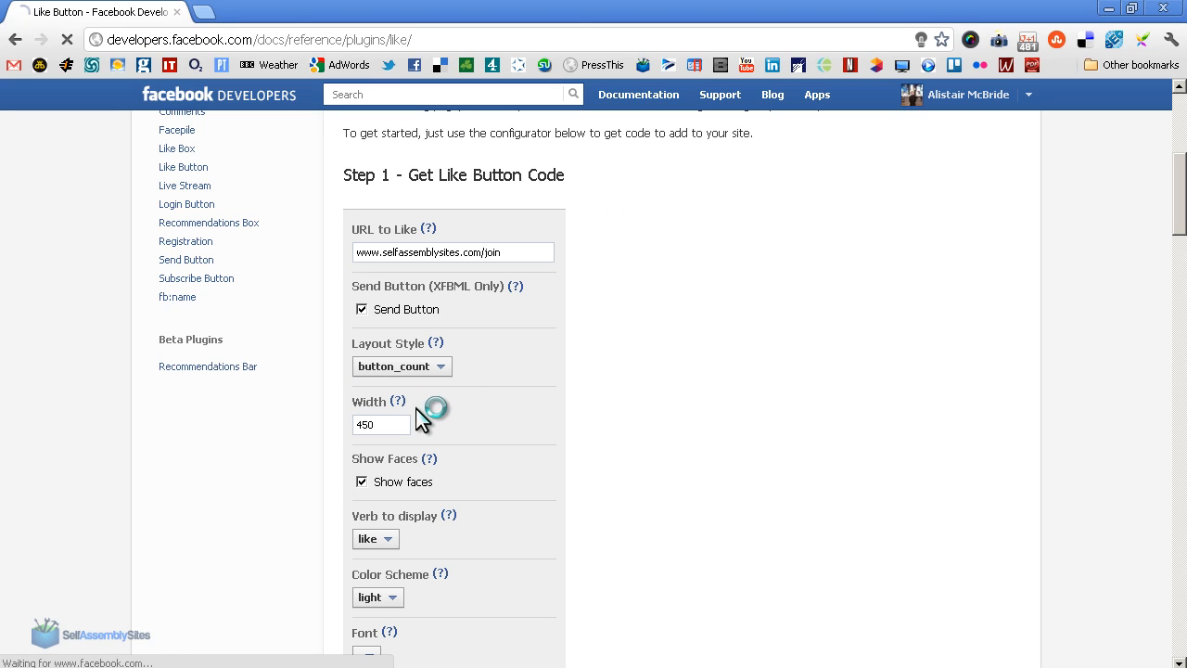
left_click(394, 365)
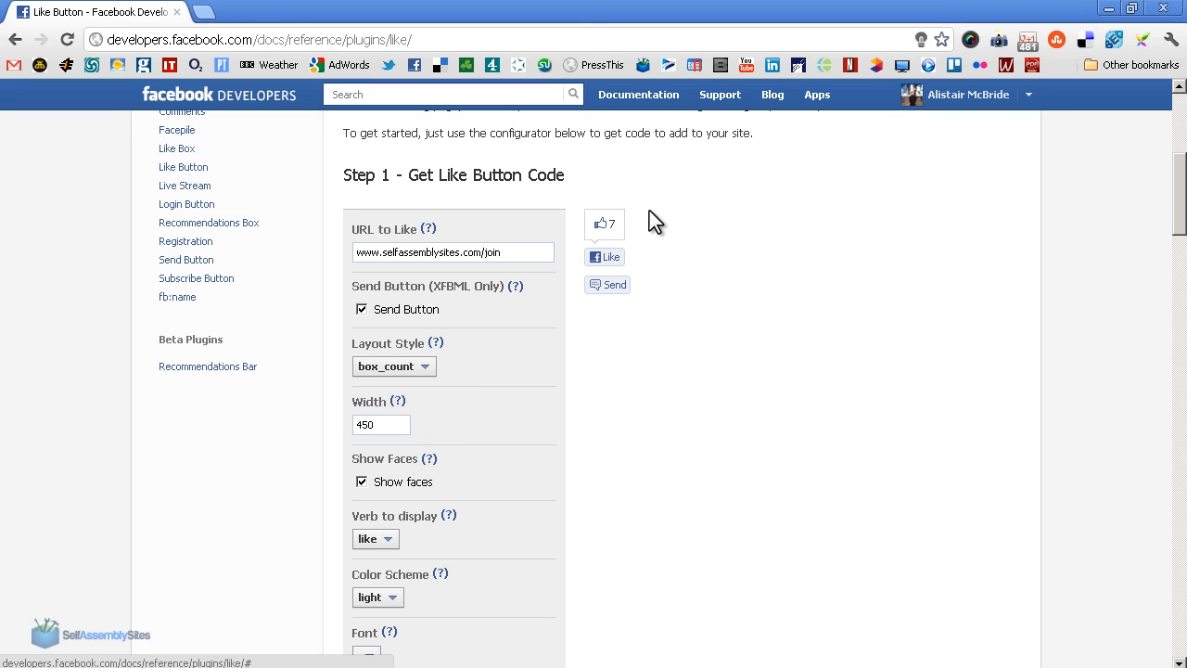
left_click(393, 366)
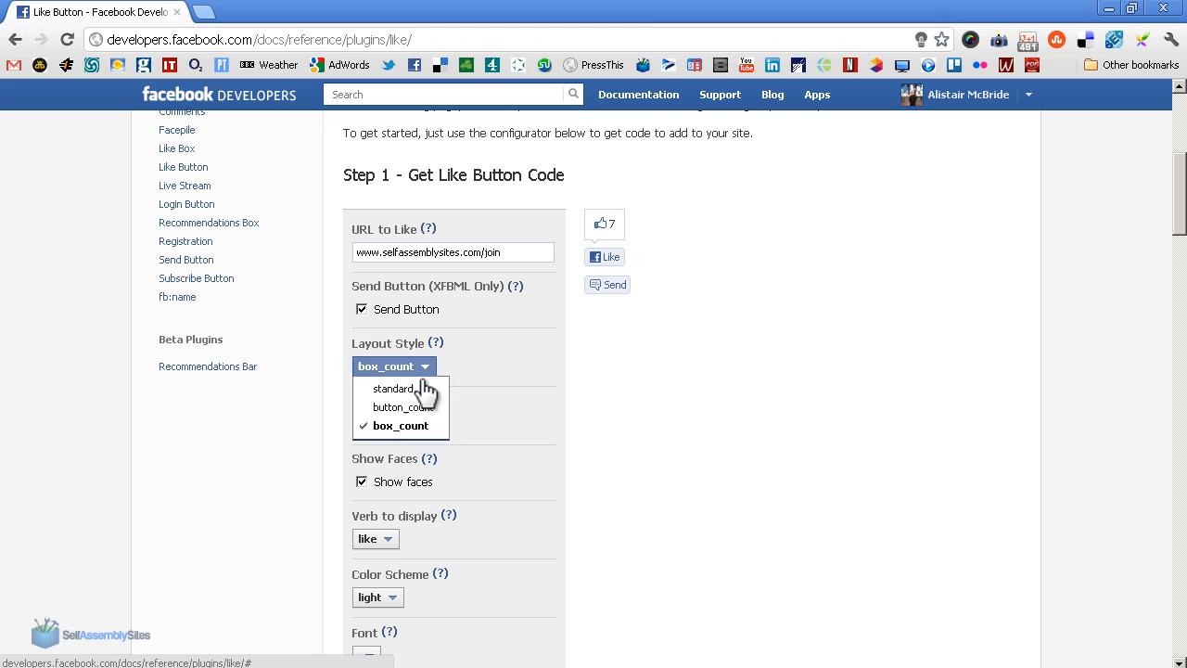
left_click(390, 387)
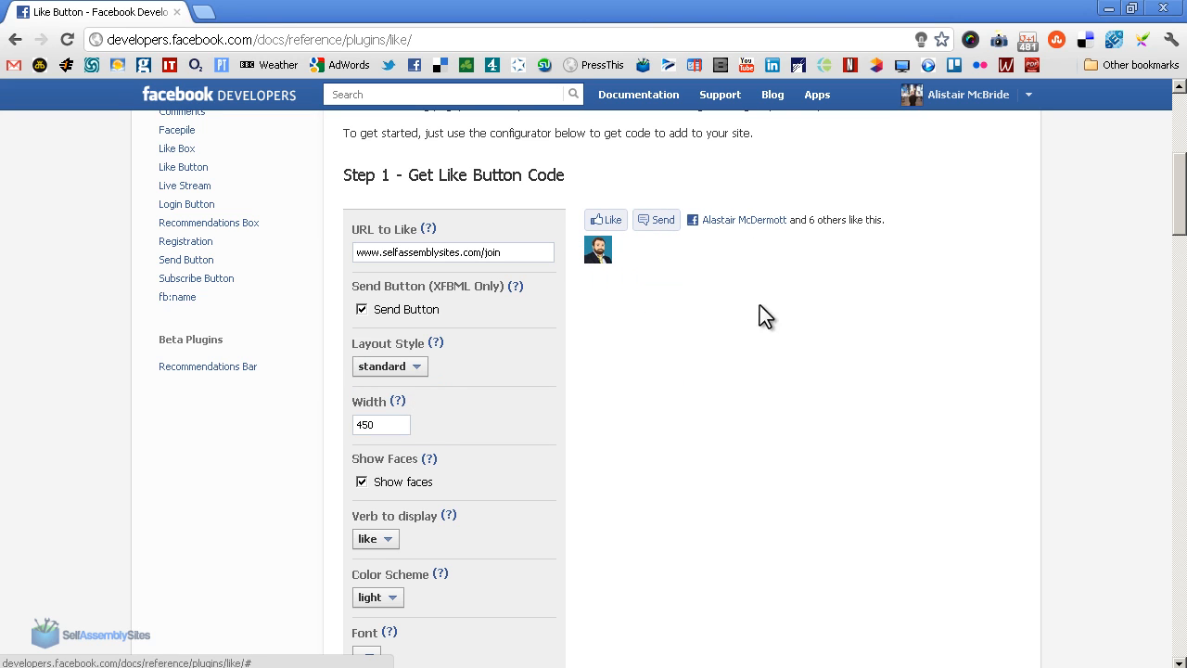
scroll("down", 3)
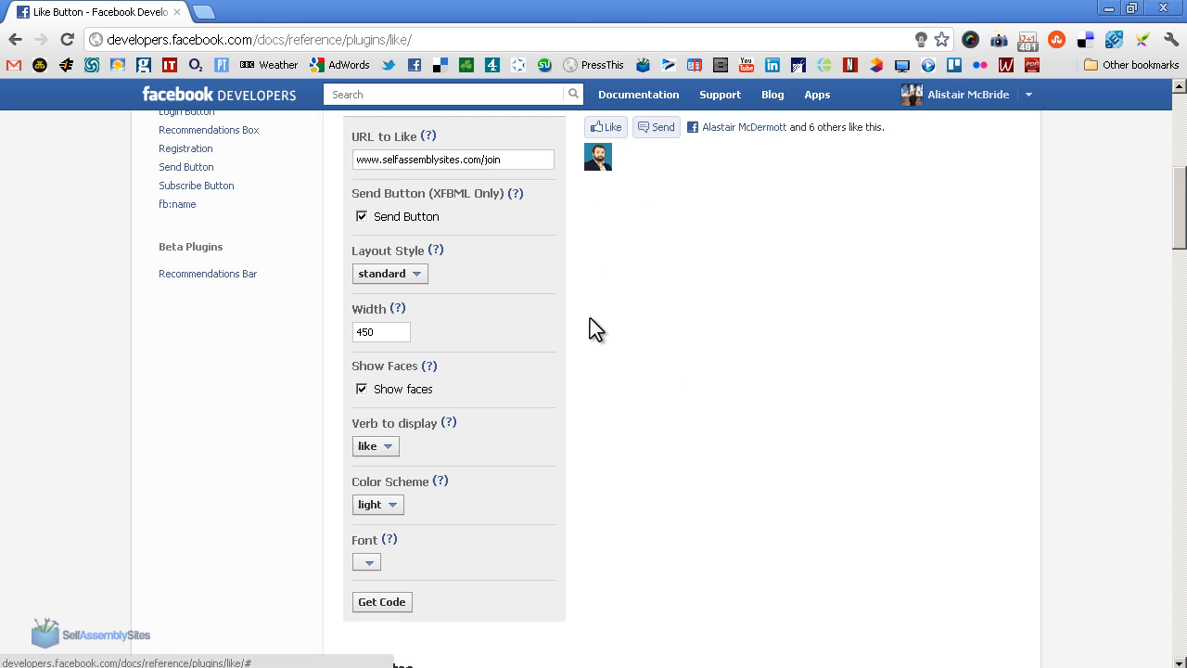
mouse_move(378, 505)
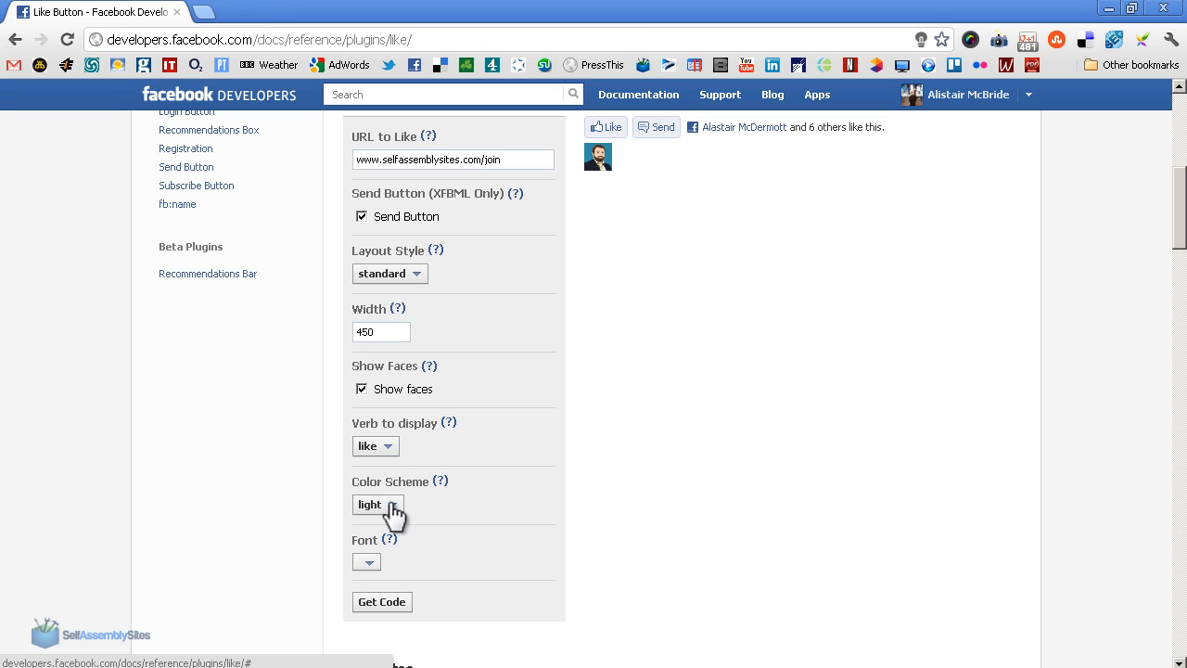
Step: Preview the dark colour scheme, then switch the colour scheme back to light
left_click(375, 505)
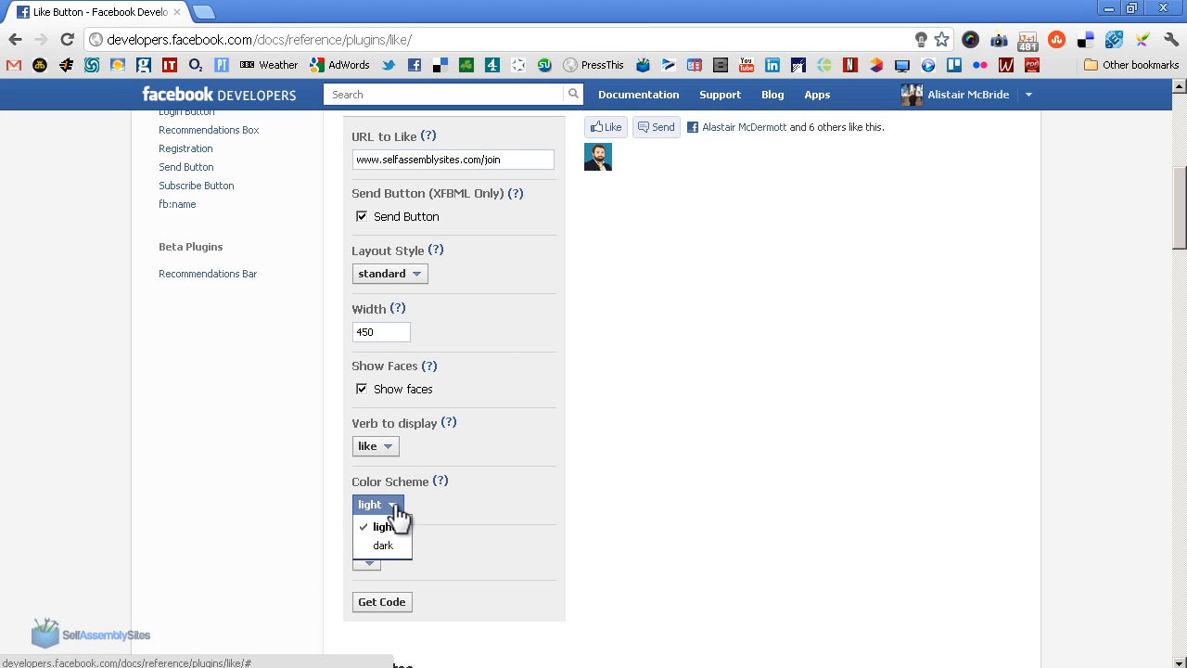
left_click(382, 545)
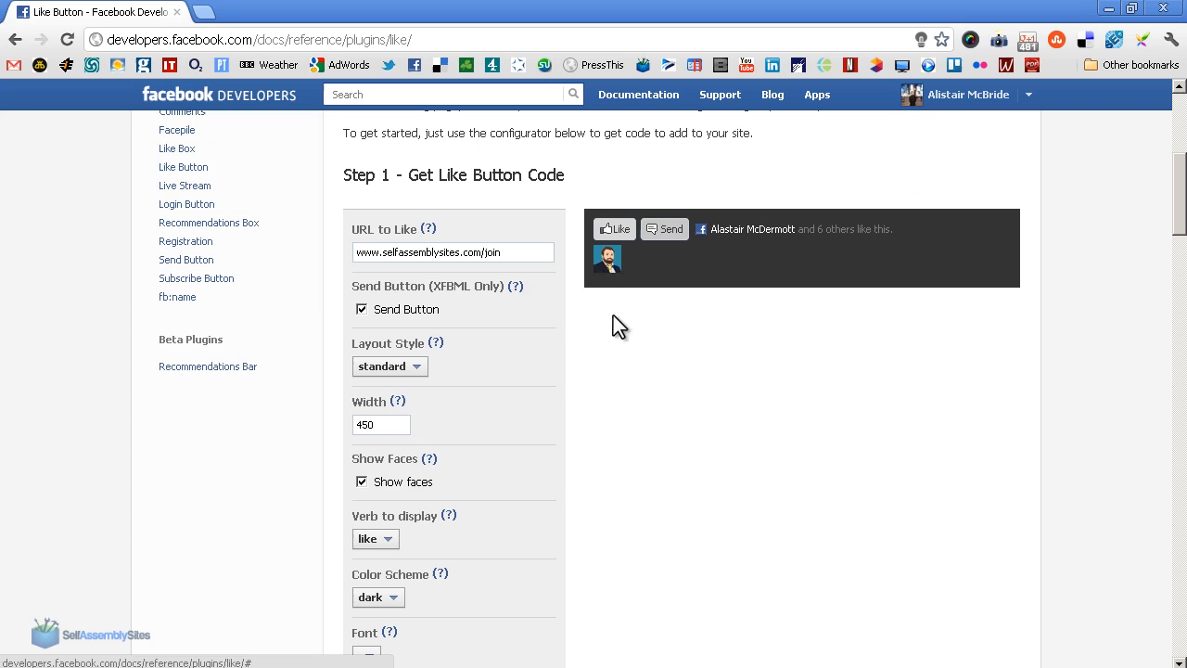
mouse_move(1016, 273)
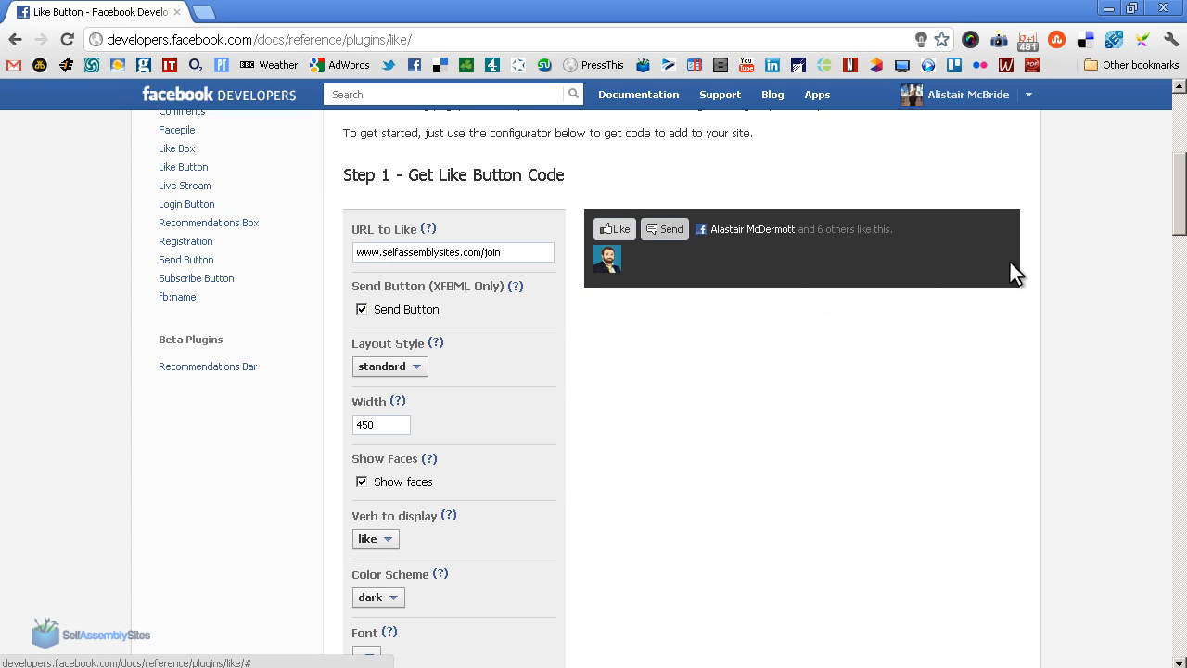
mouse_move(910, 288)
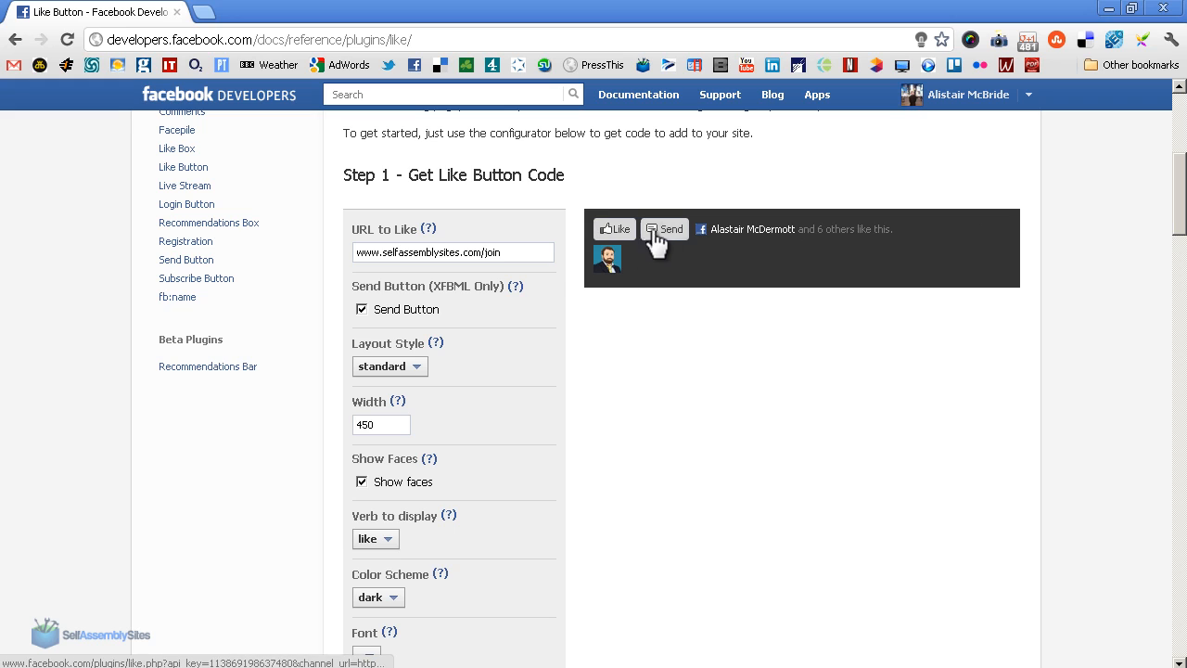
mouse_move(397, 593)
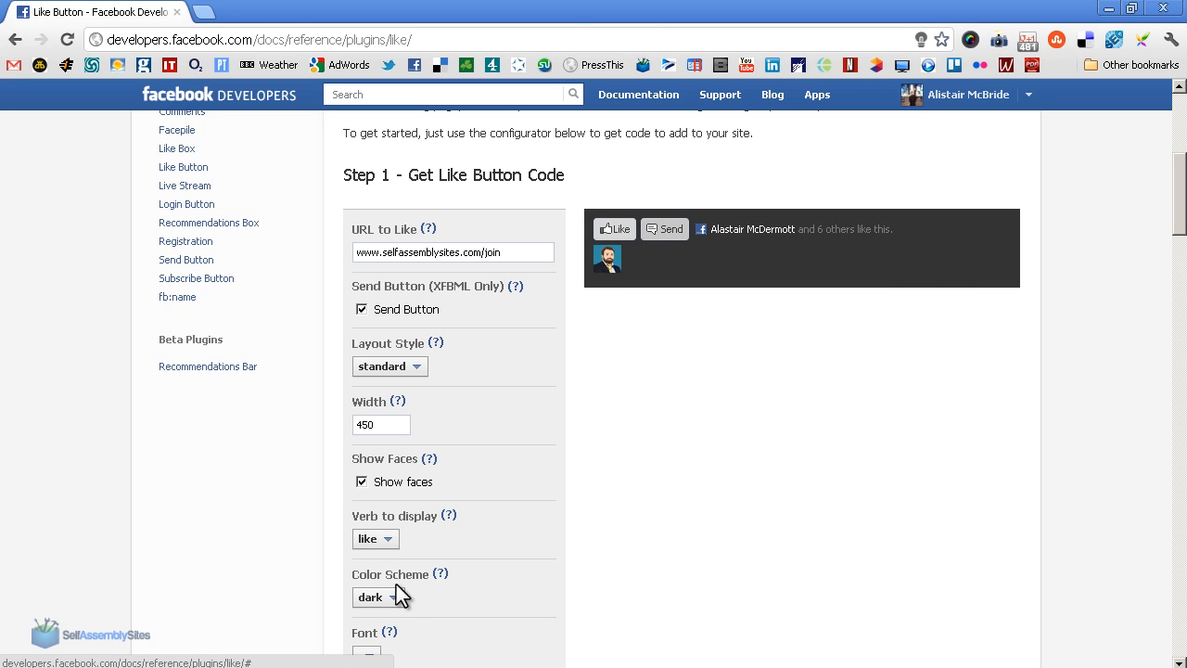
left_click(375, 597)
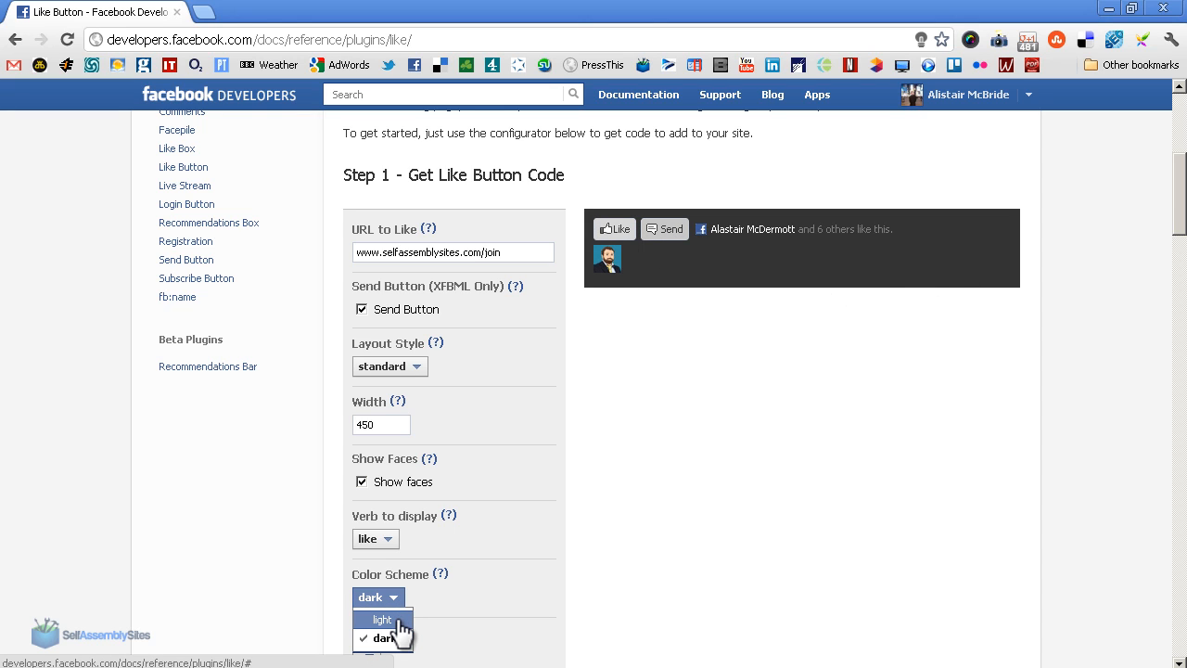
left_click(382, 619)
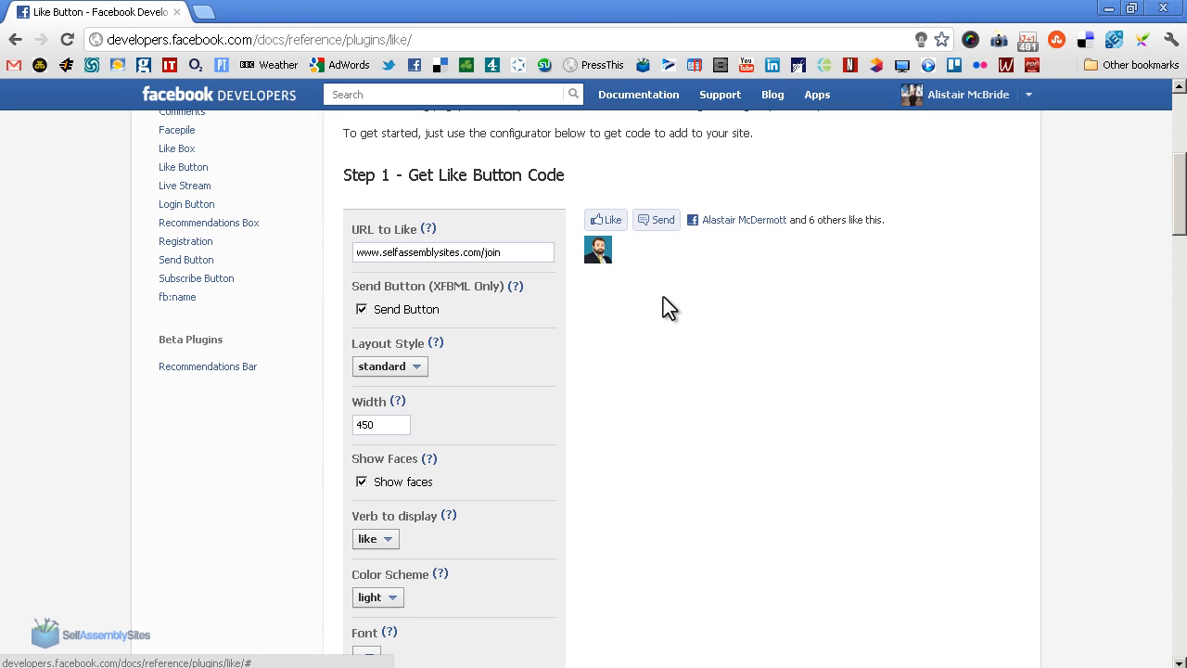
Step: Set the button font to arial
scroll("down", 3)
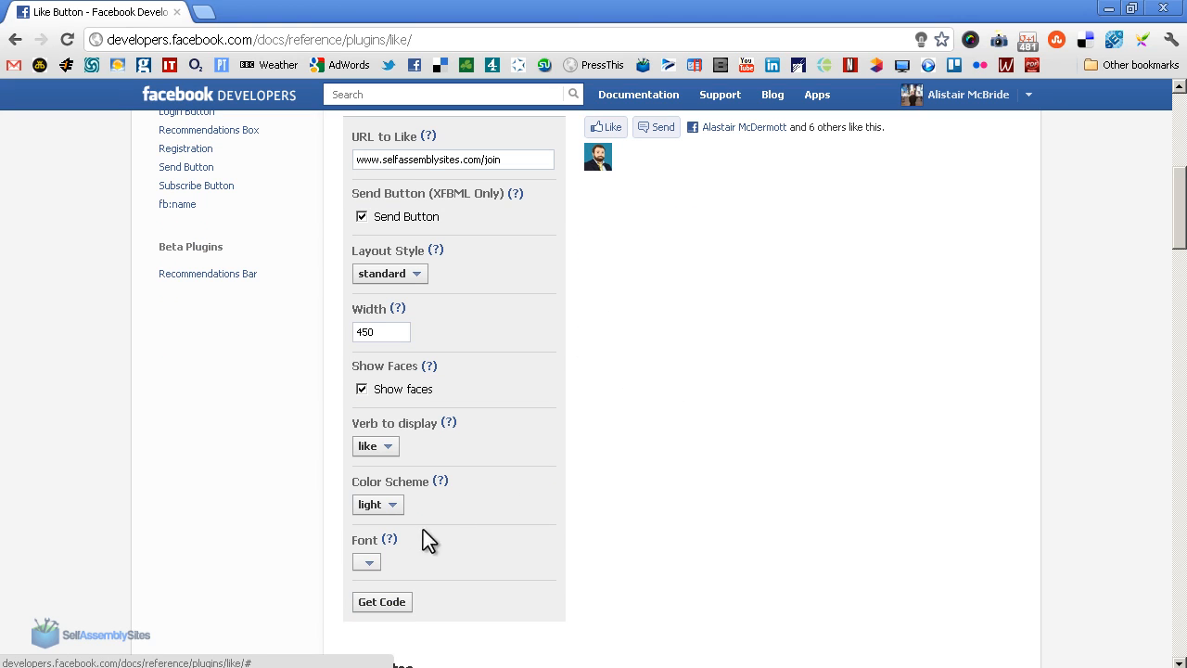
left_click(367, 560)
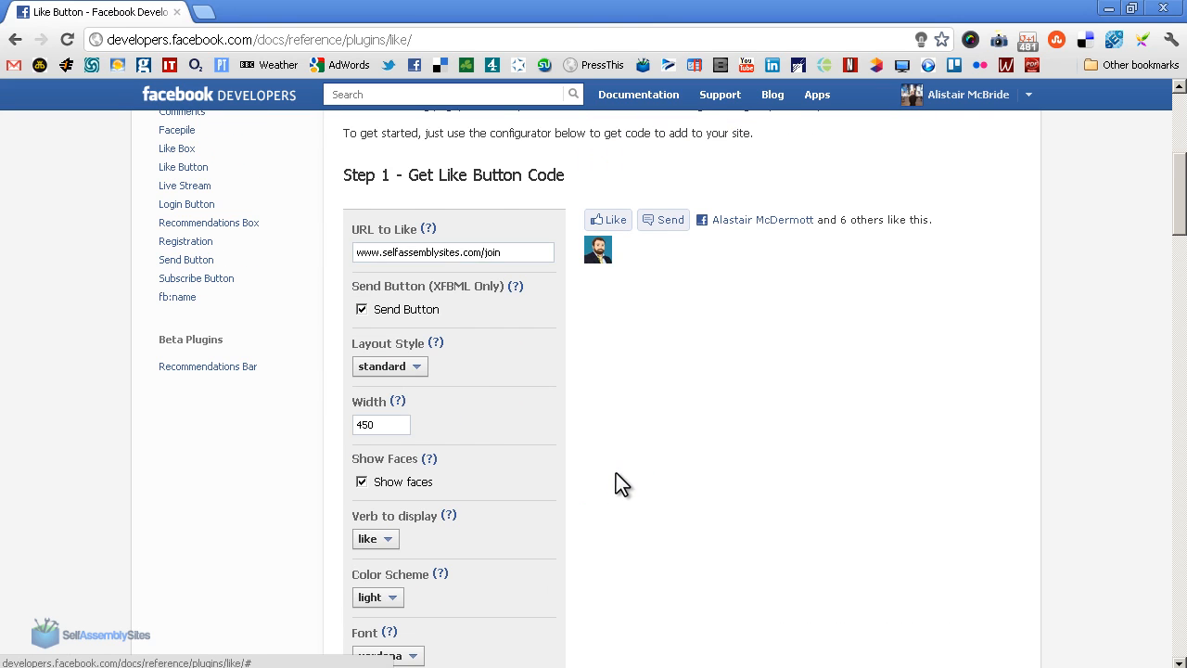
left_click(388, 564)
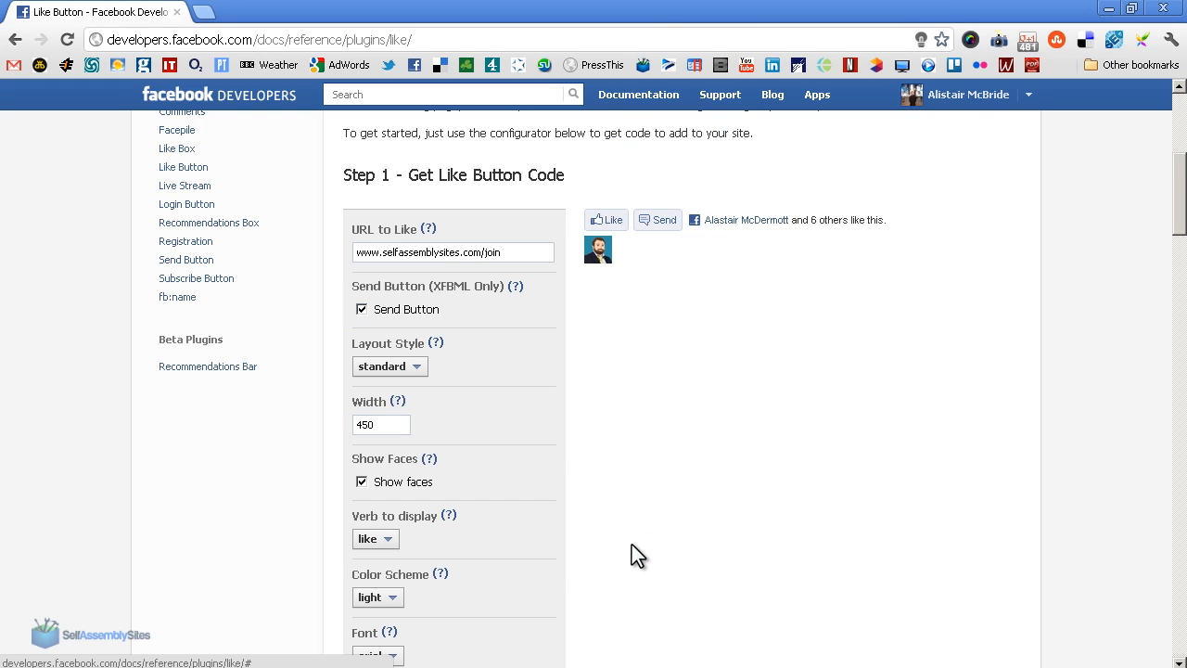
mouse_move(731, 301)
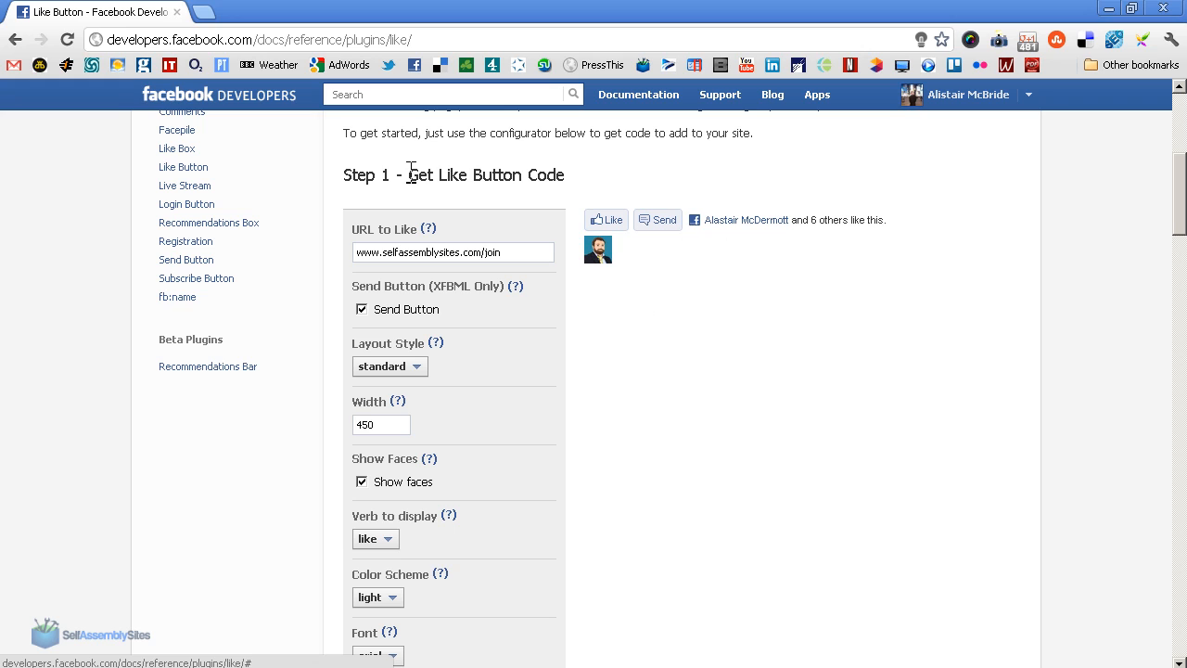
mouse_move(542, 436)
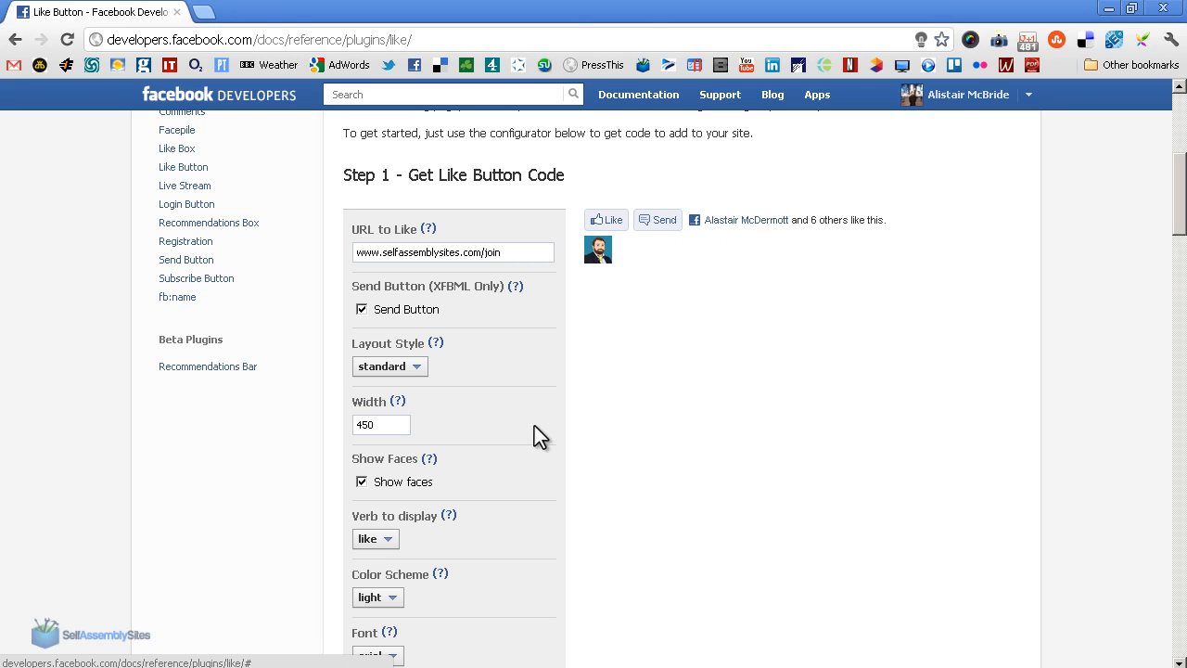
scroll("down", 3)
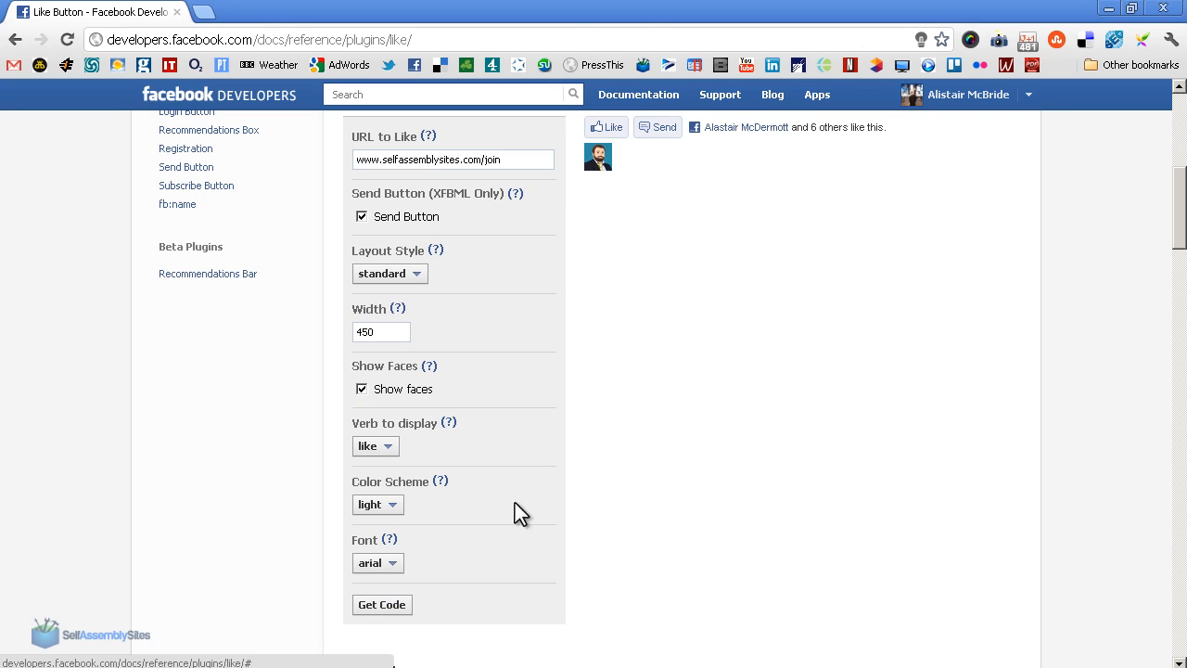
mouse_move(419, 598)
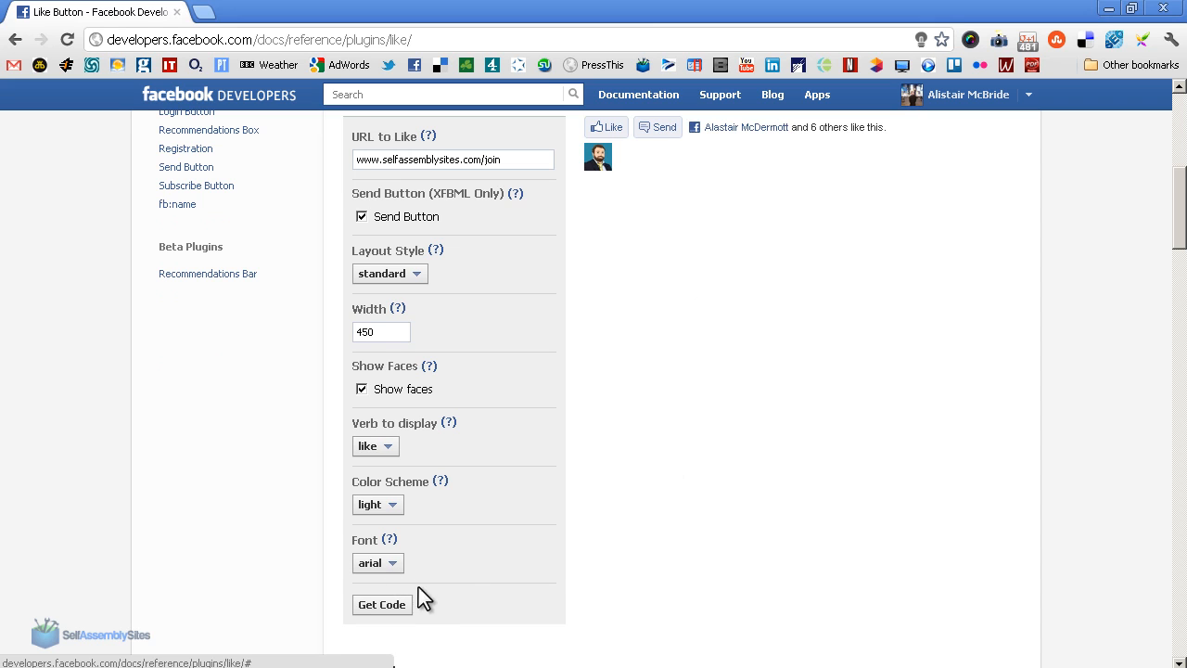
left_click(382, 605)
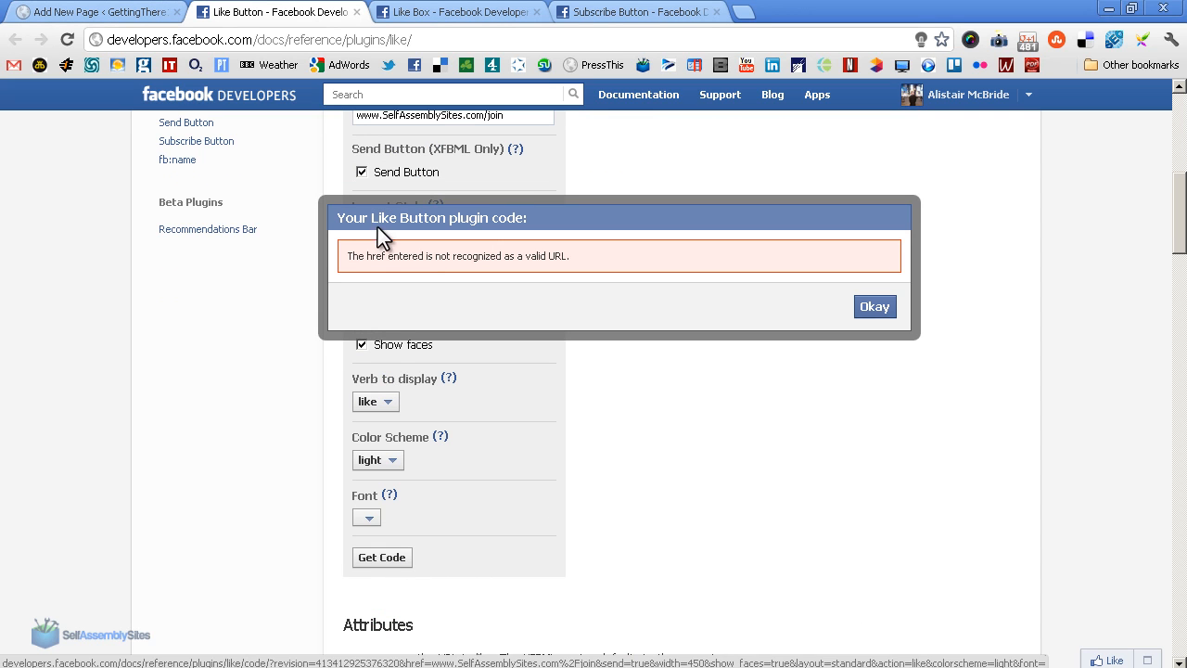
mouse_move(597, 299)
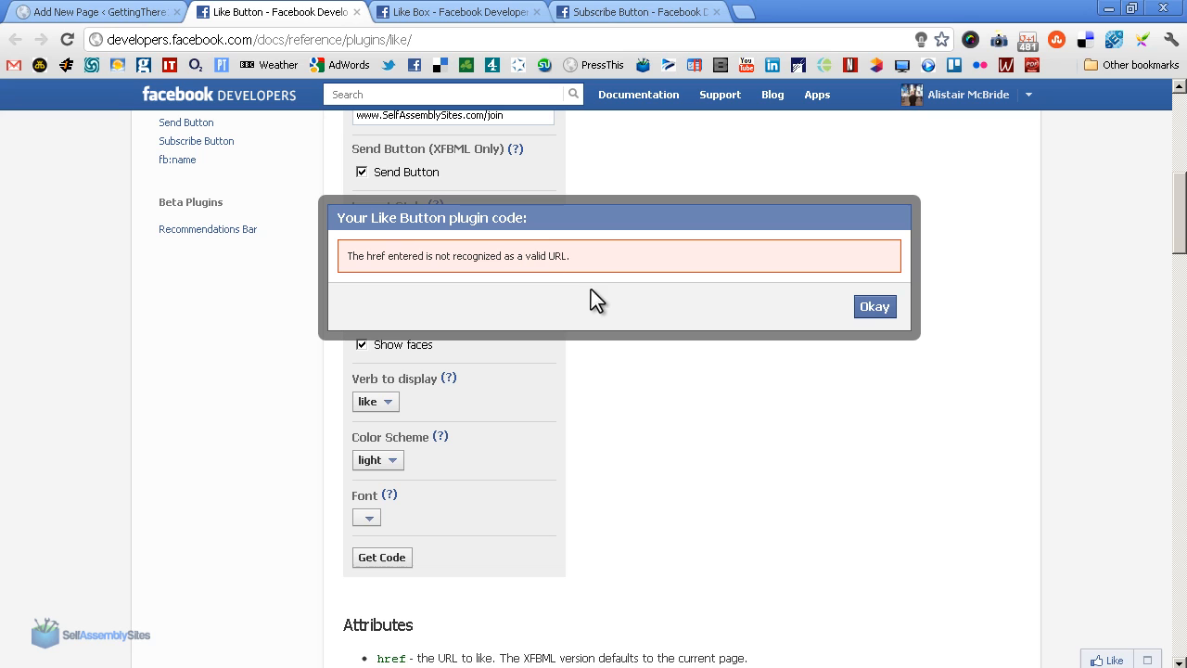
left_click(872, 306)
type("http://")
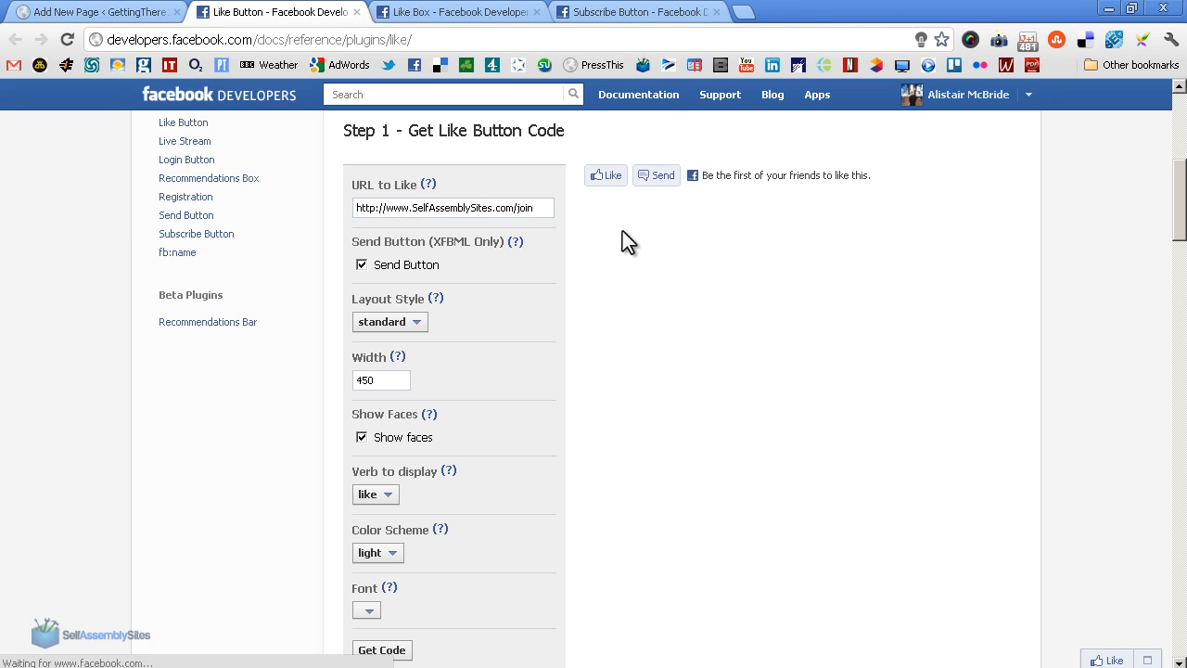
mouse_move(628, 367)
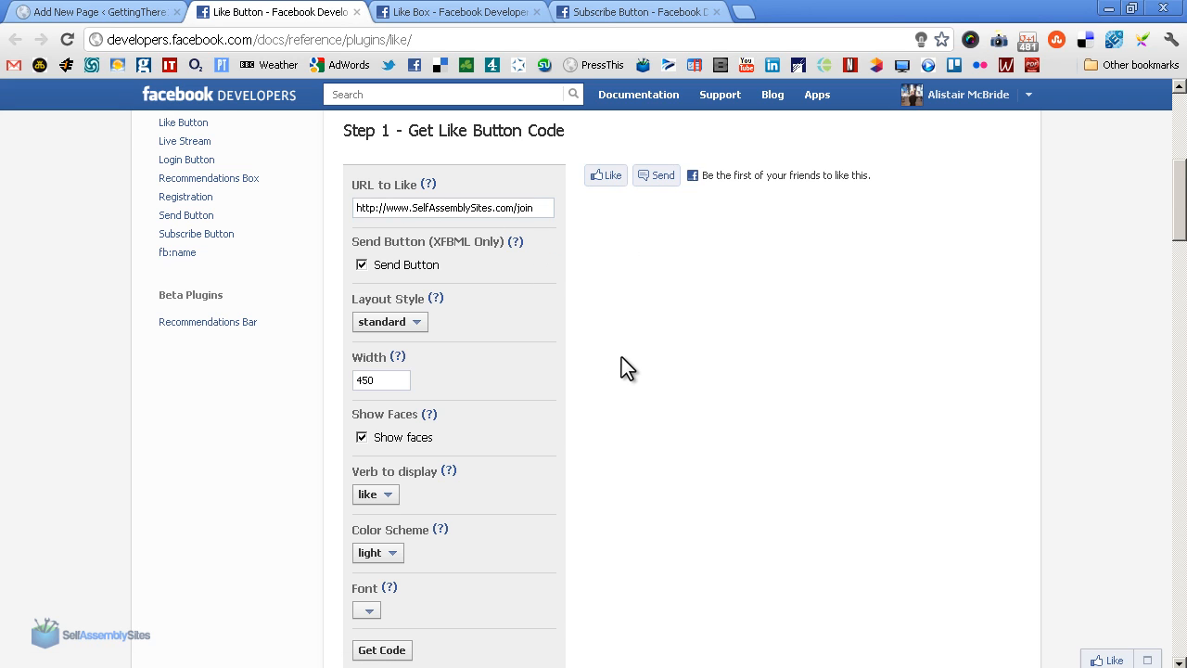
left_click(382, 649)
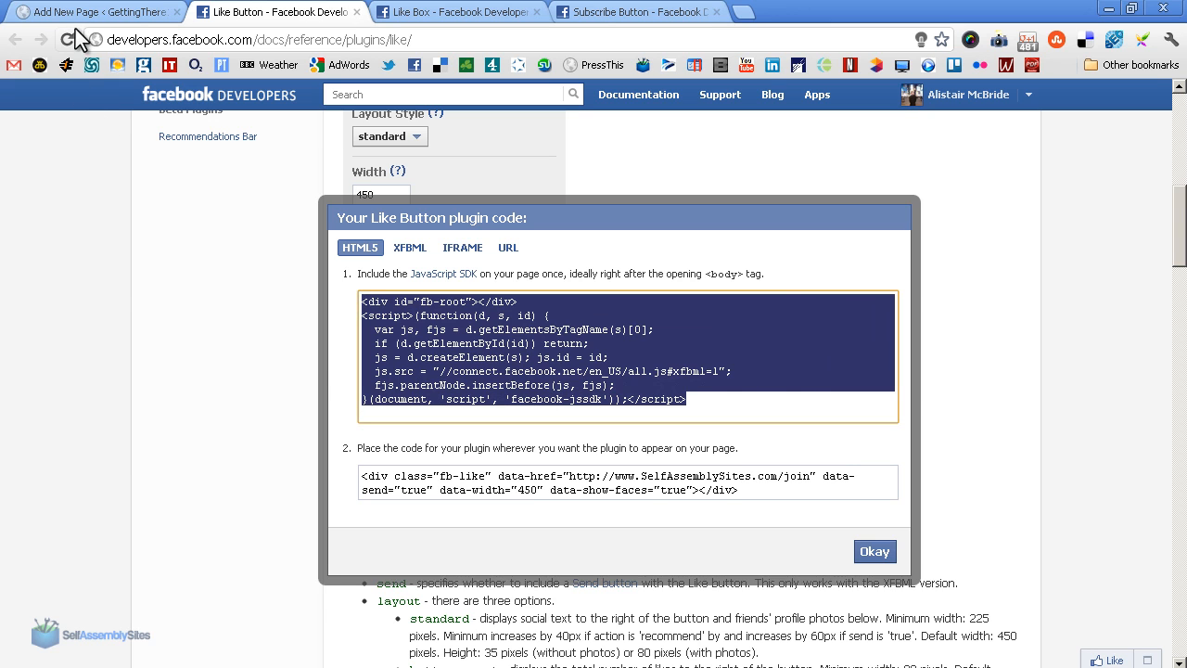
Step: Publish the Facebook Like Buttons WordPress page with the JavaScript SDK code at the top
left_click(92, 11)
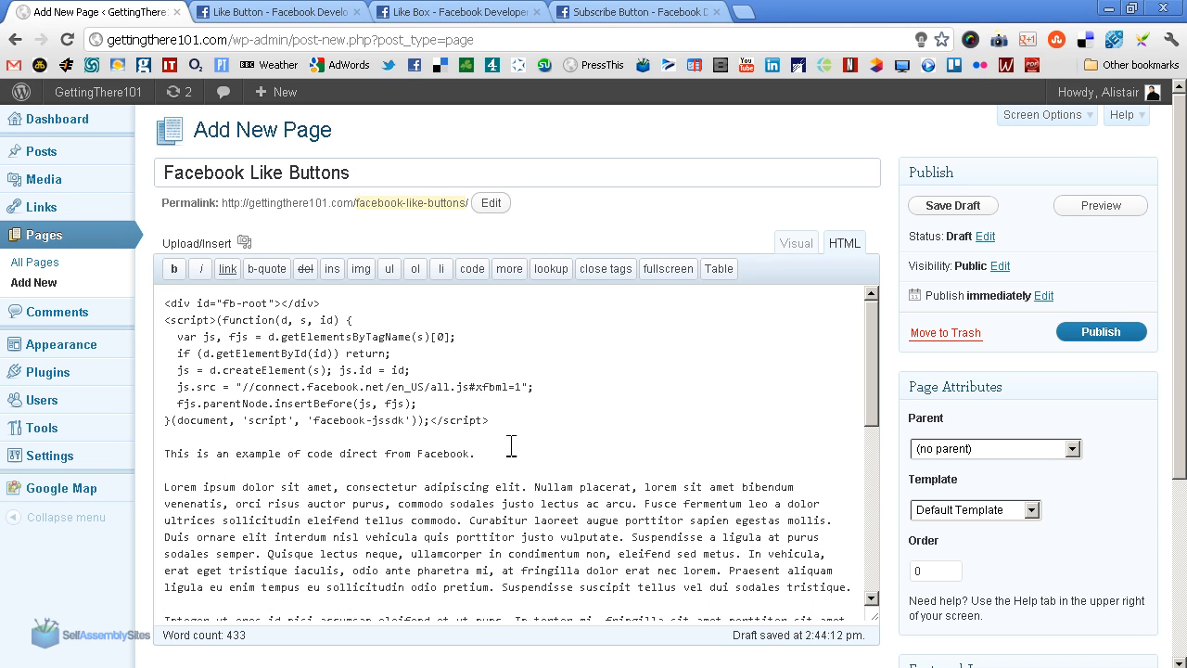
mouse_move(397, 223)
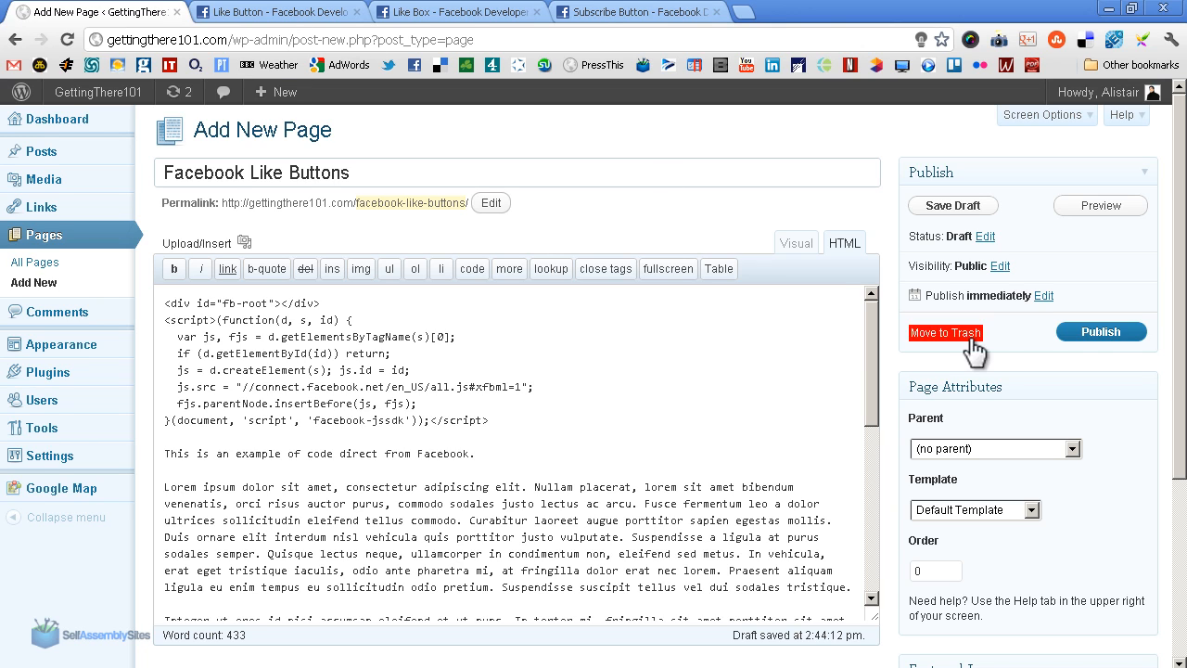
mouse_move(1109, 343)
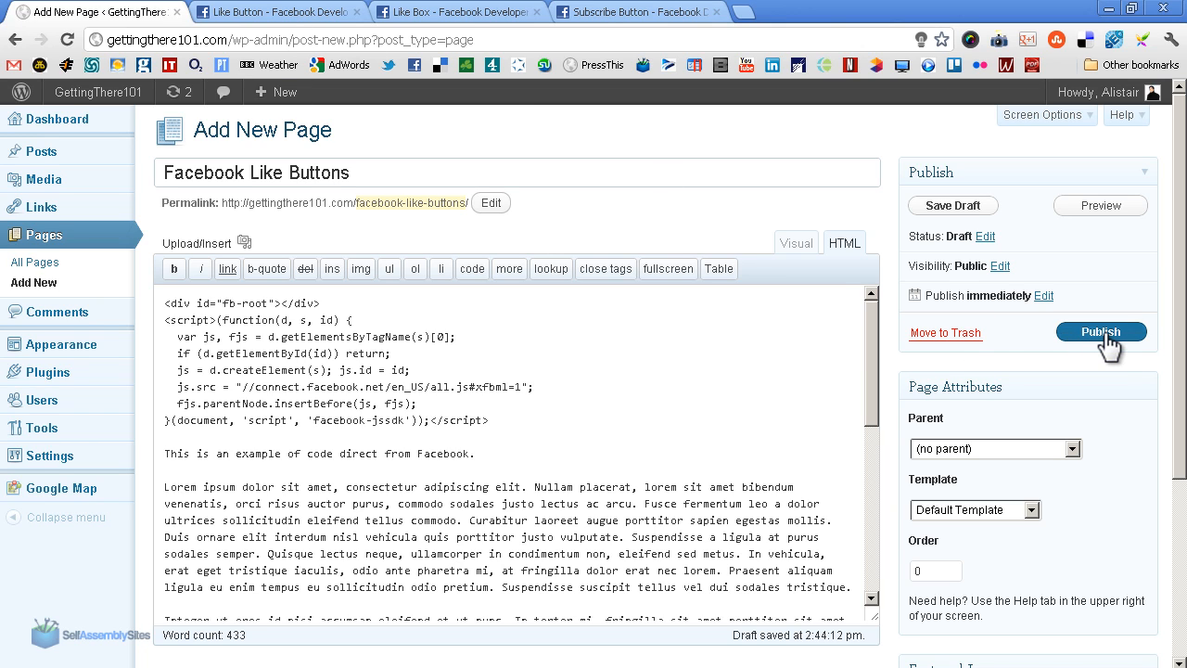
left_click(1102, 332)
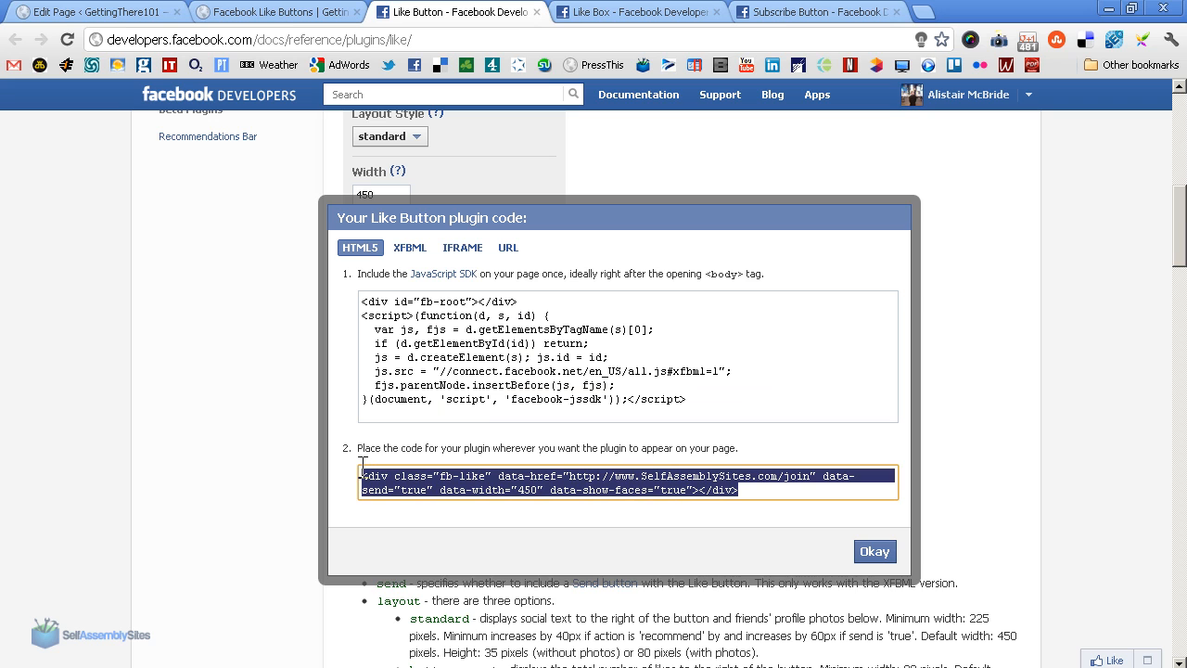
Step: Add the fb-like div code after the closing paragraph and update the page
left_click(269, 12)
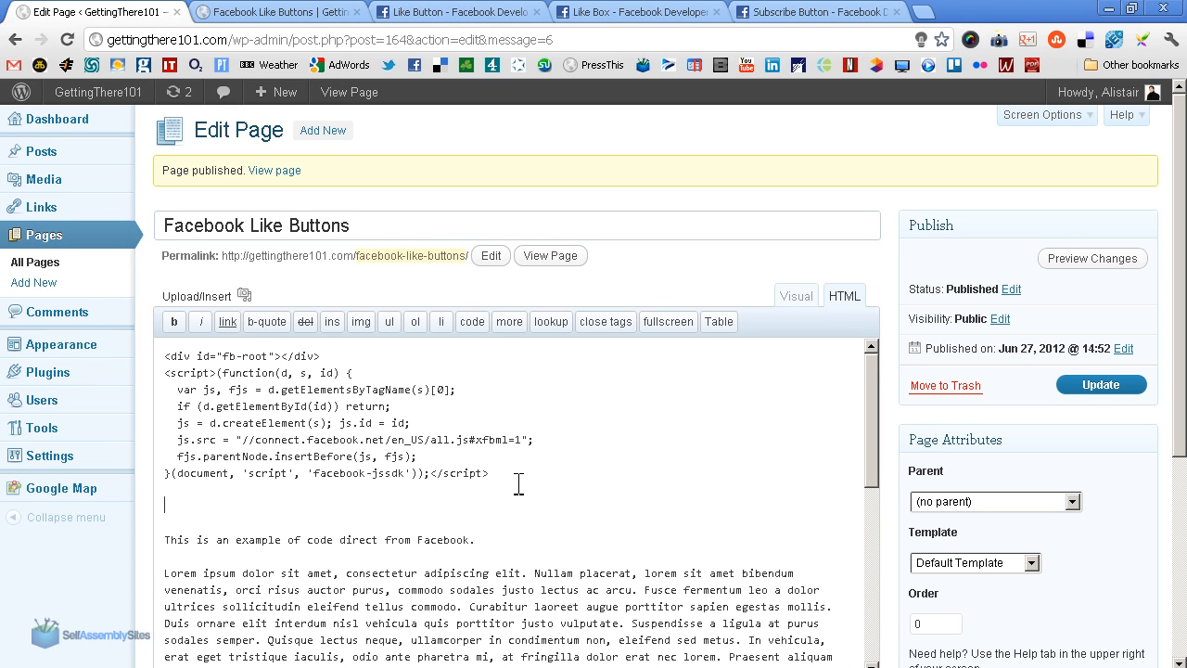
type("<div class=\"fb-like\" data-href=\"http://www.SelfAssemblySites.com/join\" data-send=\"true\" data-width=\"450\" data-show-faces=\"true\"></div>")
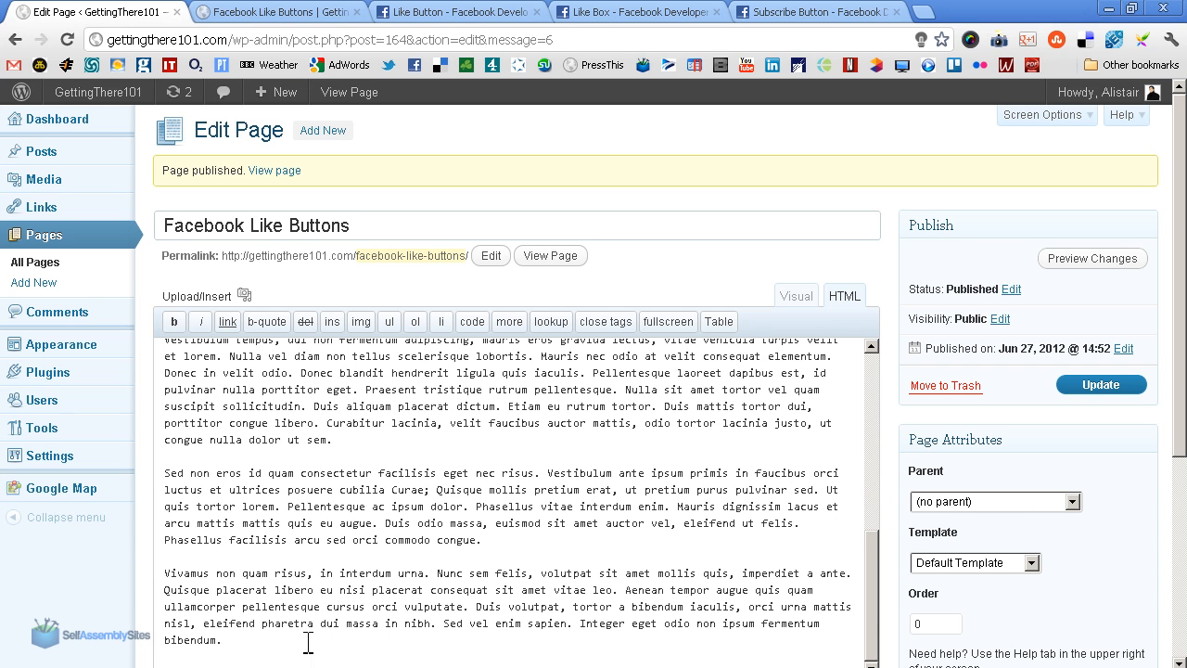
mouse_move(896, 546)
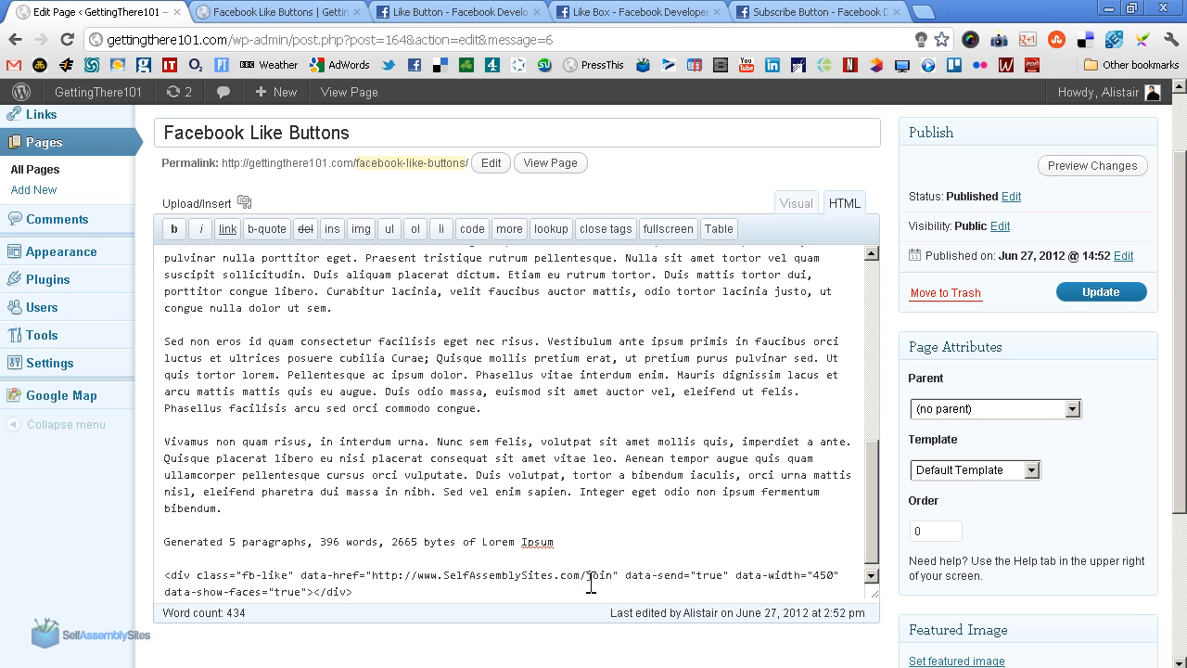
left_click(1102, 291)
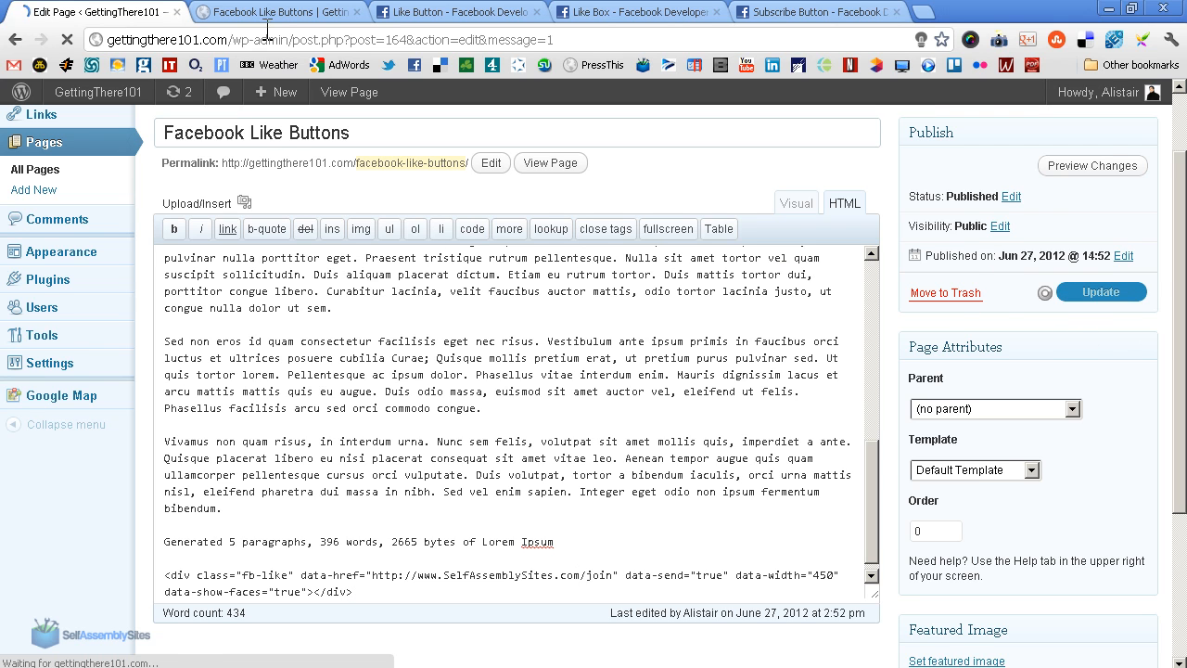
Step: View the live page showing Like and Send buttons above and below the text
left_click(349, 93)
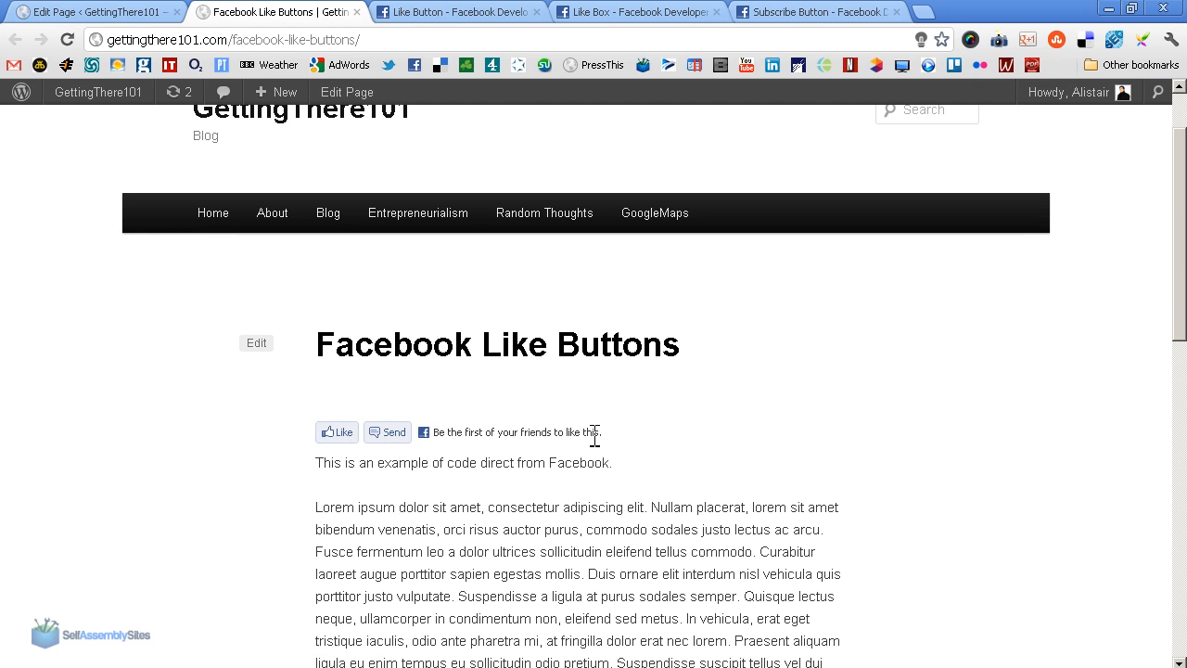
scroll("down", 3)
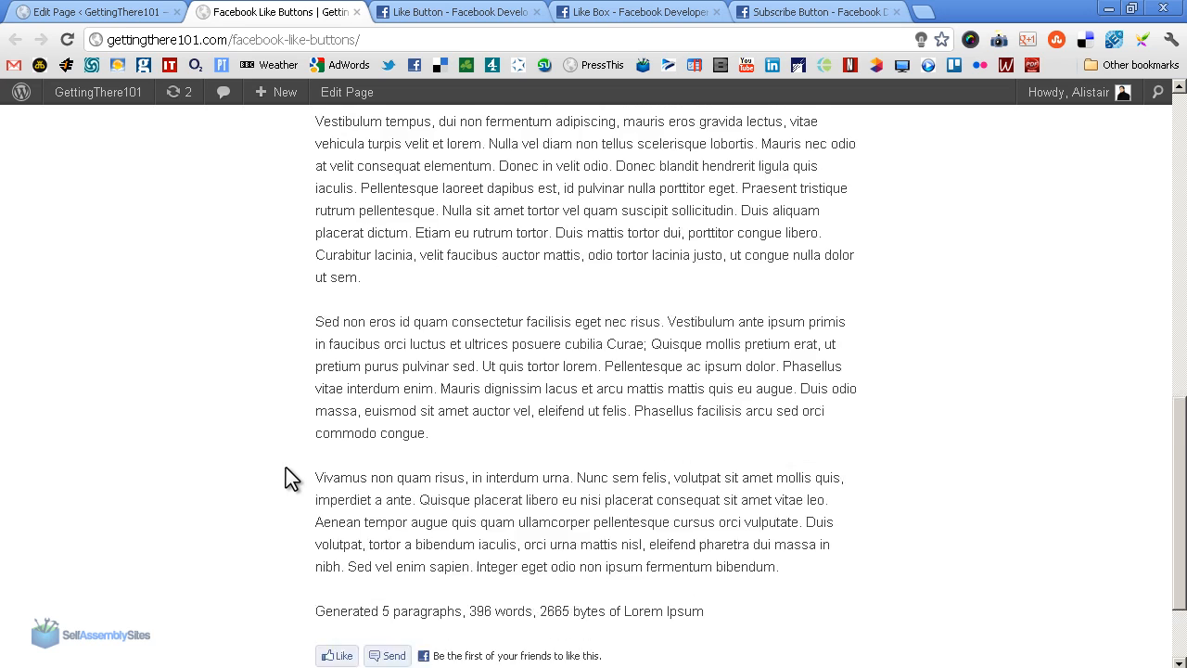
scroll("down", 3)
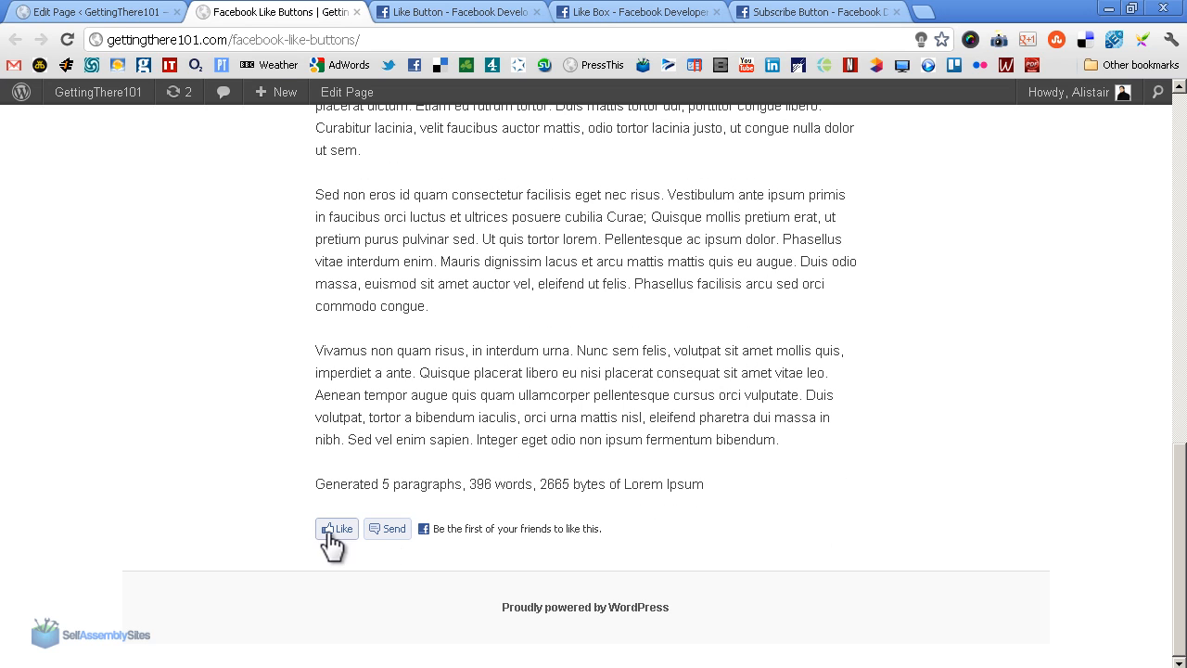
mouse_move(297, 527)
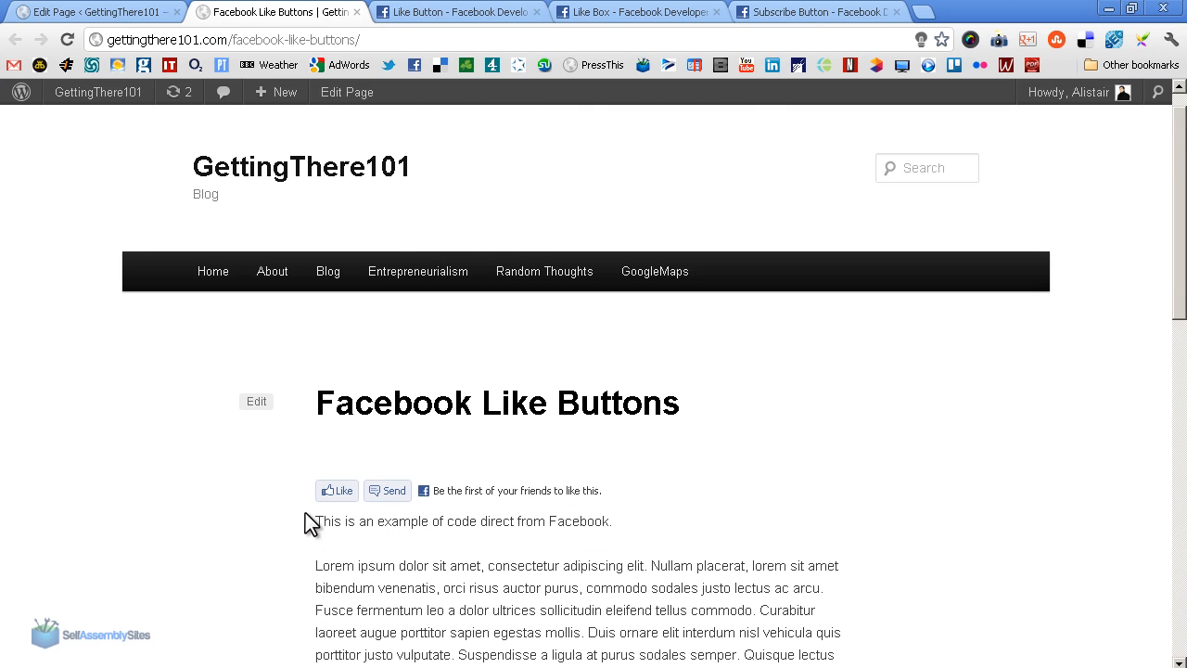
mouse_move(238, 523)
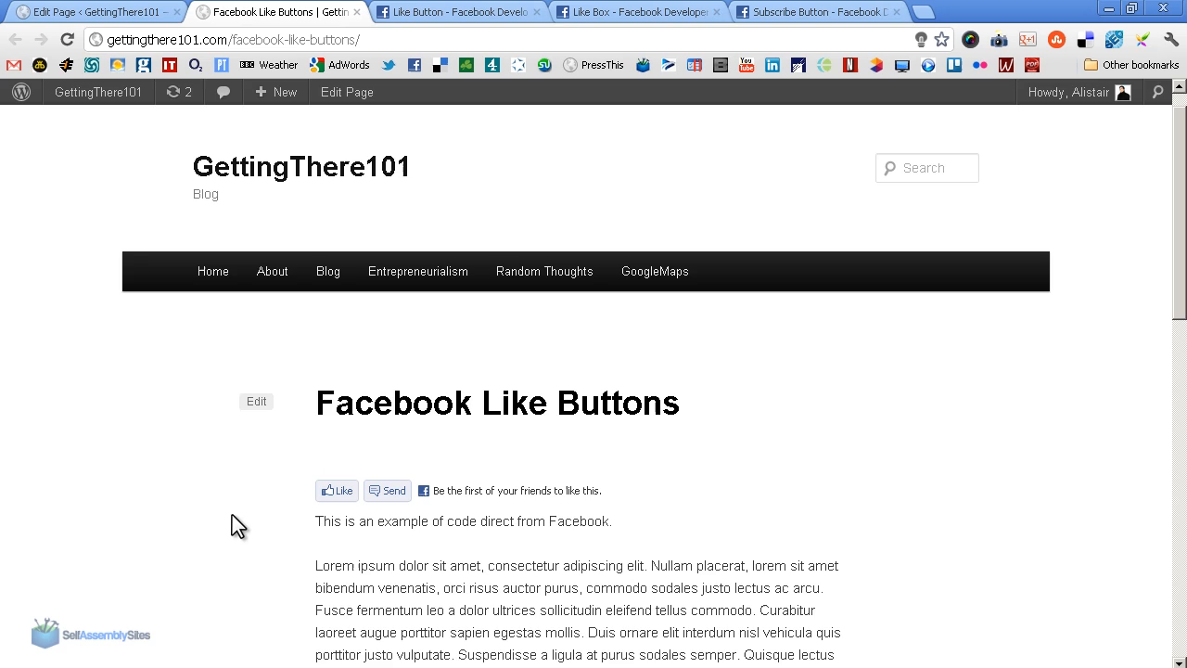
mouse_move(411, 523)
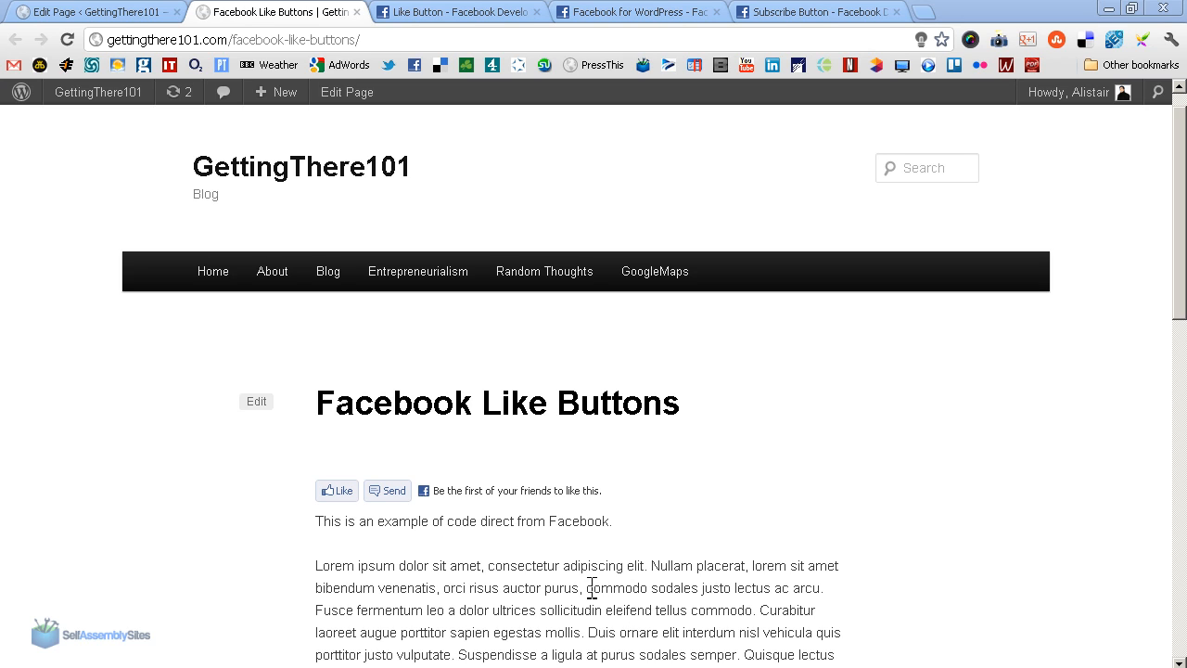
Step: Return to the Facebook Like Button configurator tab
left_click(457, 11)
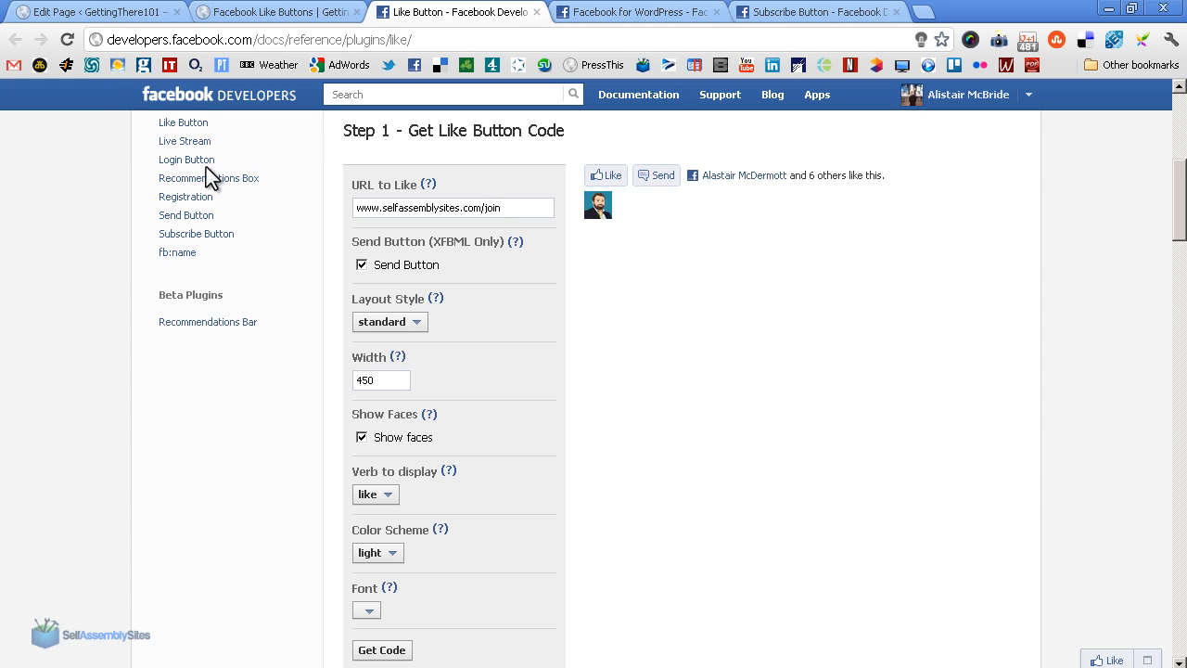
left_click(92, 11)
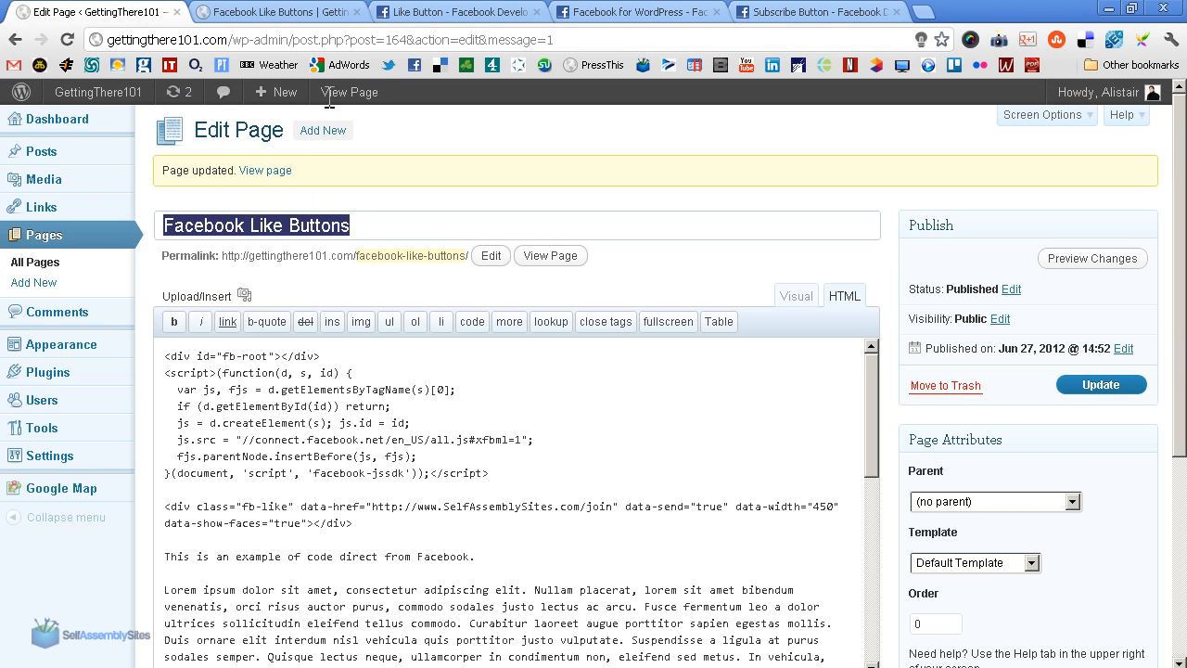
left_click(458, 11)
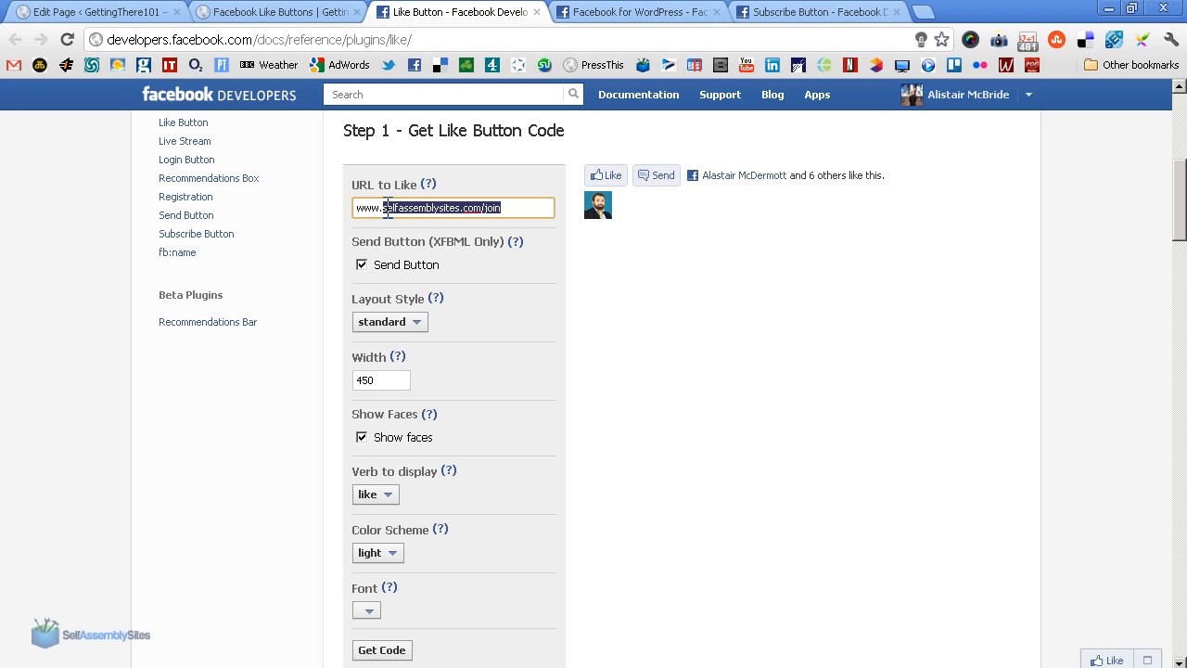
type("www.facebook.com/selfassemblysites")
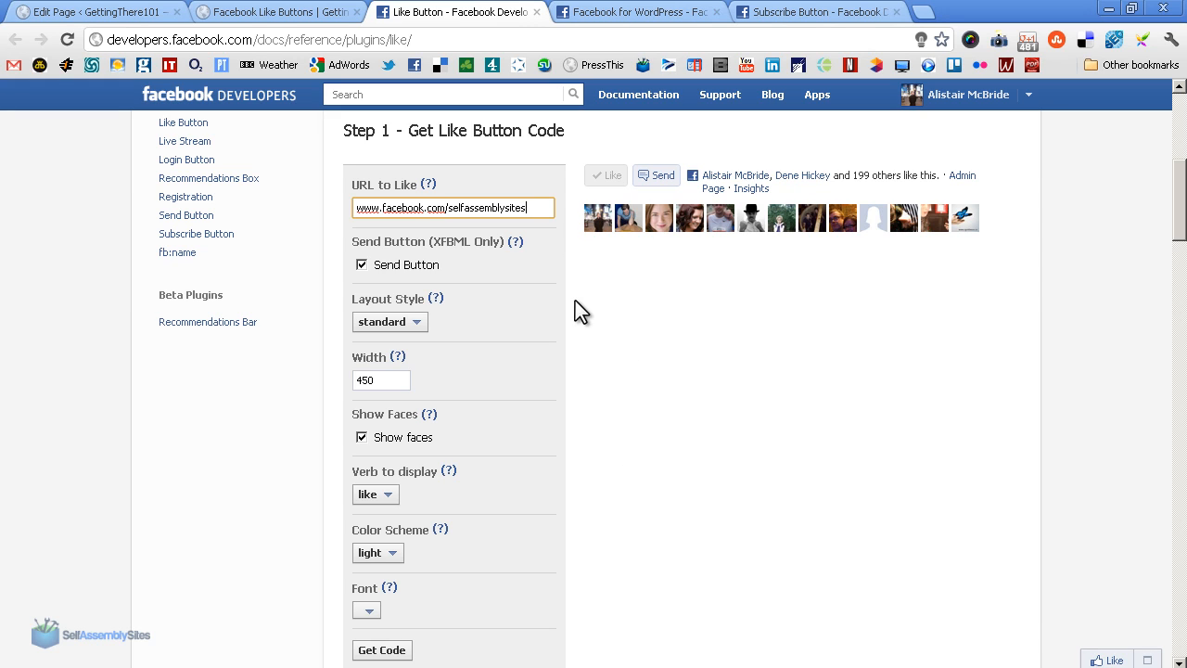
mouse_move(623, 340)
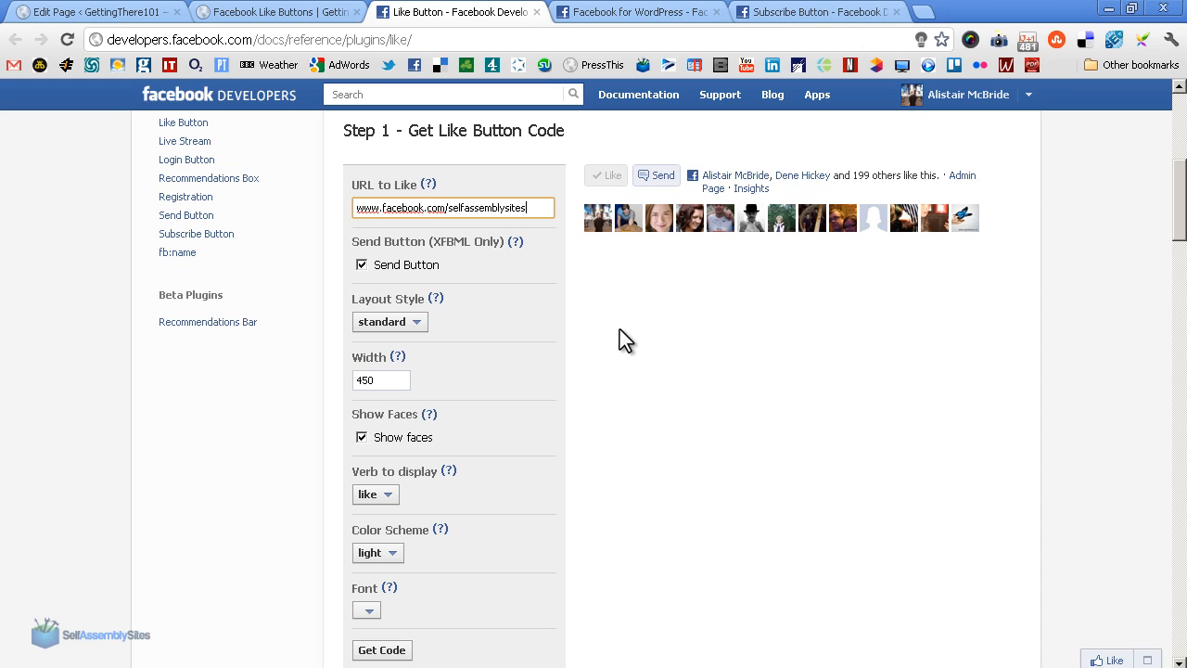
mouse_move(597, 232)
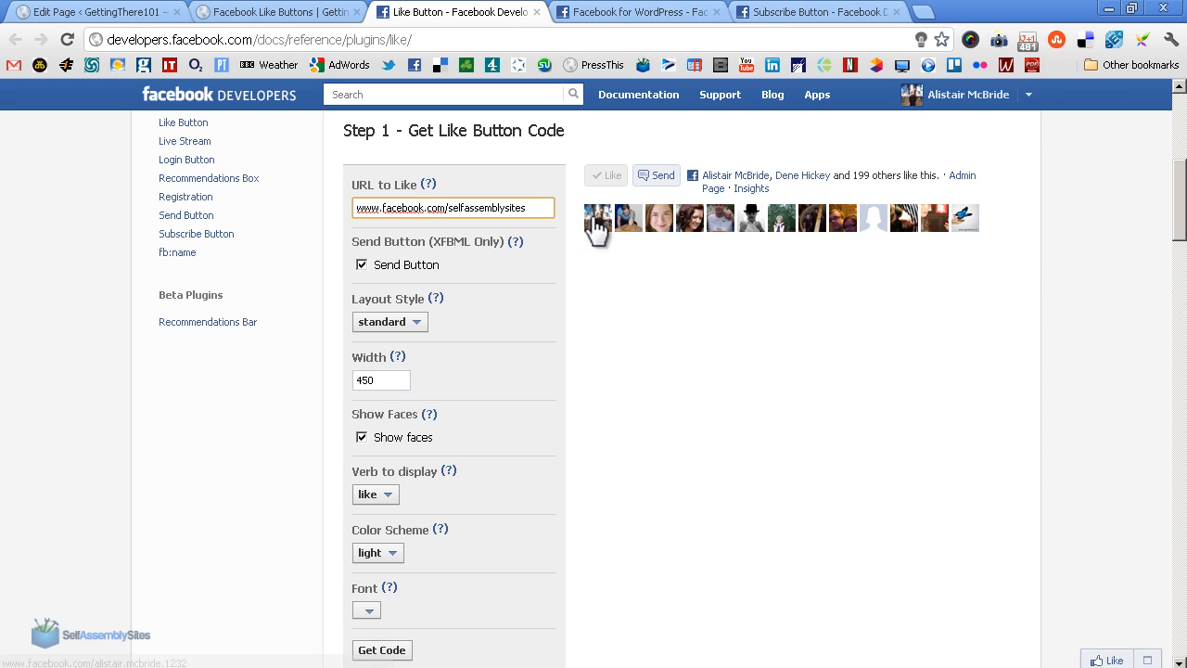
mouse_move(553, 274)
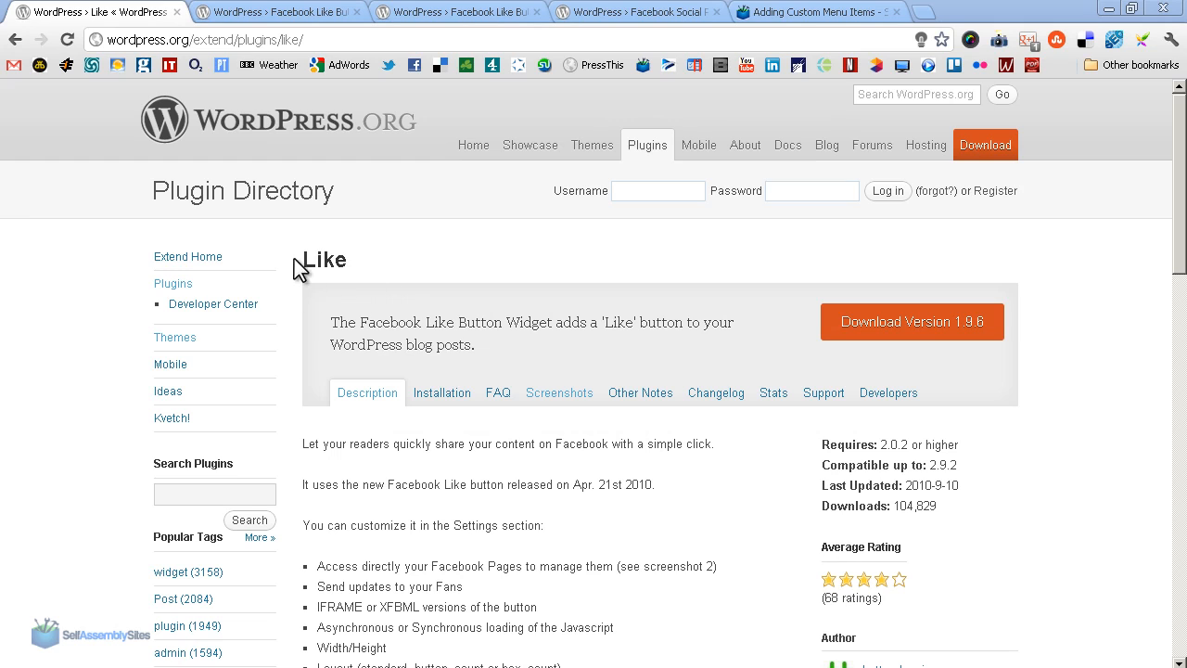
double_click(323, 260)
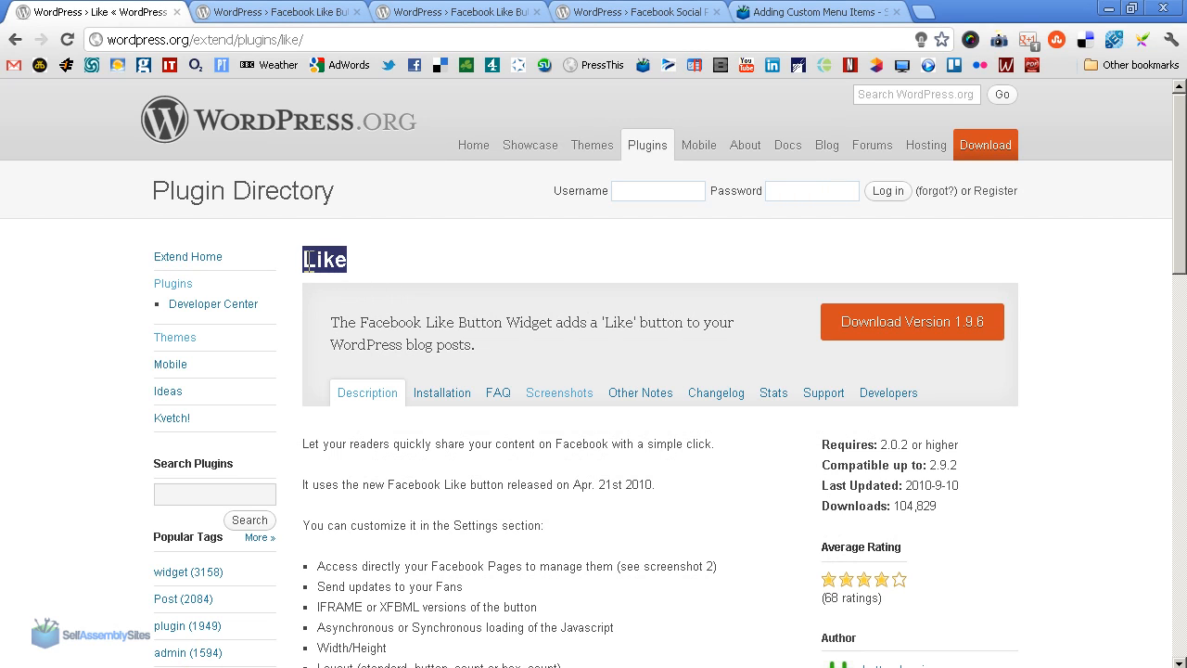
mouse_move(364, 278)
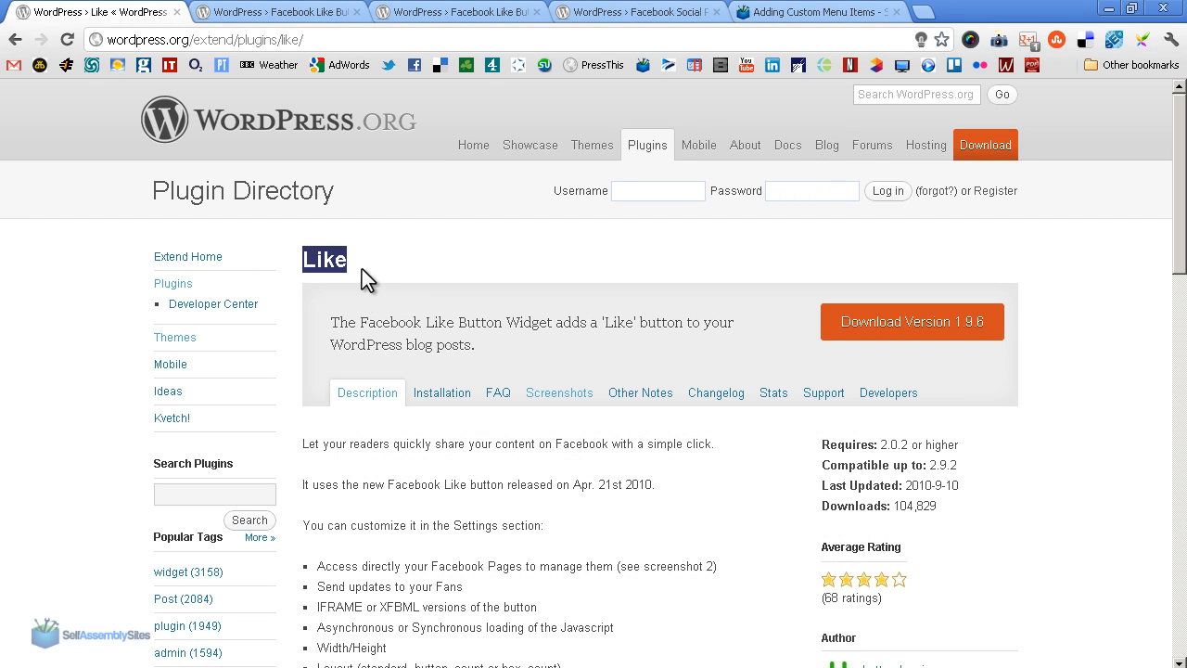
scroll("down", 3)
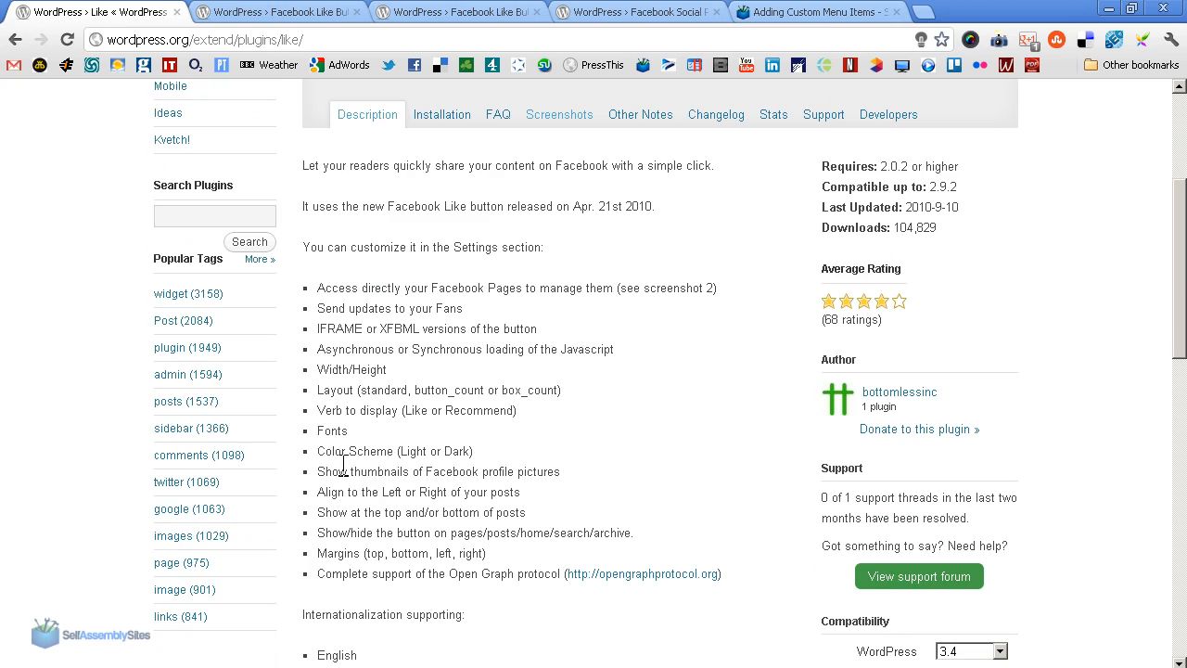
mouse_move(368, 490)
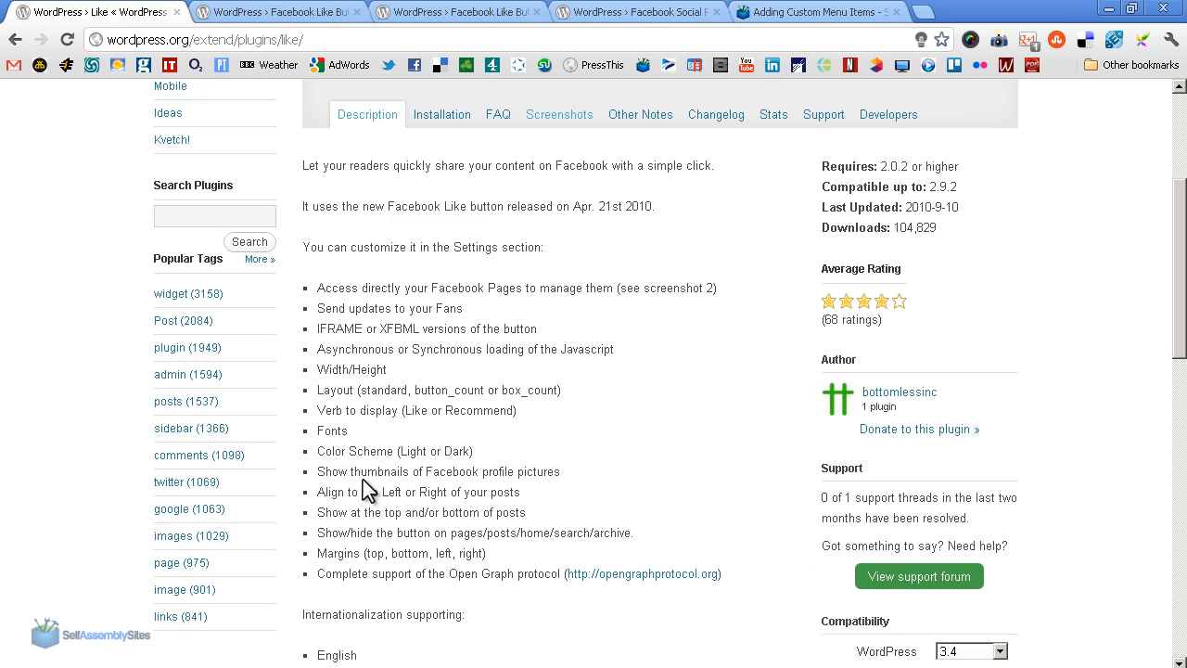
mouse_move(458, 534)
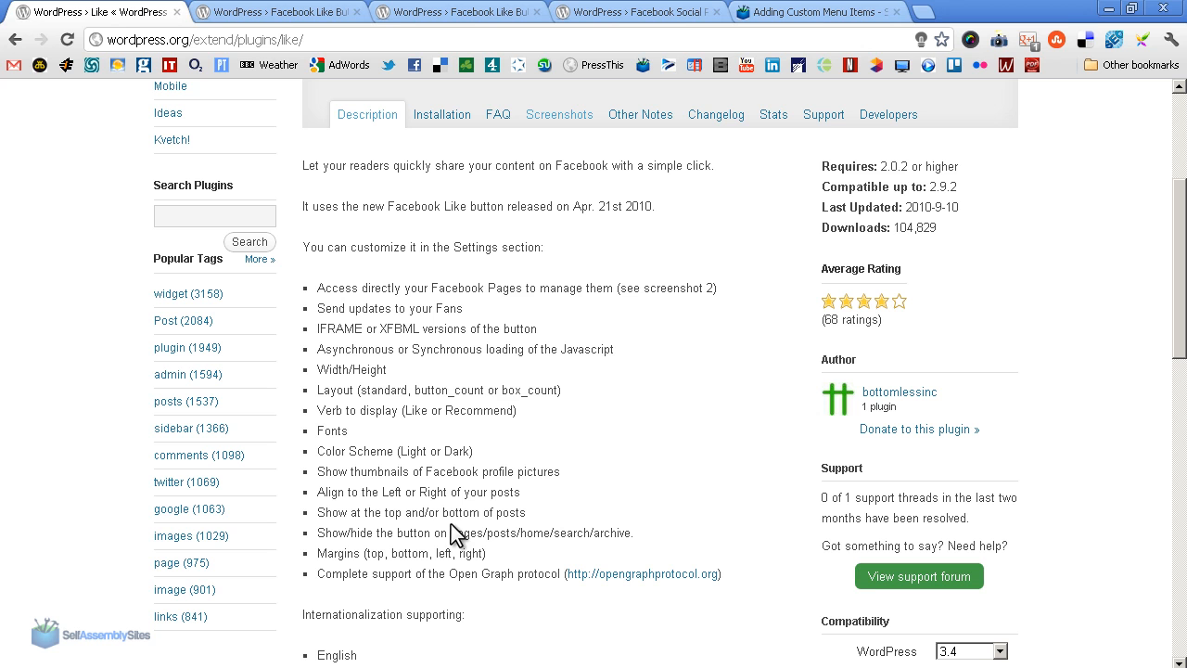
scroll("down", 3)
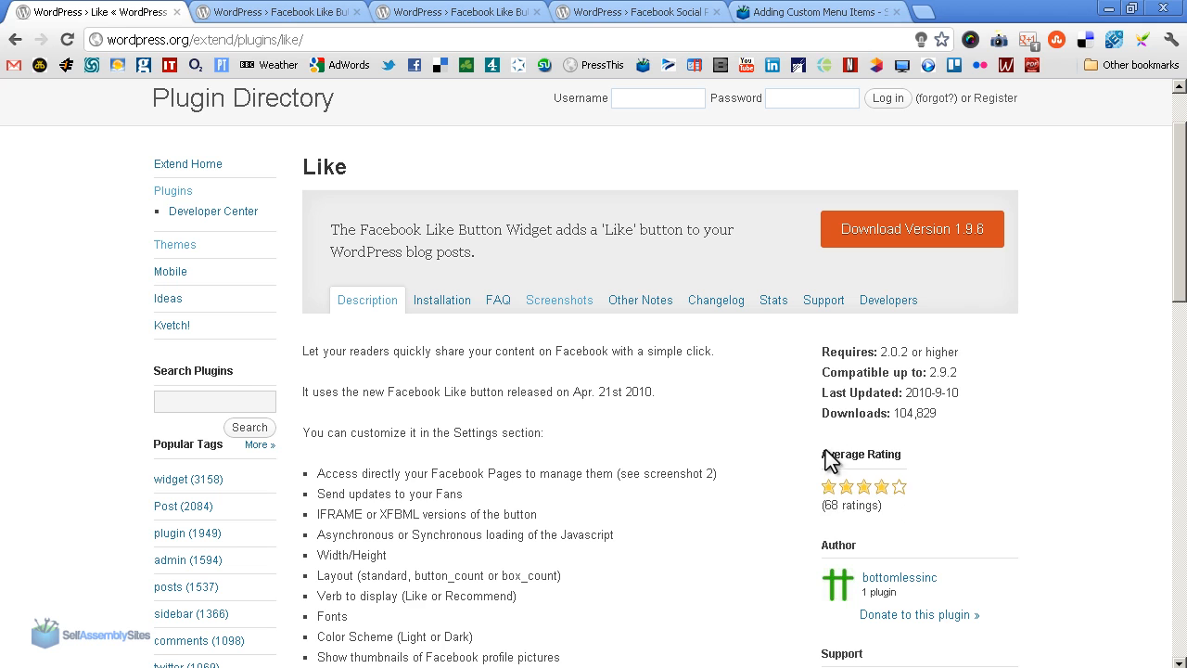
Step: View the Adding Custom Menu Items post and scroll to the Like button below the article
left_click(815, 11)
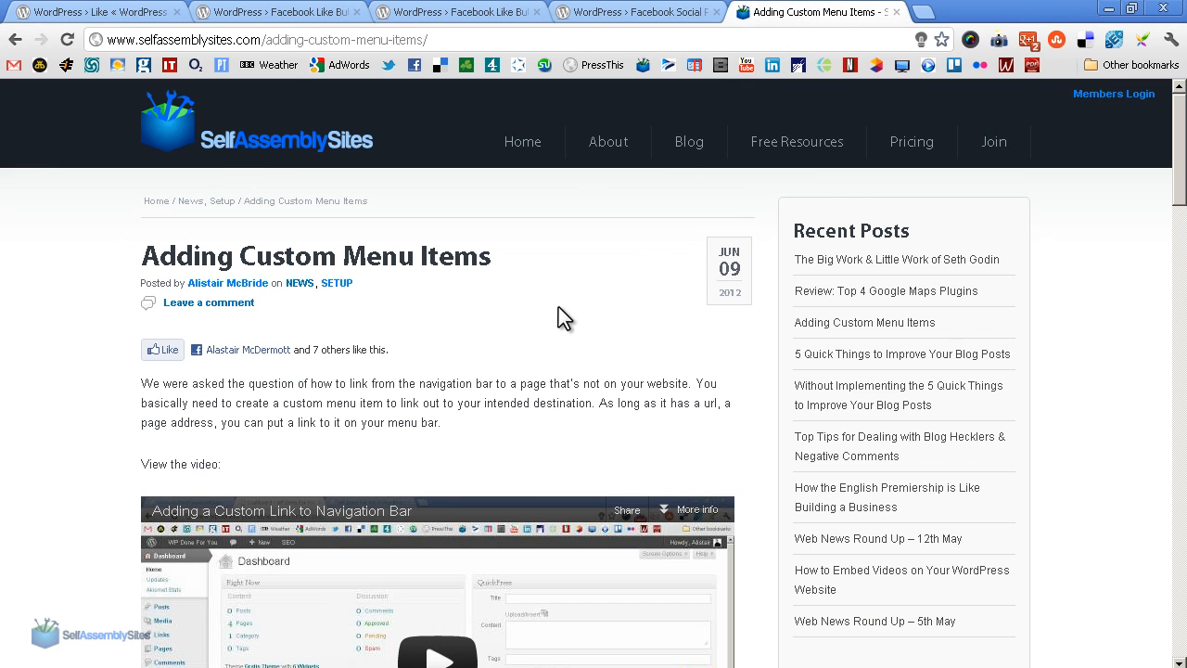
mouse_move(412, 141)
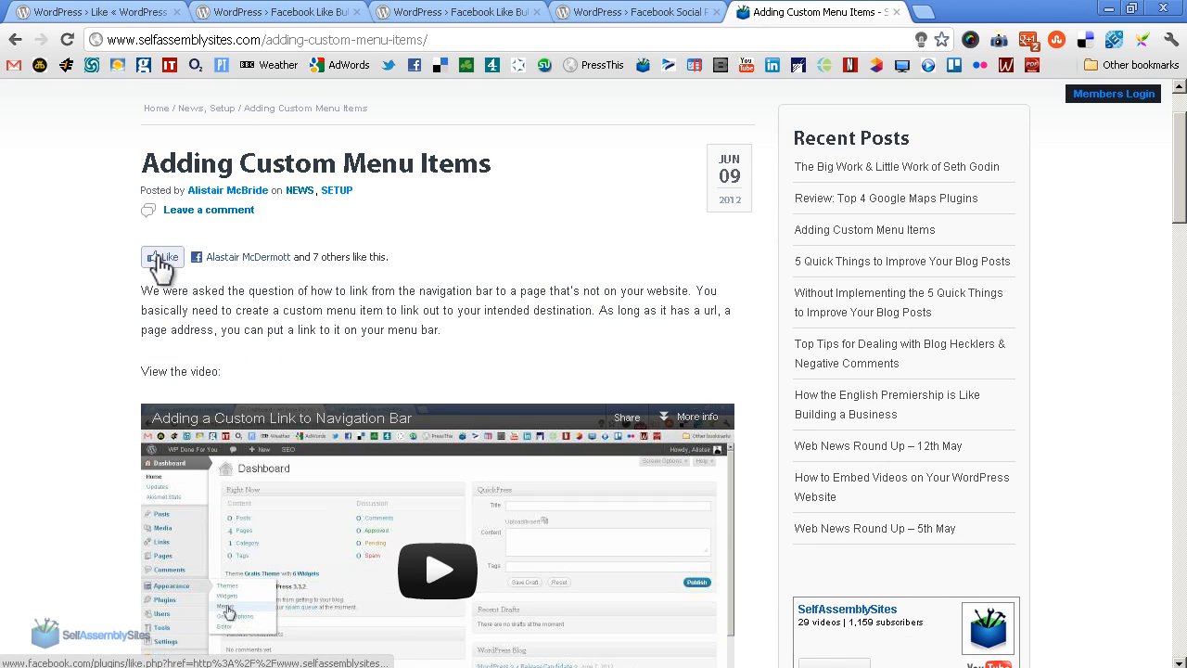
mouse_move(408, 271)
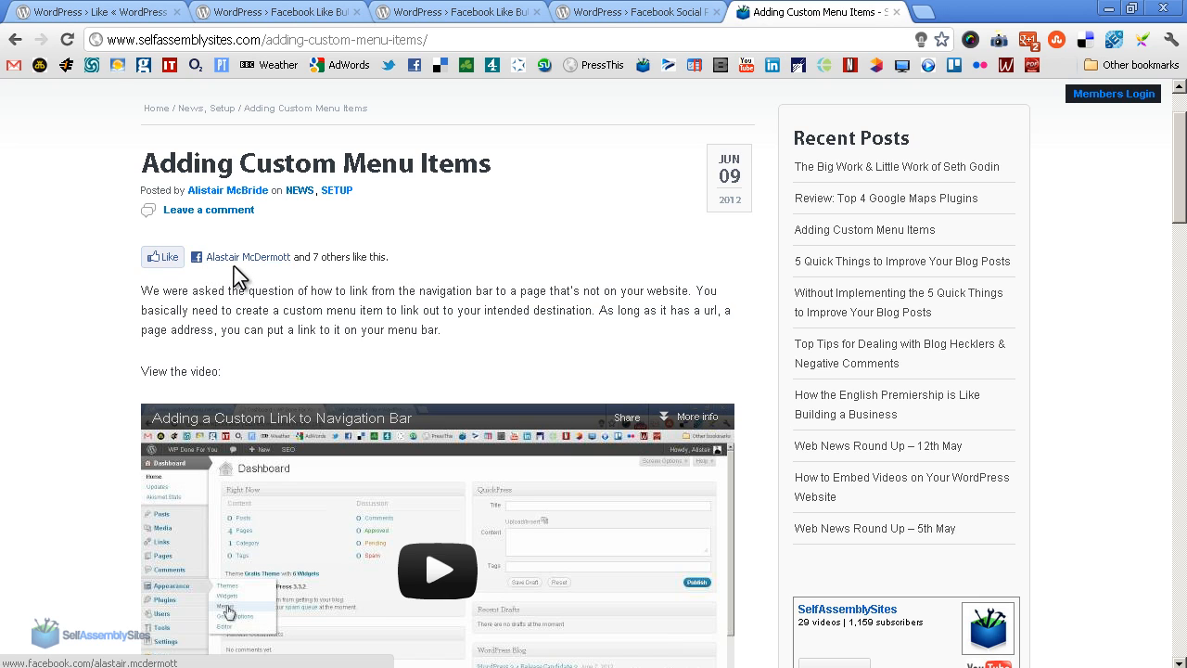
mouse_move(345, 261)
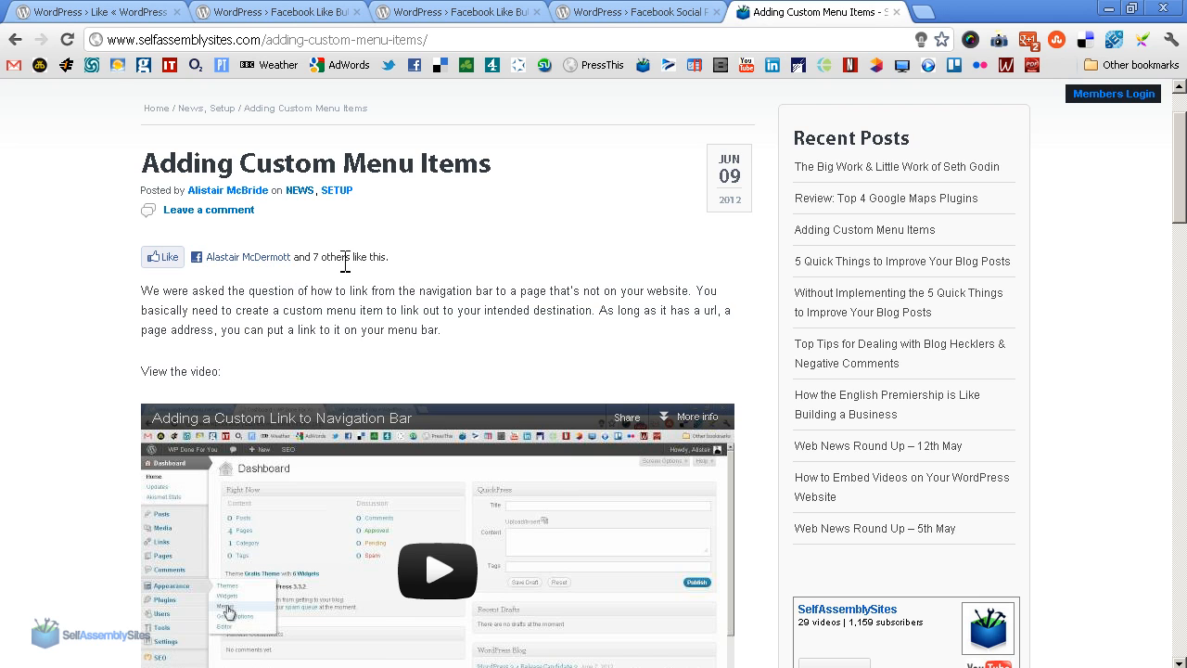
scroll("down", 3)
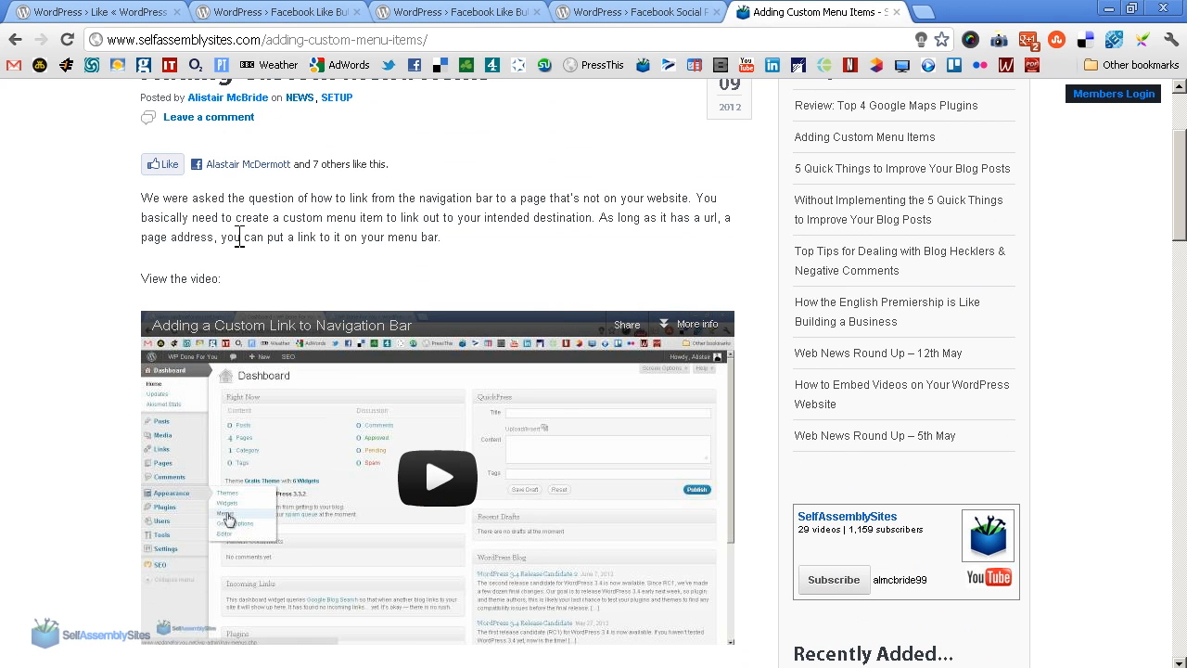
scroll("down", 3)
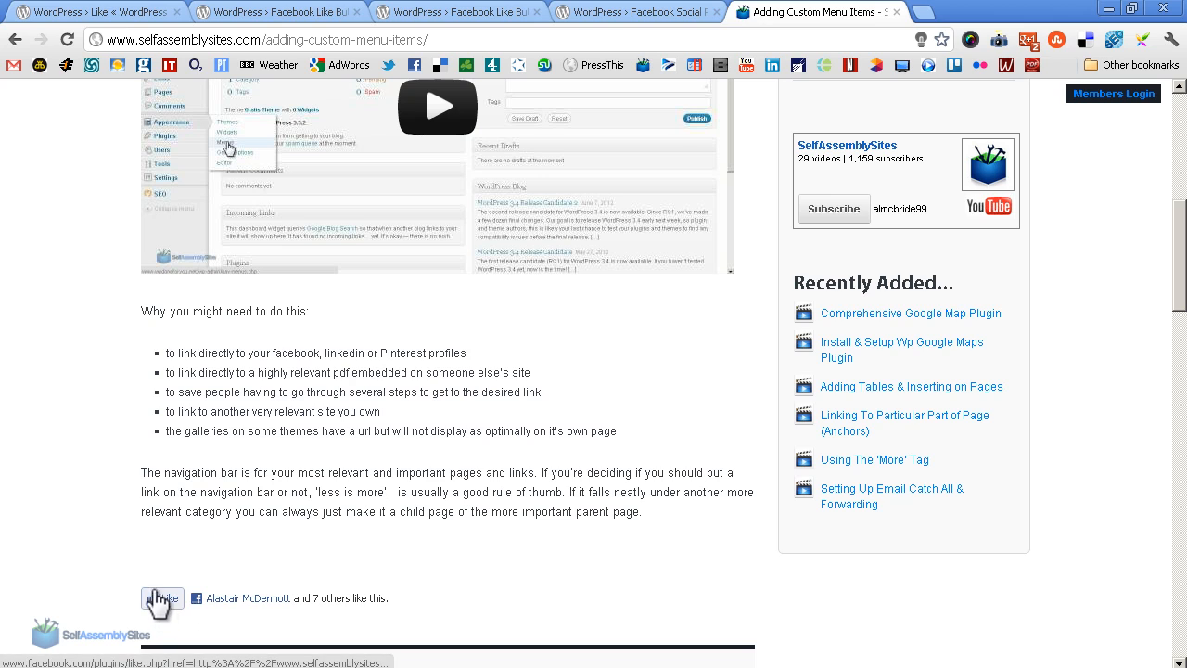
mouse_move(348, 627)
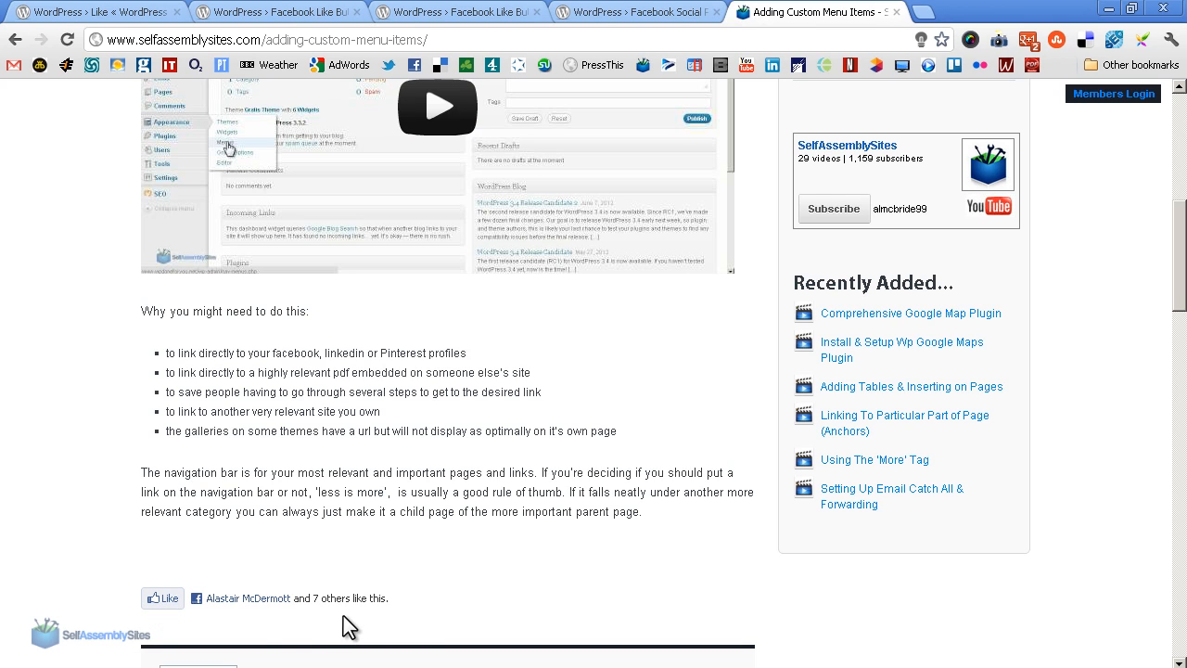
mouse_move(215, 594)
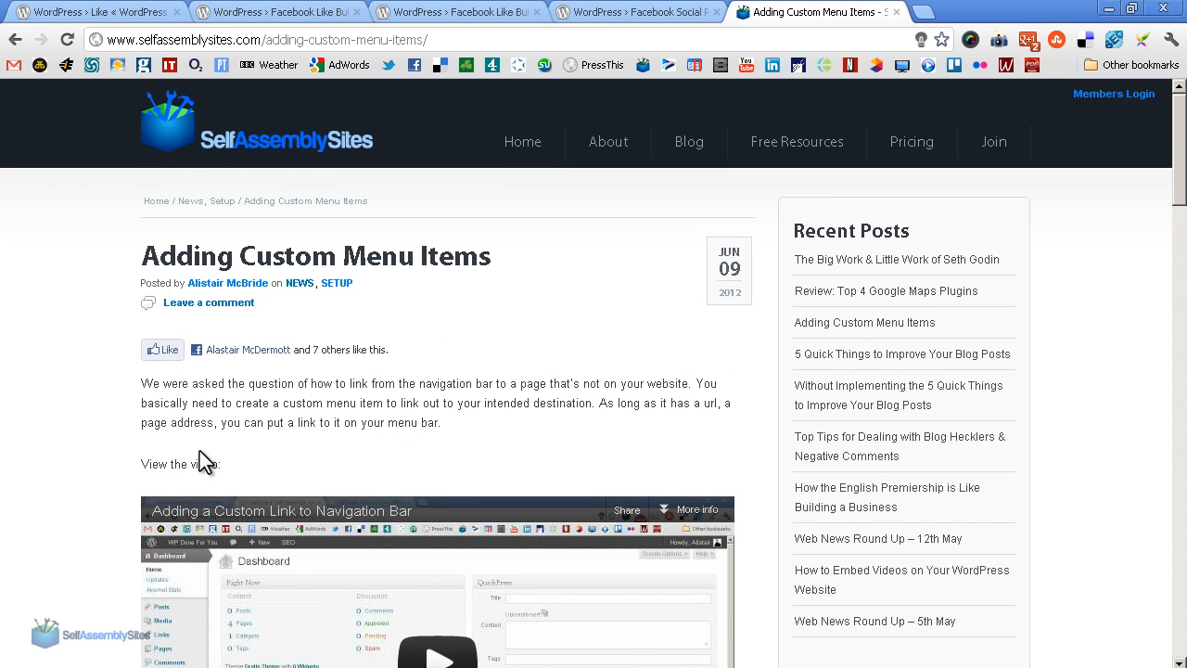
mouse_move(152, 375)
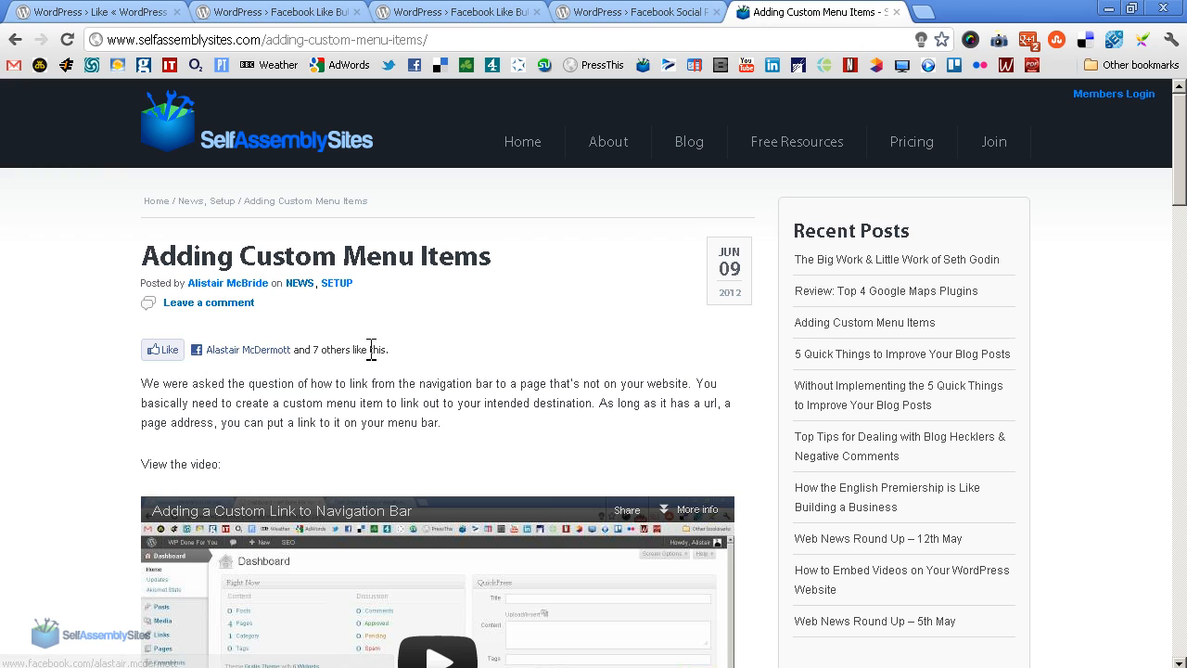
mouse_move(159, 388)
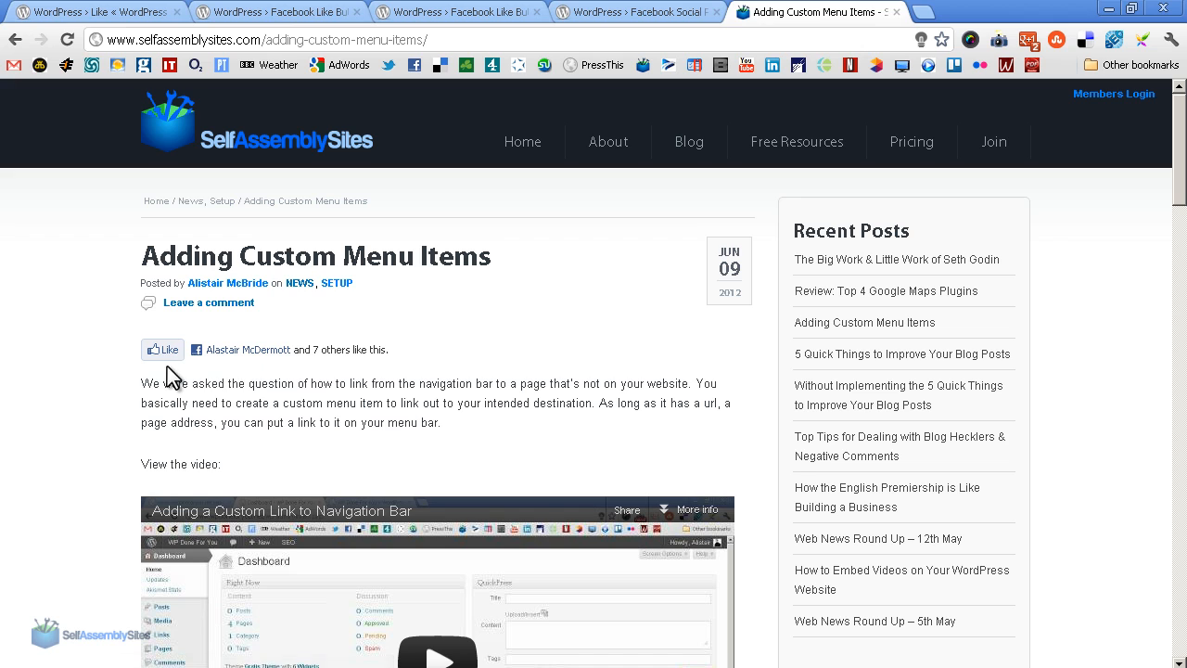
mouse_move(204, 464)
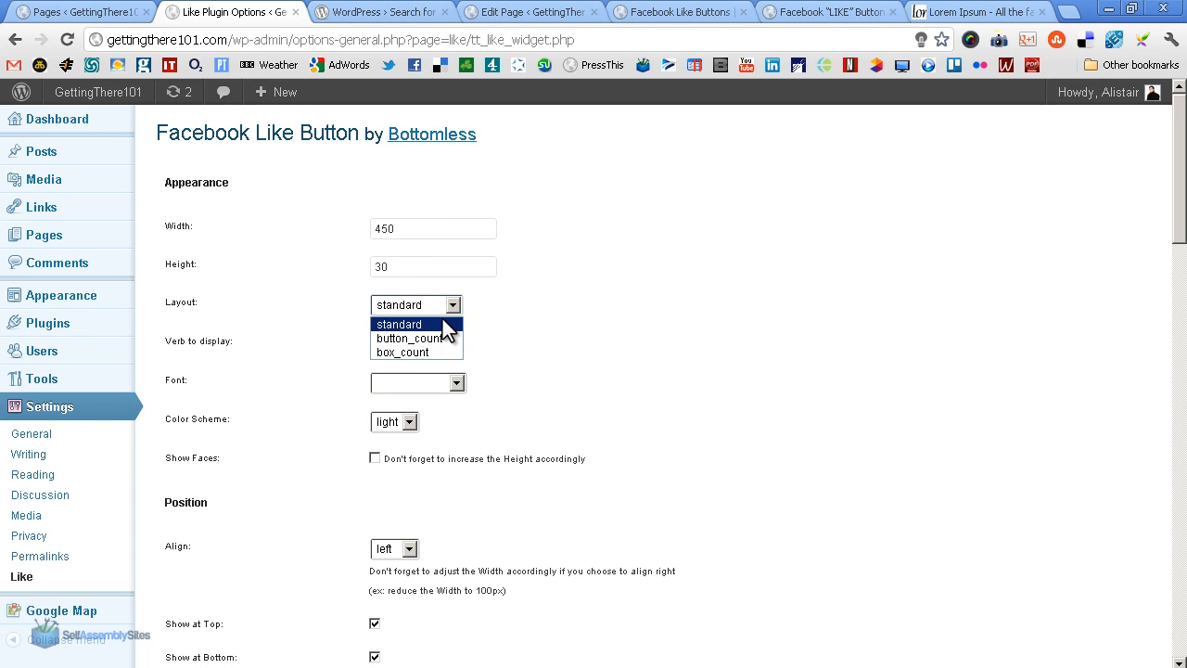
Step: Tick Show at Top, Show at Bottom, Show on Page, Show on Post and Show on Home
scroll("down", 3)
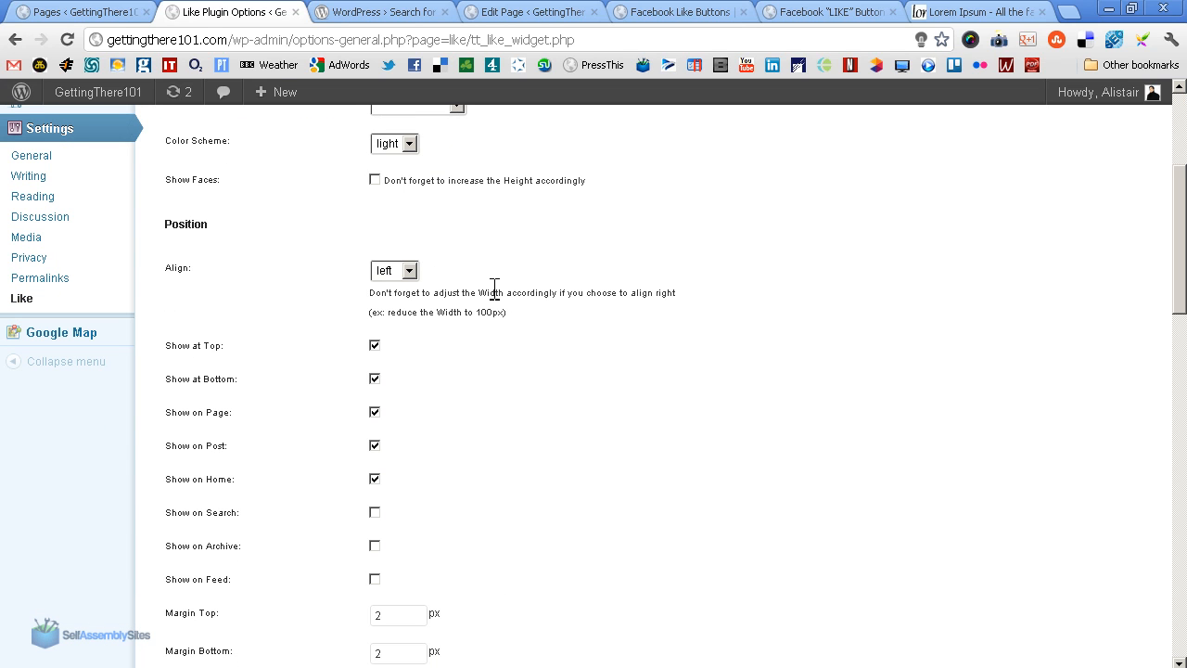
scroll("down", 3)
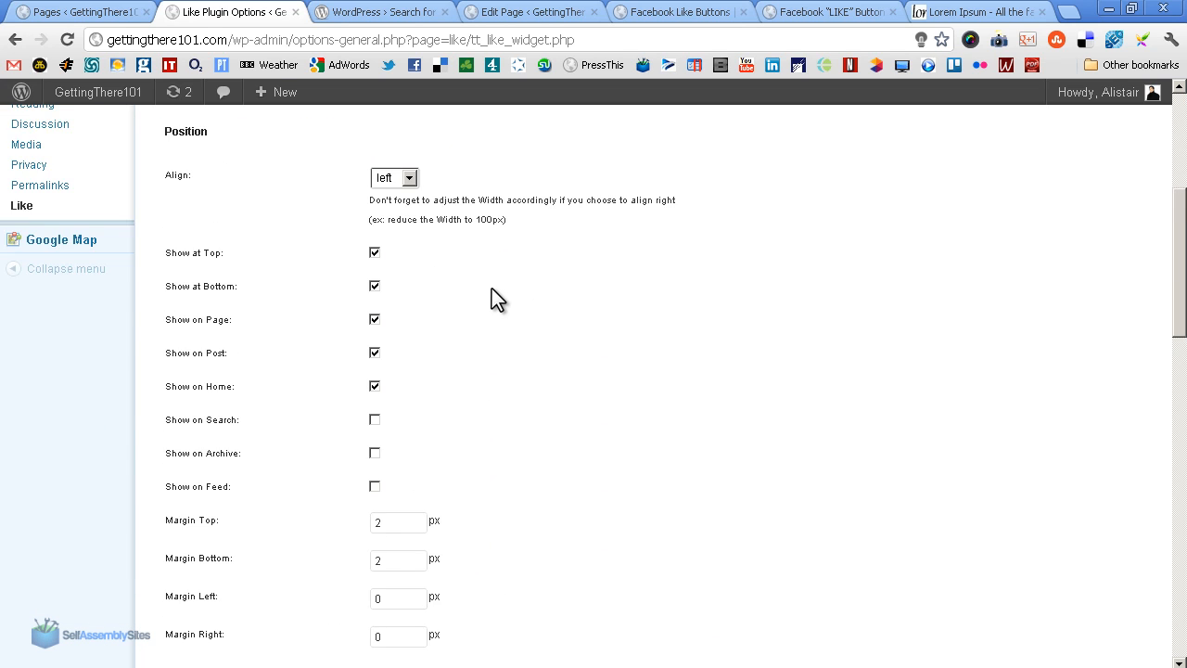
mouse_move(449, 190)
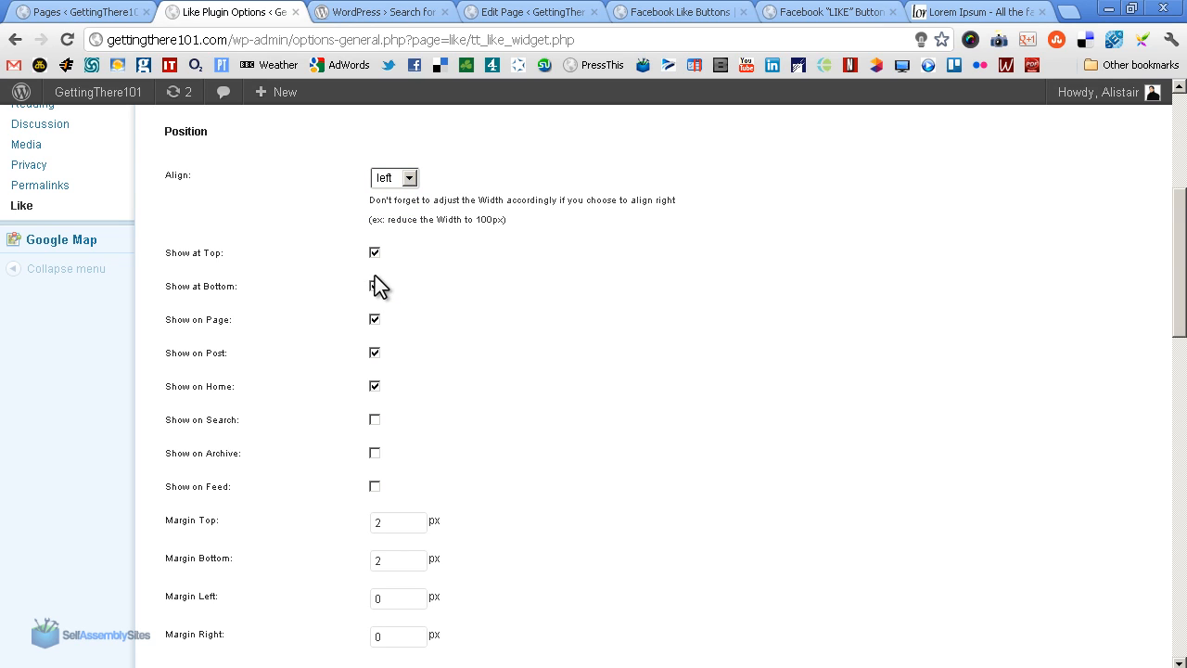
left_click(375, 285)
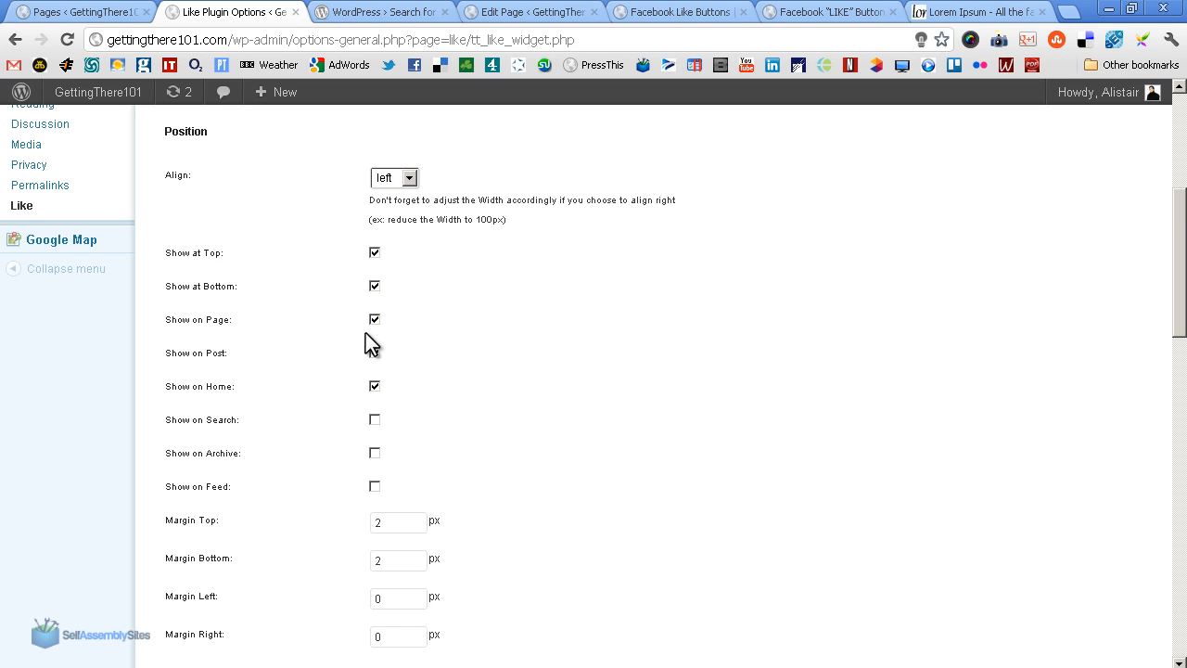
left_click(375, 319)
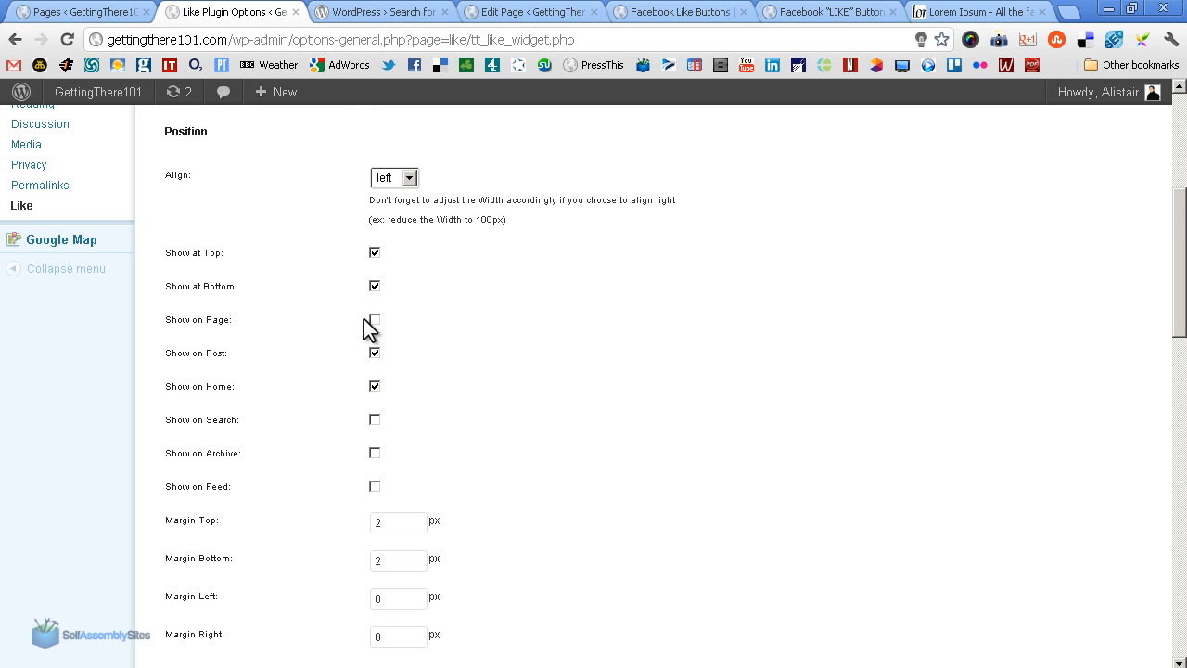
left_click(374, 319)
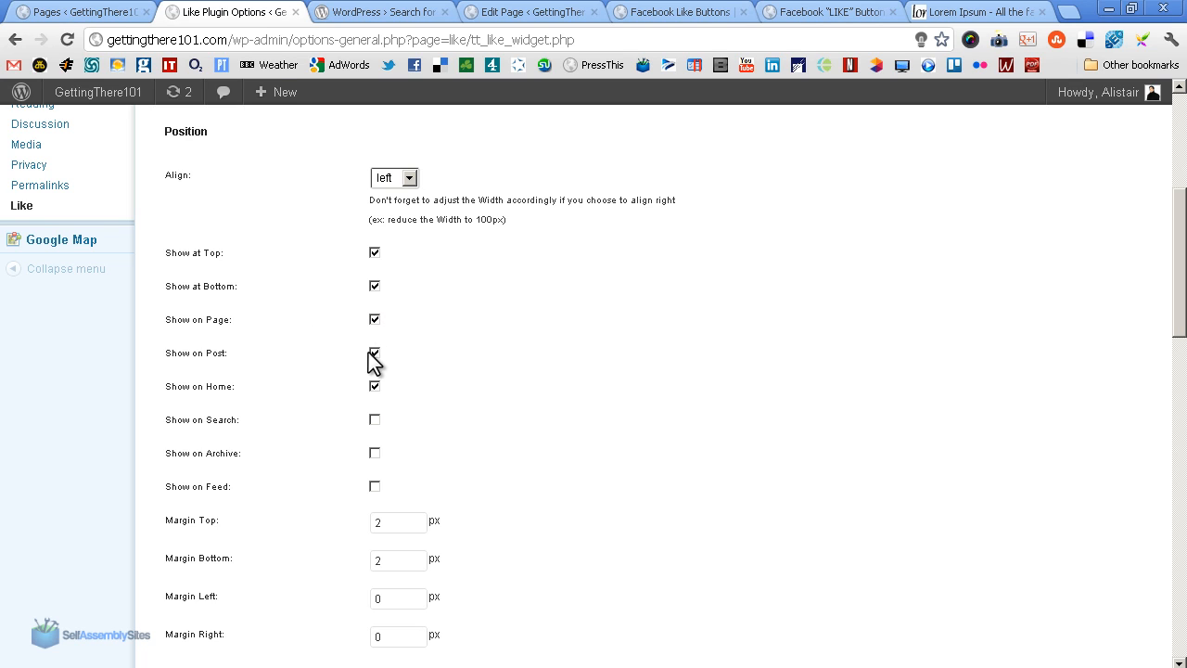
left_click(374, 352)
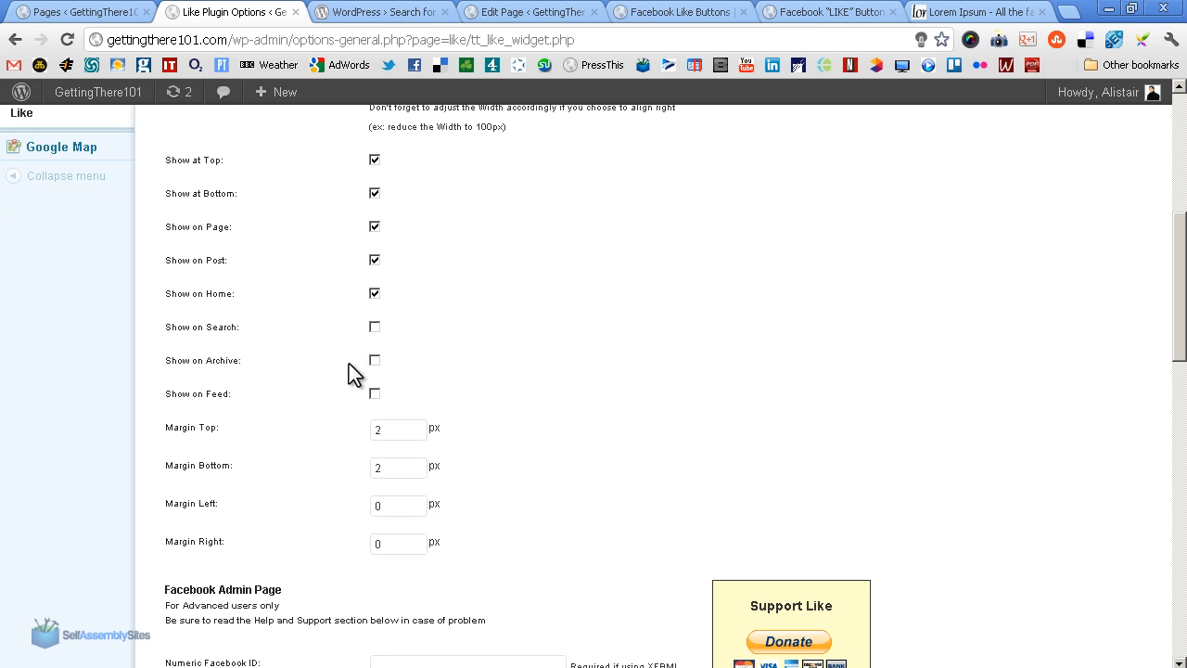
mouse_move(412, 479)
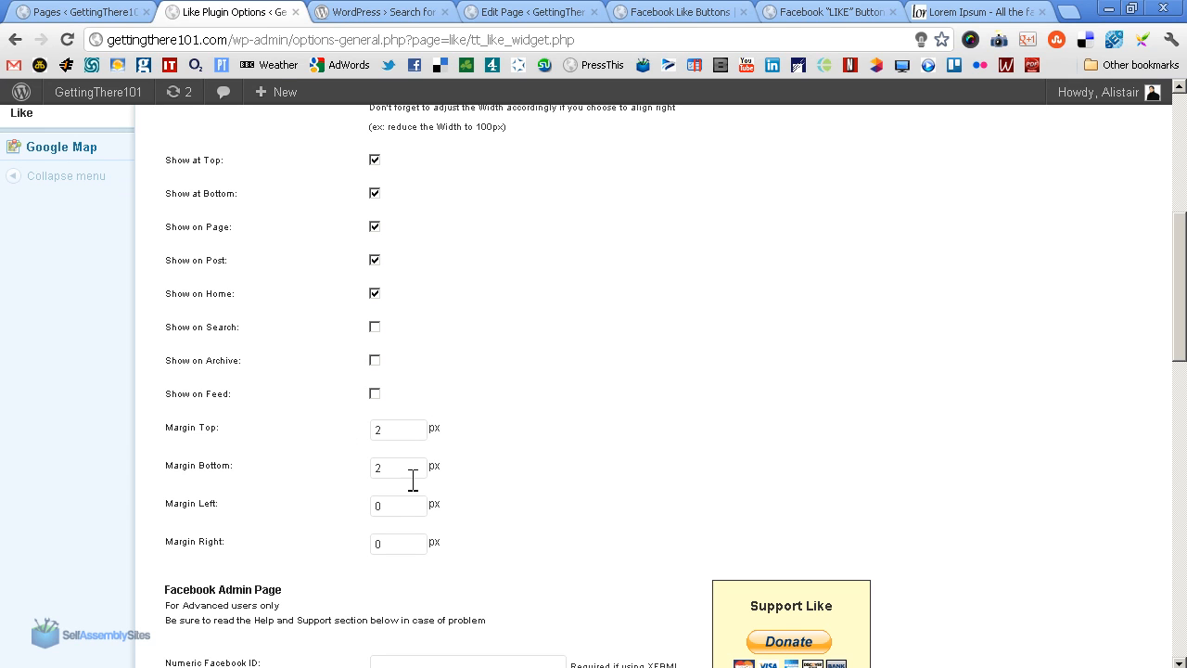
scroll("down", 3)
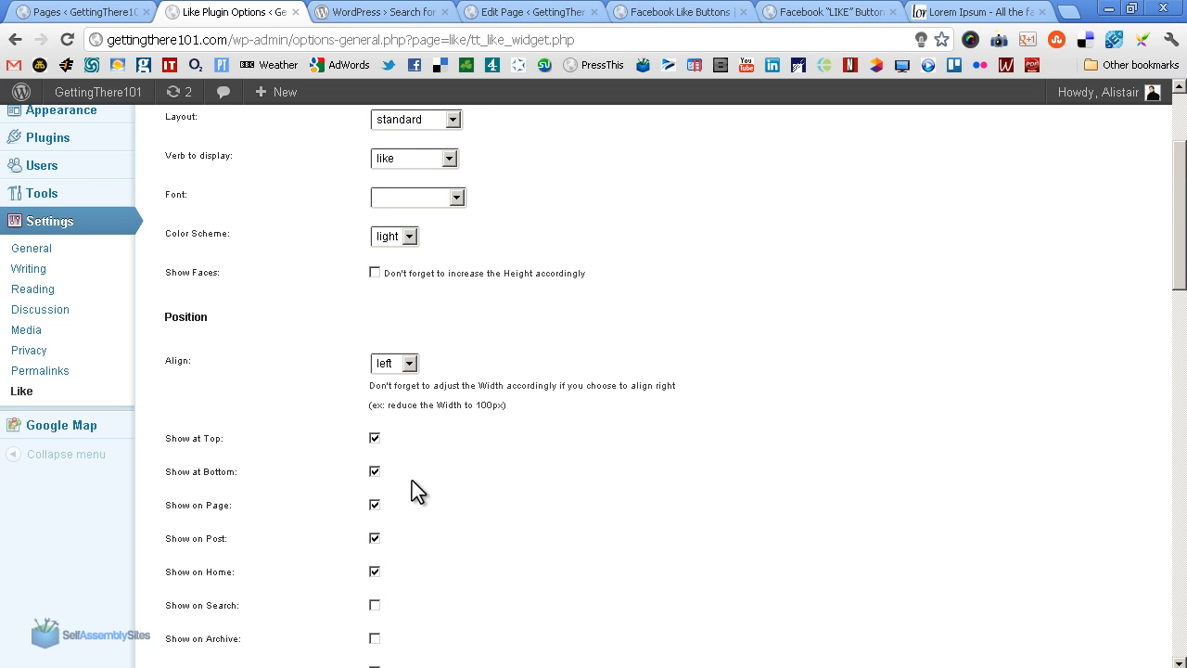
mouse_move(434, 538)
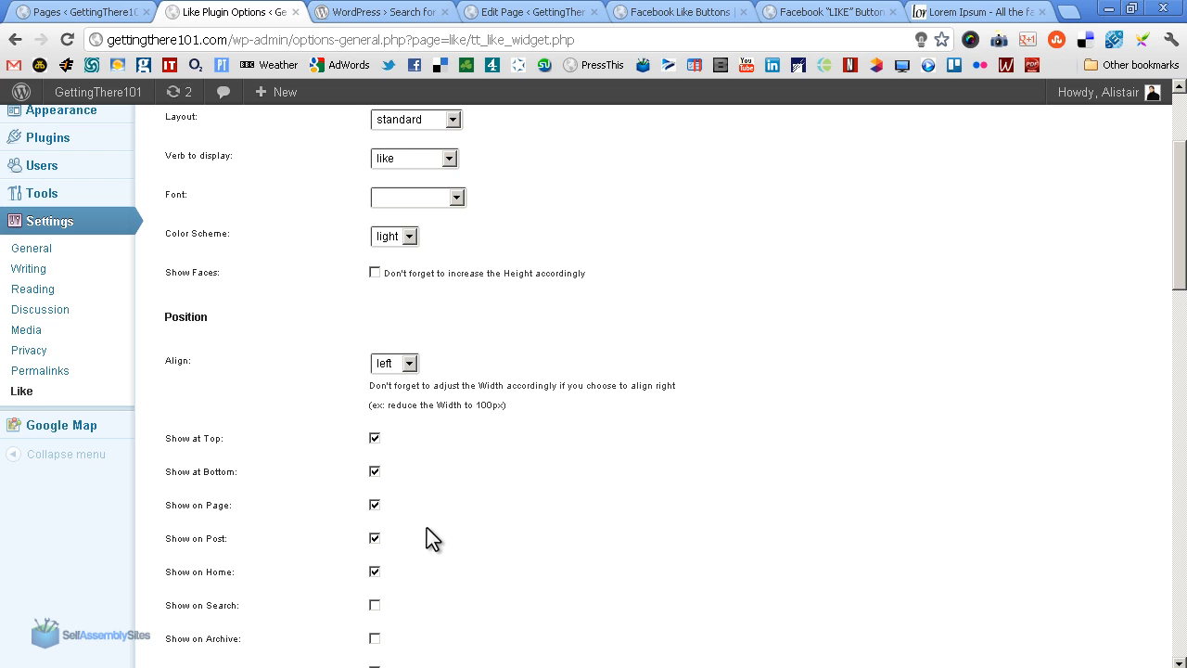